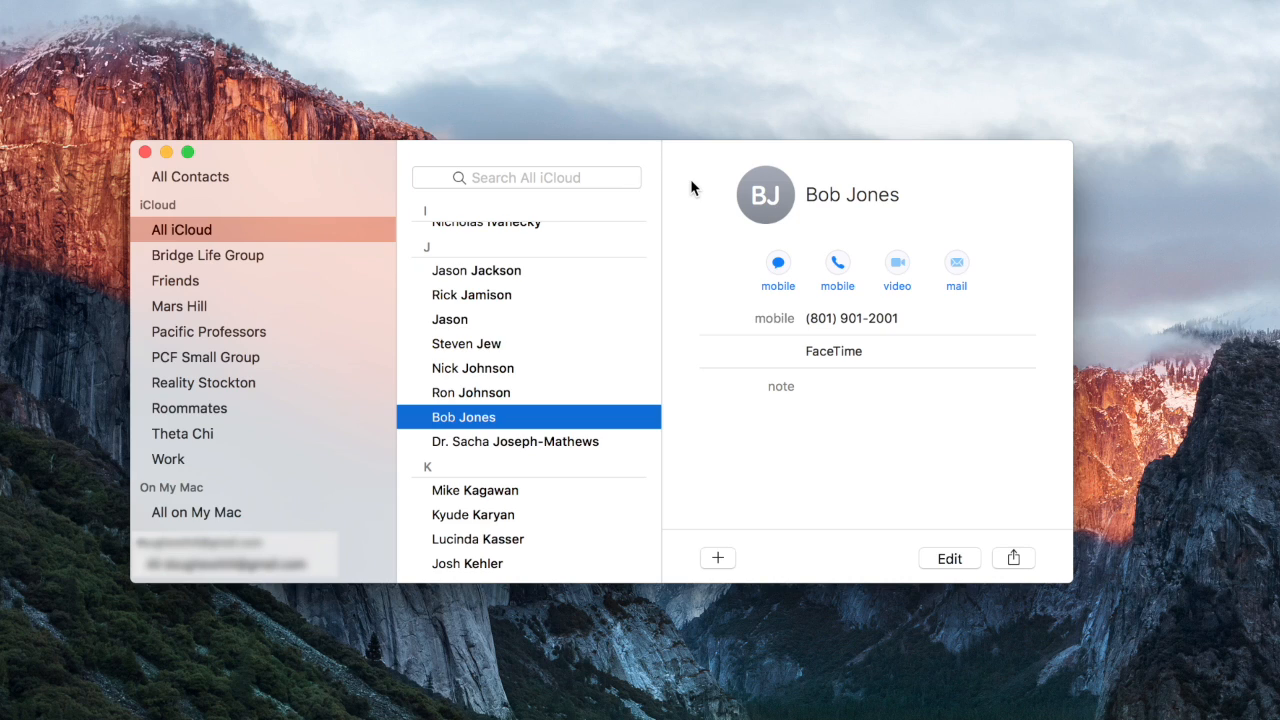
mouse_move(714, 222)
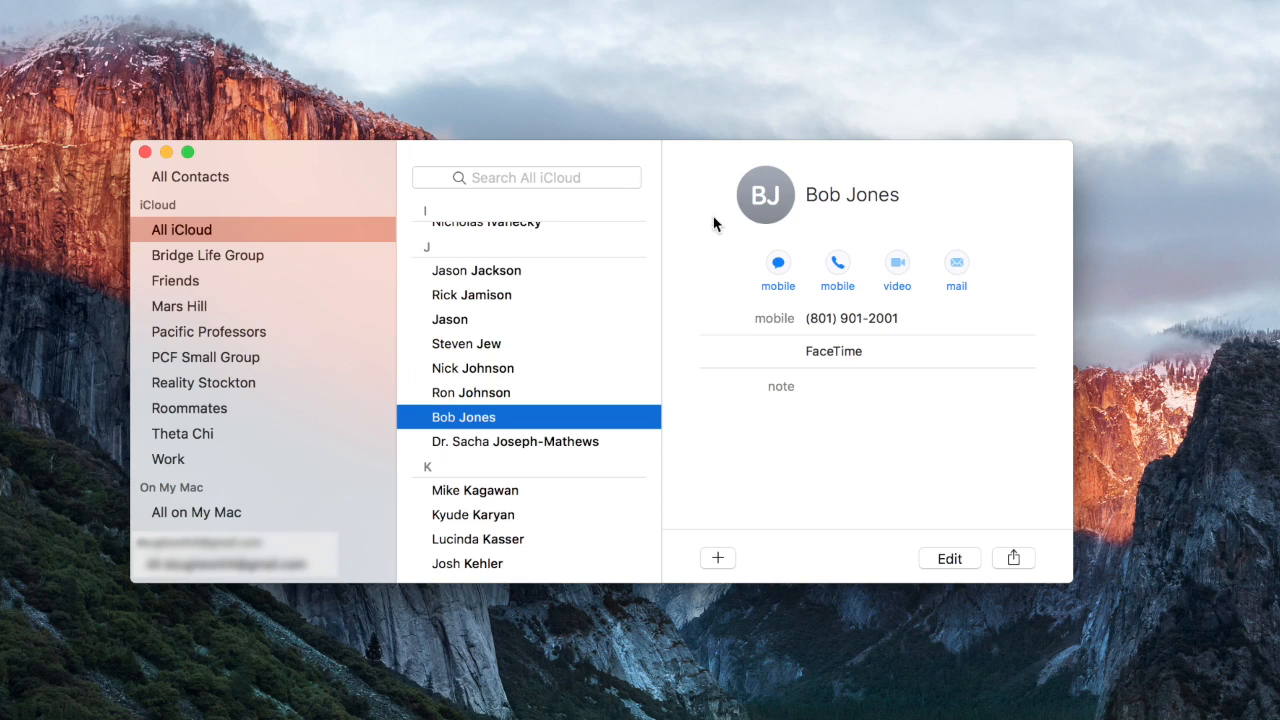
mouse_move(694, 292)
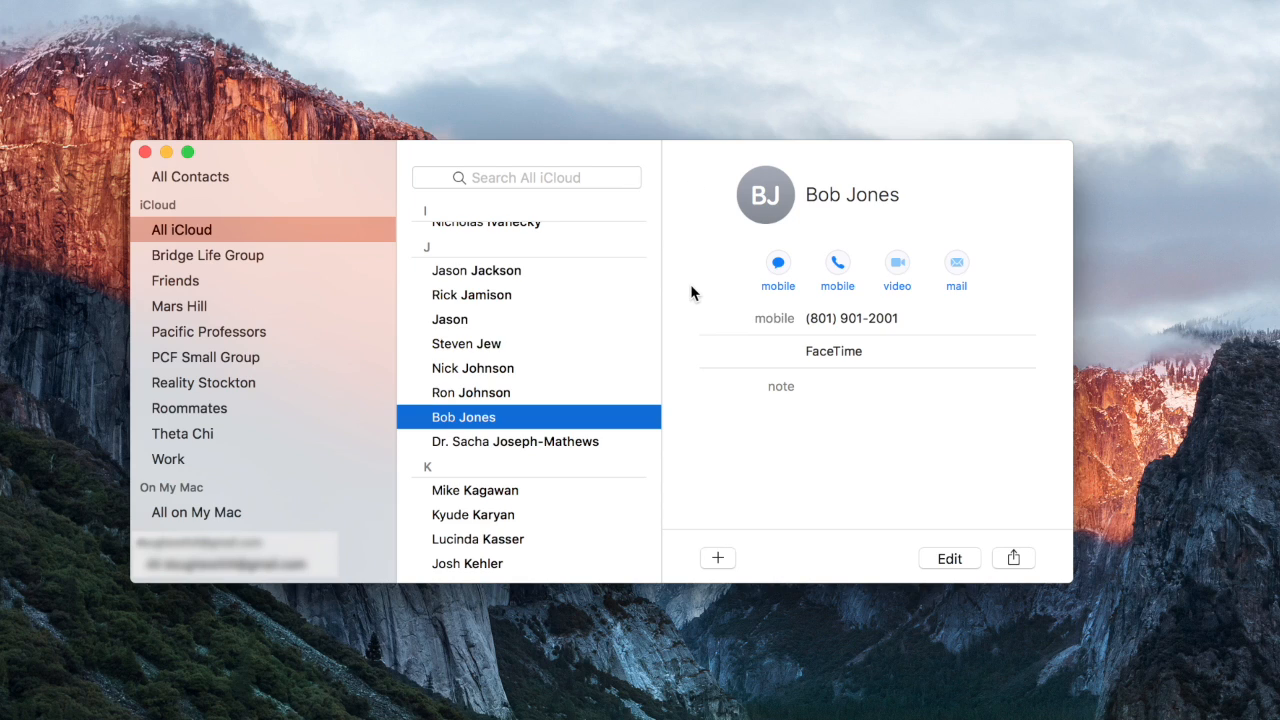
mouse_move(520, 426)
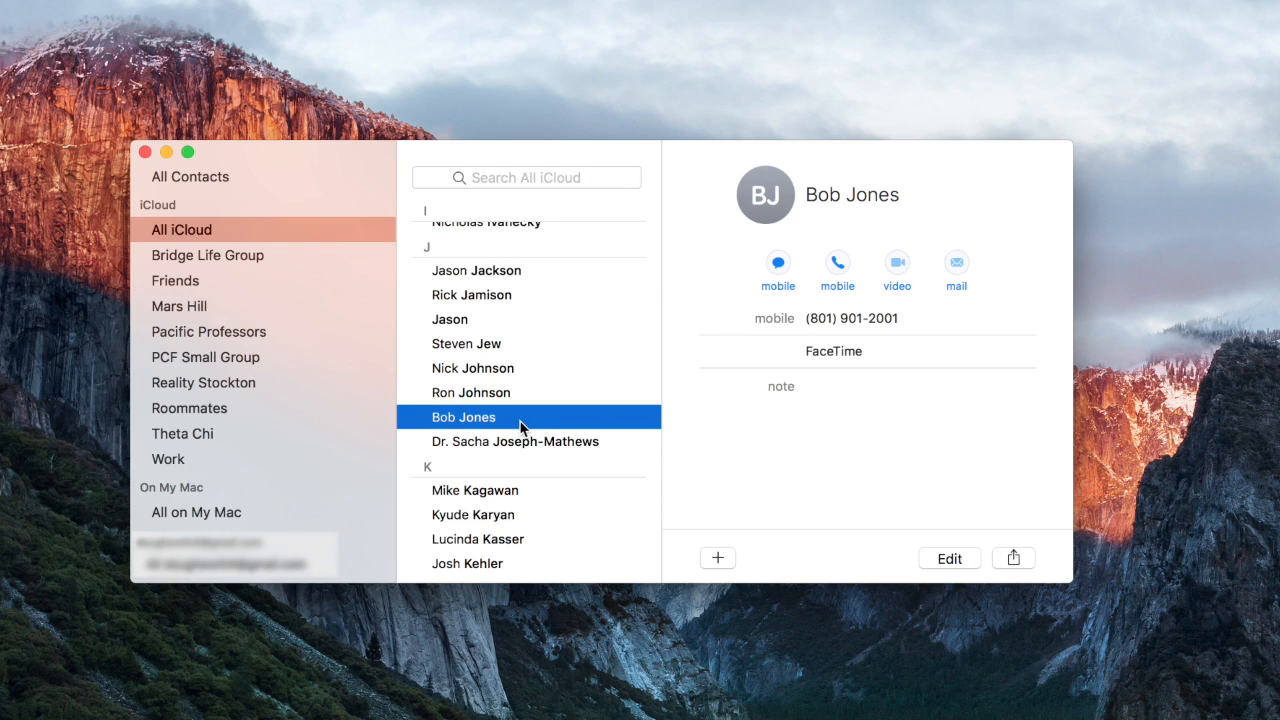
mouse_move(660, 362)
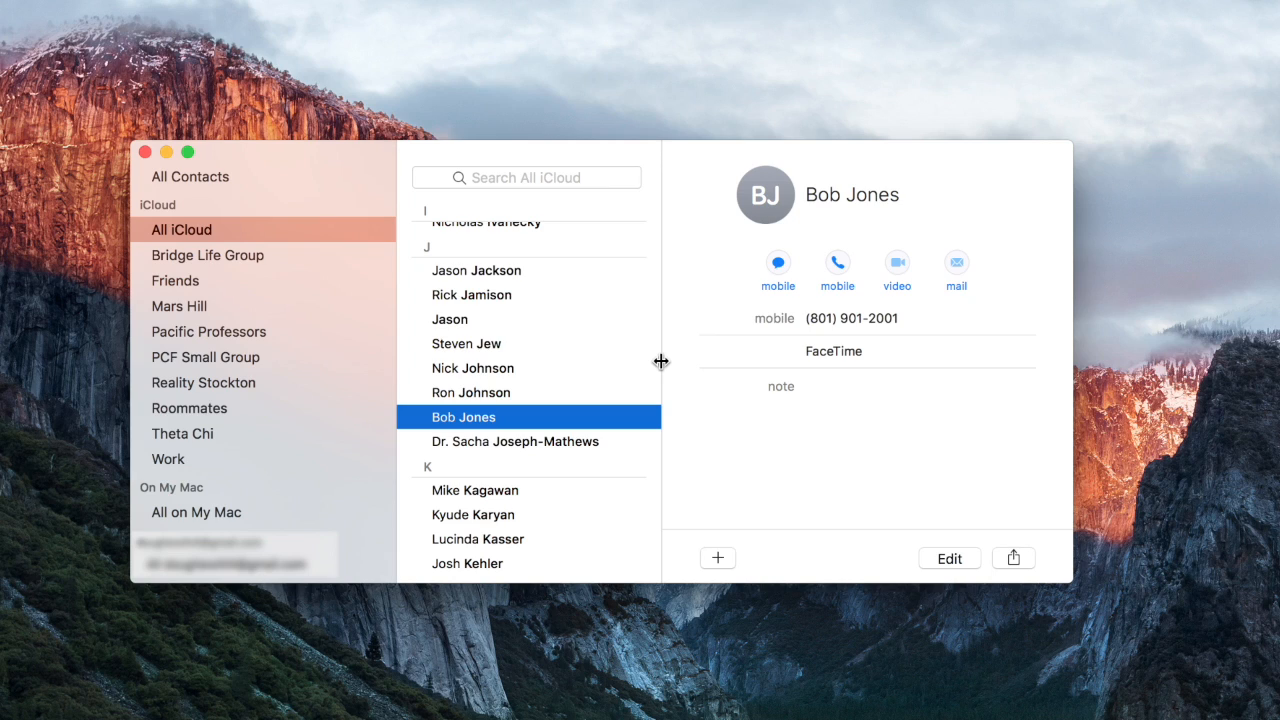
mouse_move(978, 583)
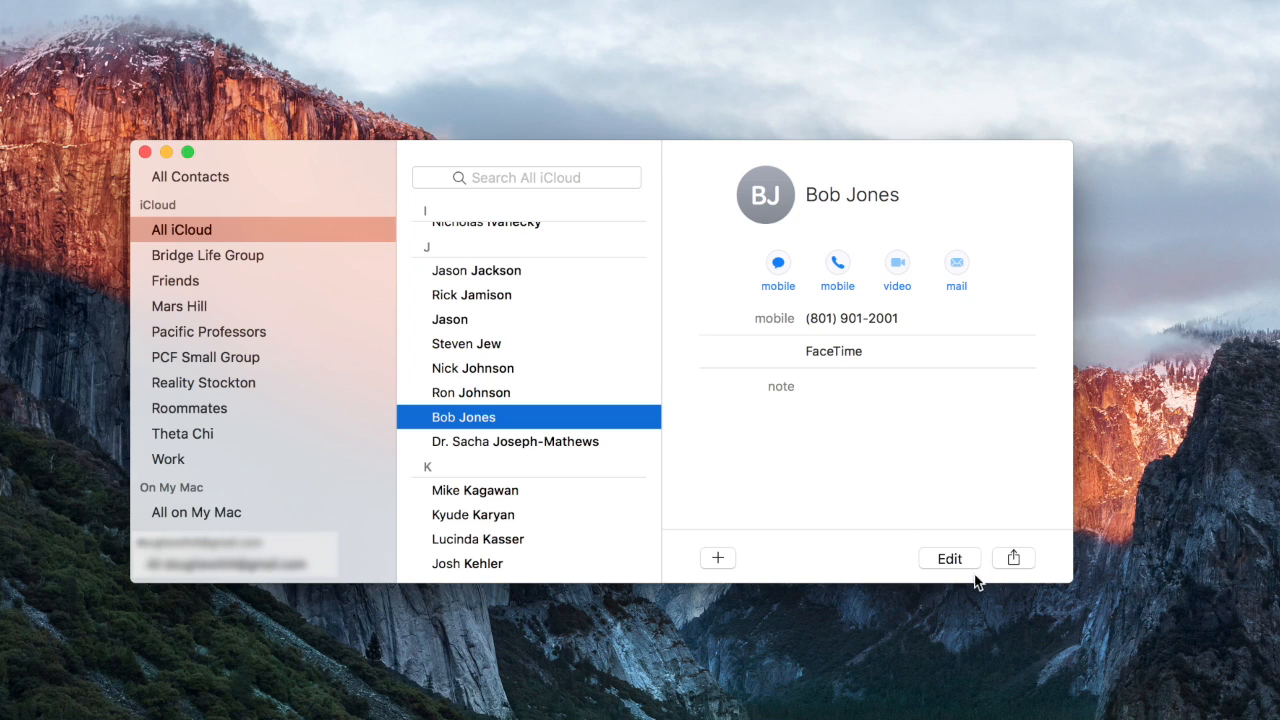
click(948, 558)
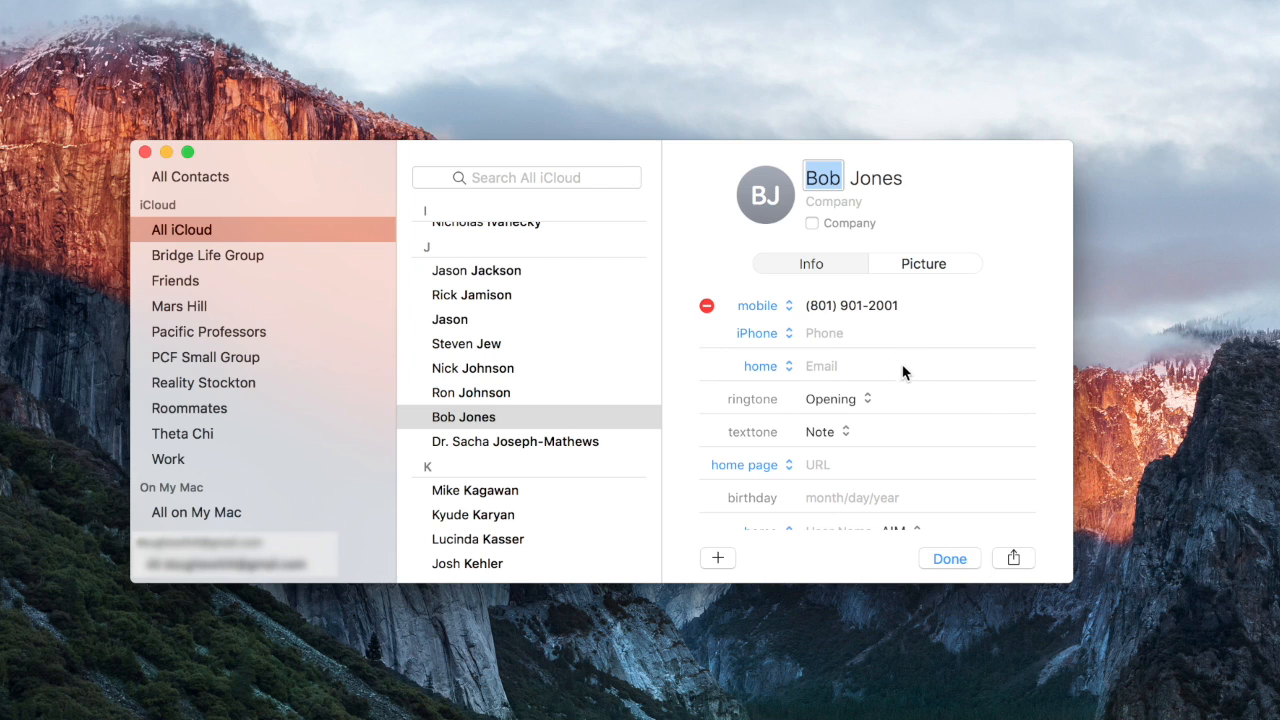
scroll(down, 3)
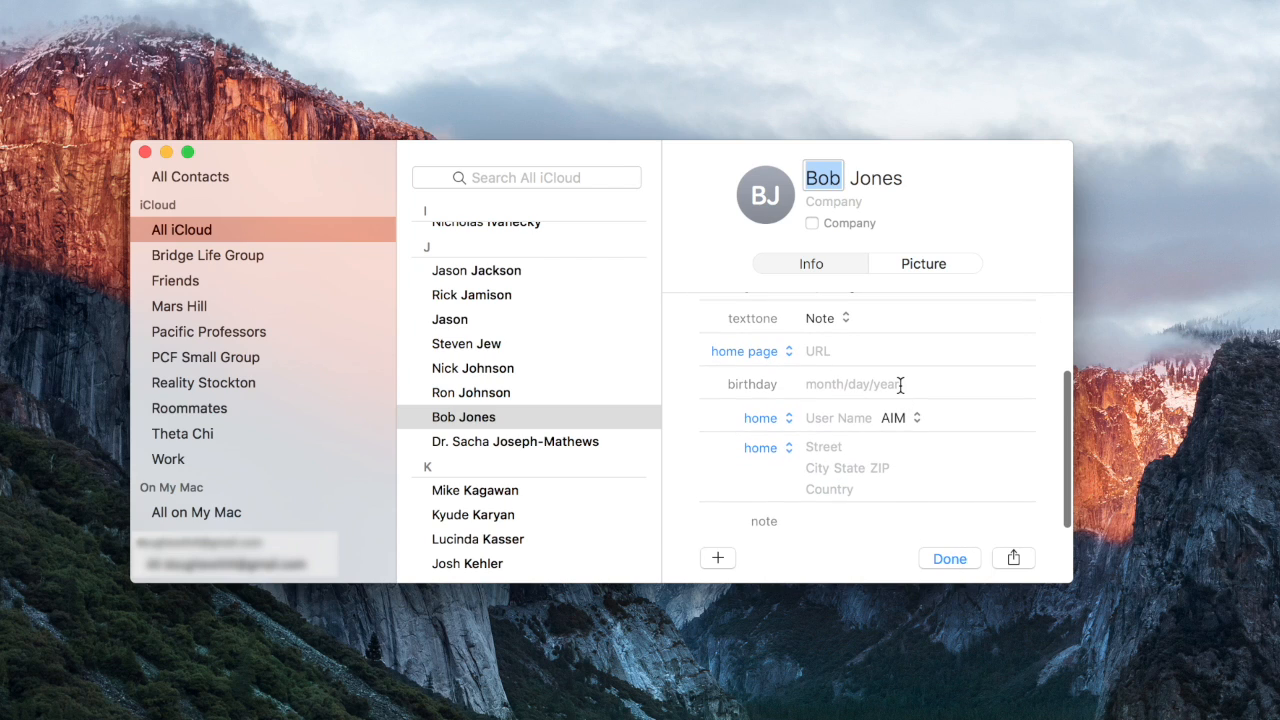
scroll(up, 3)
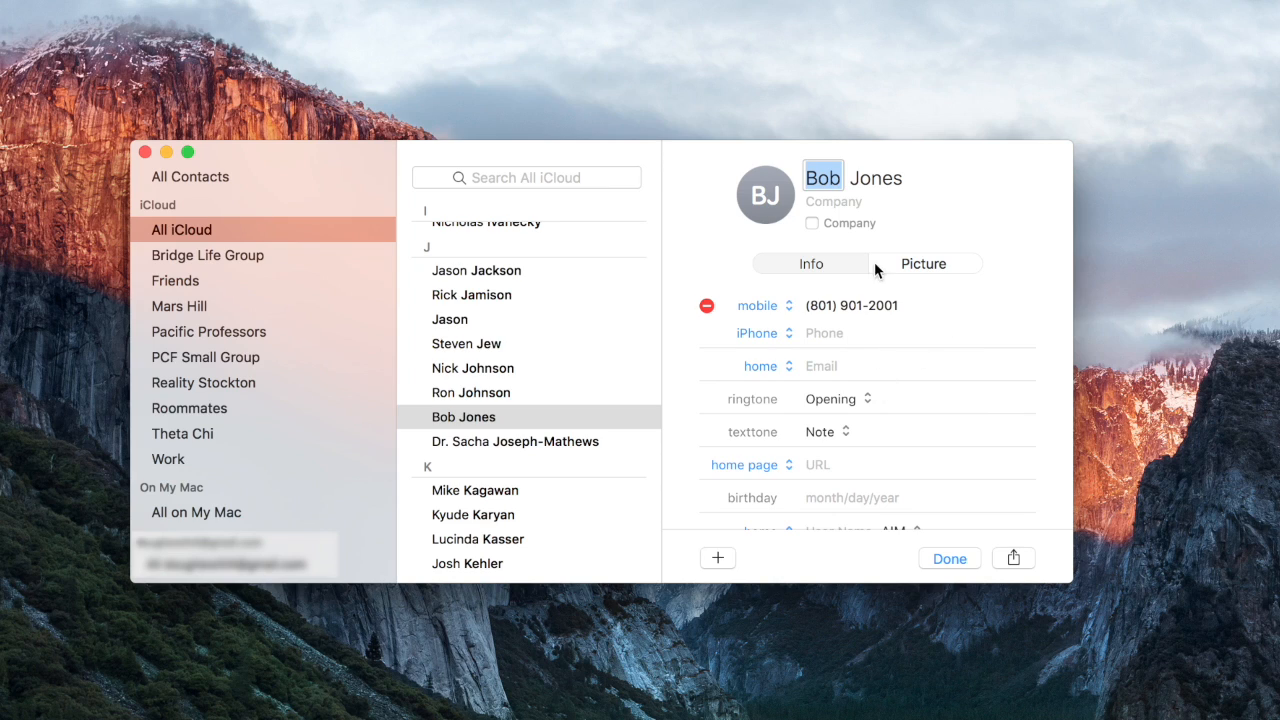
mouse_move(923, 508)
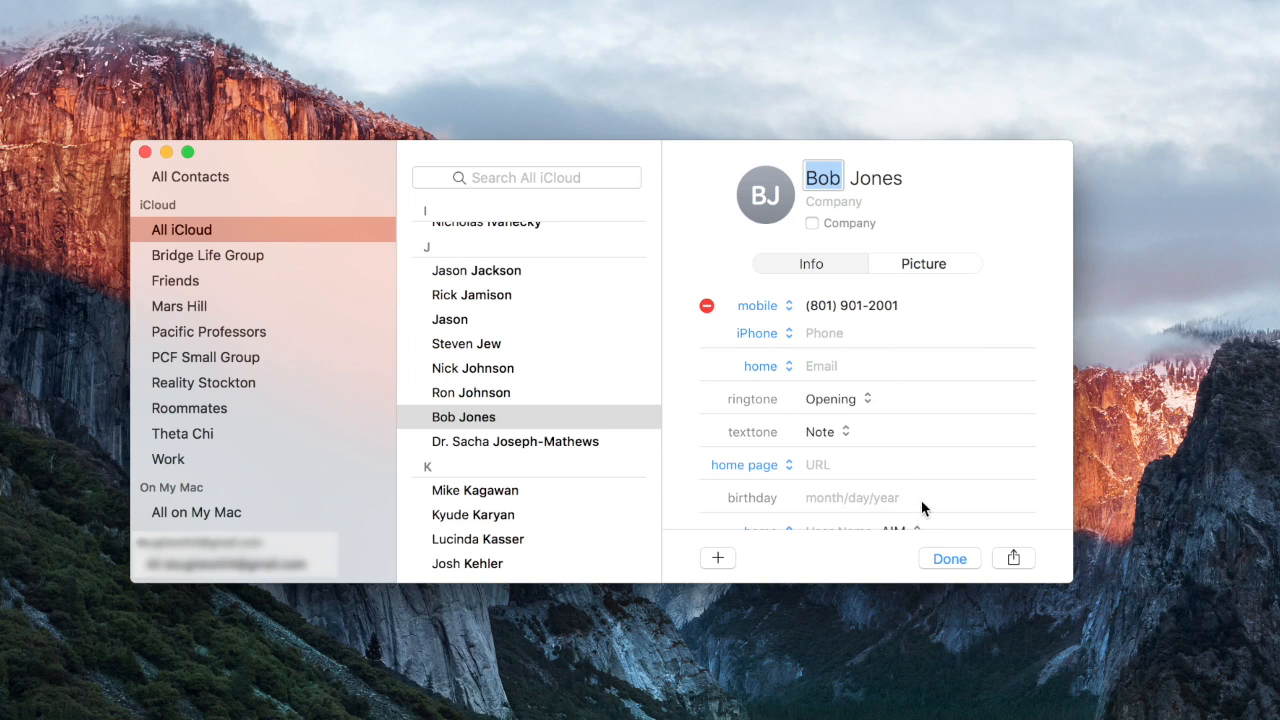
mouse_move(945, 570)
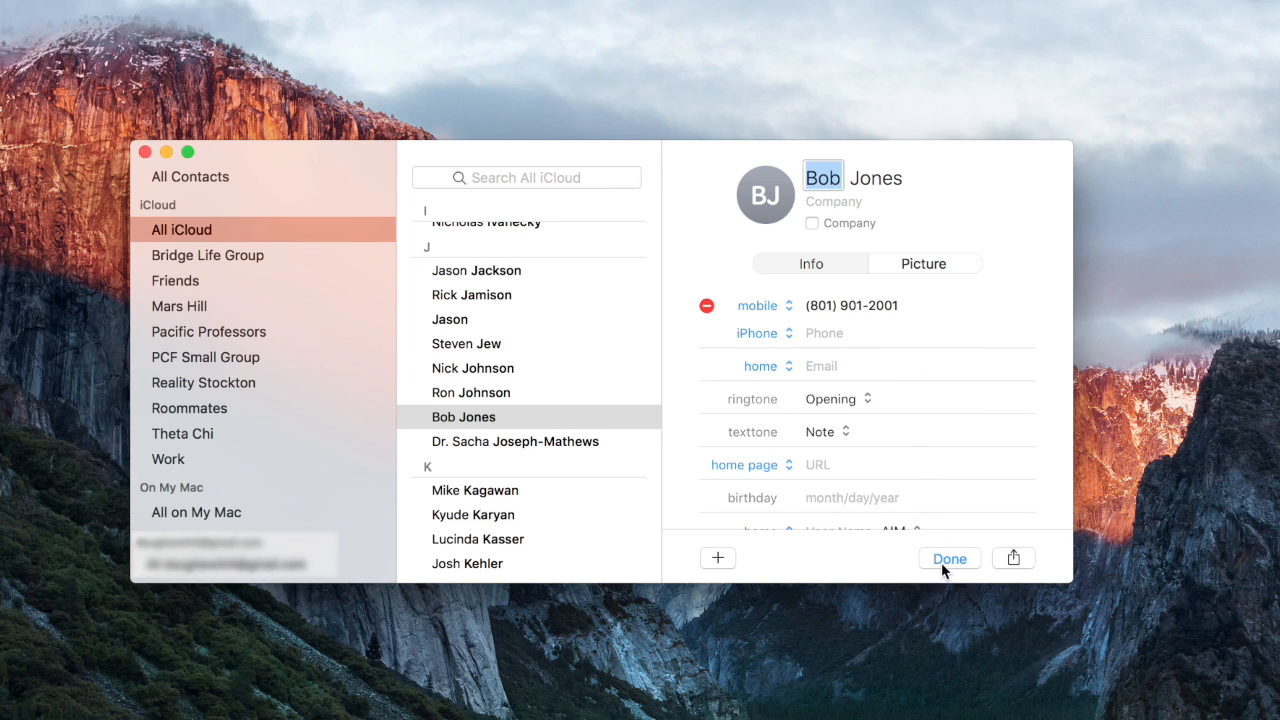
click(948, 558)
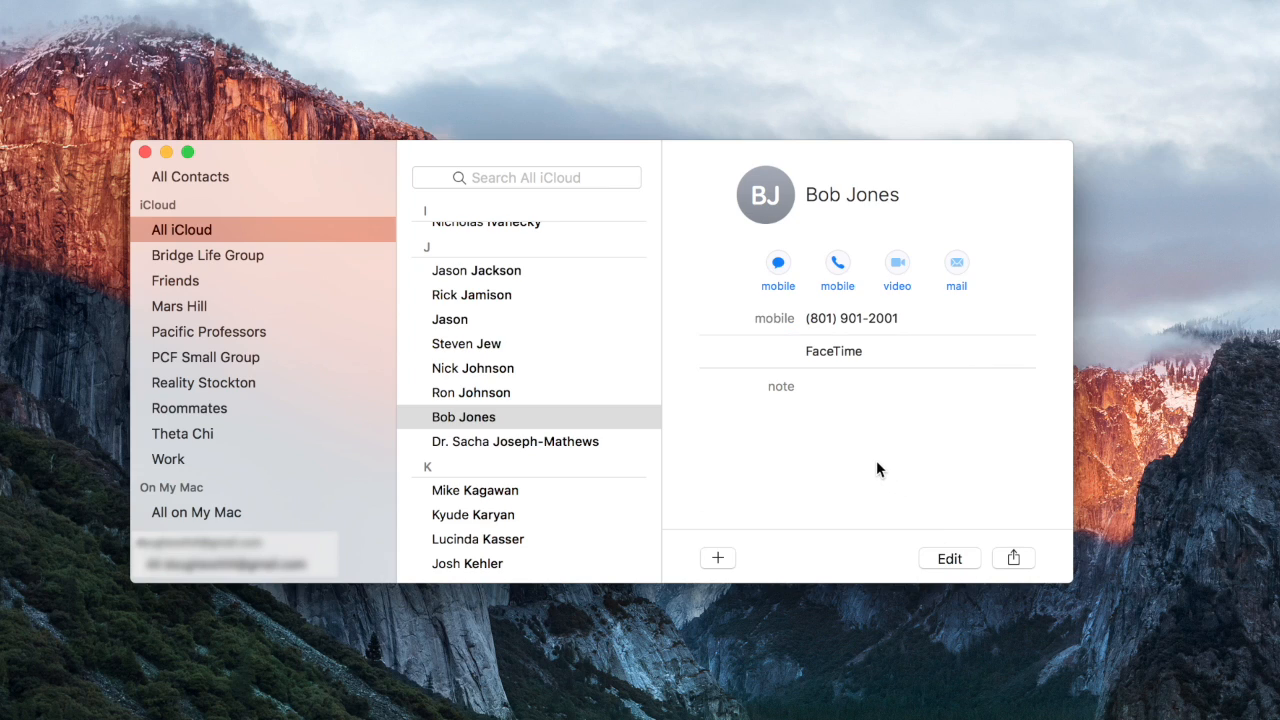
mouse_move(853, 420)
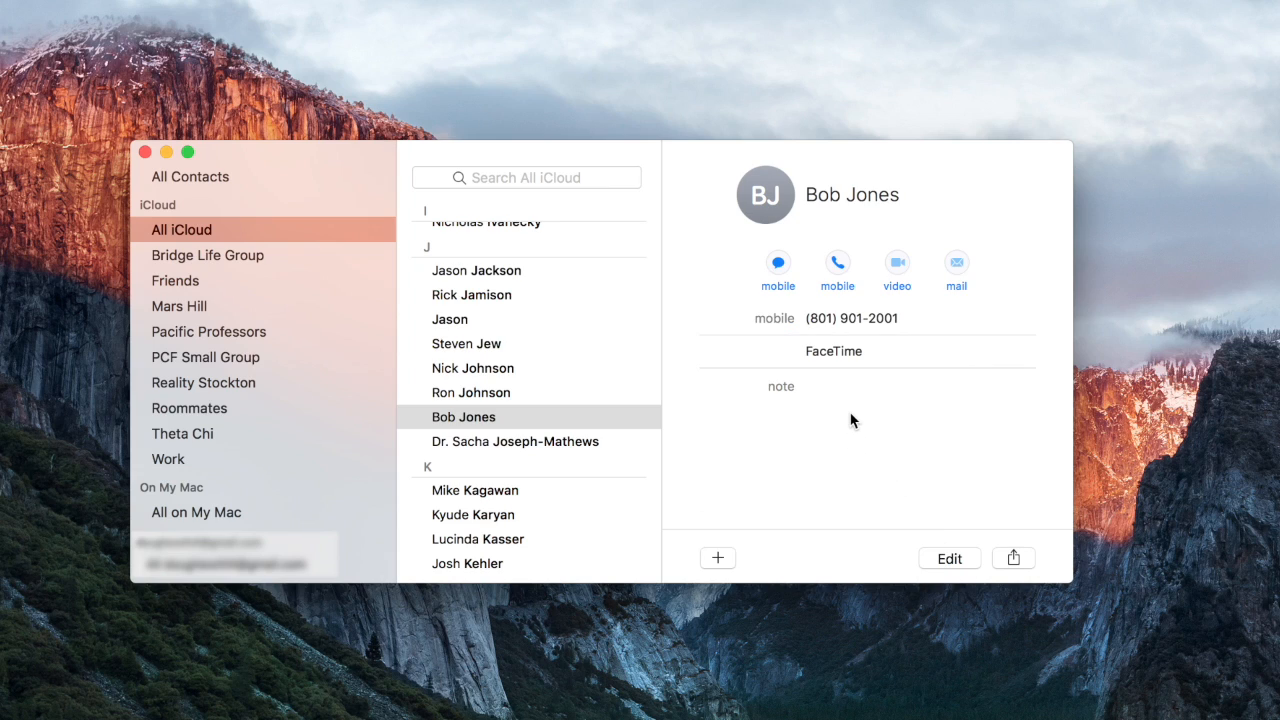
mouse_move(538, 422)
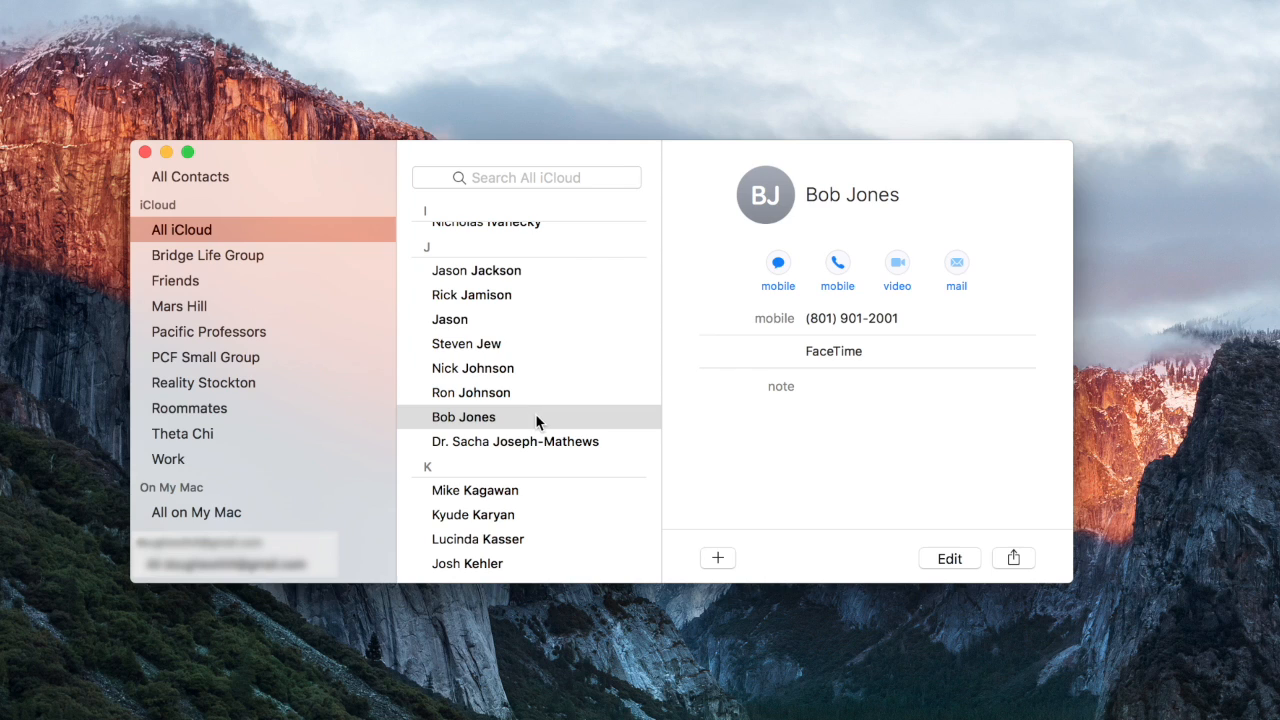
click(463, 417)
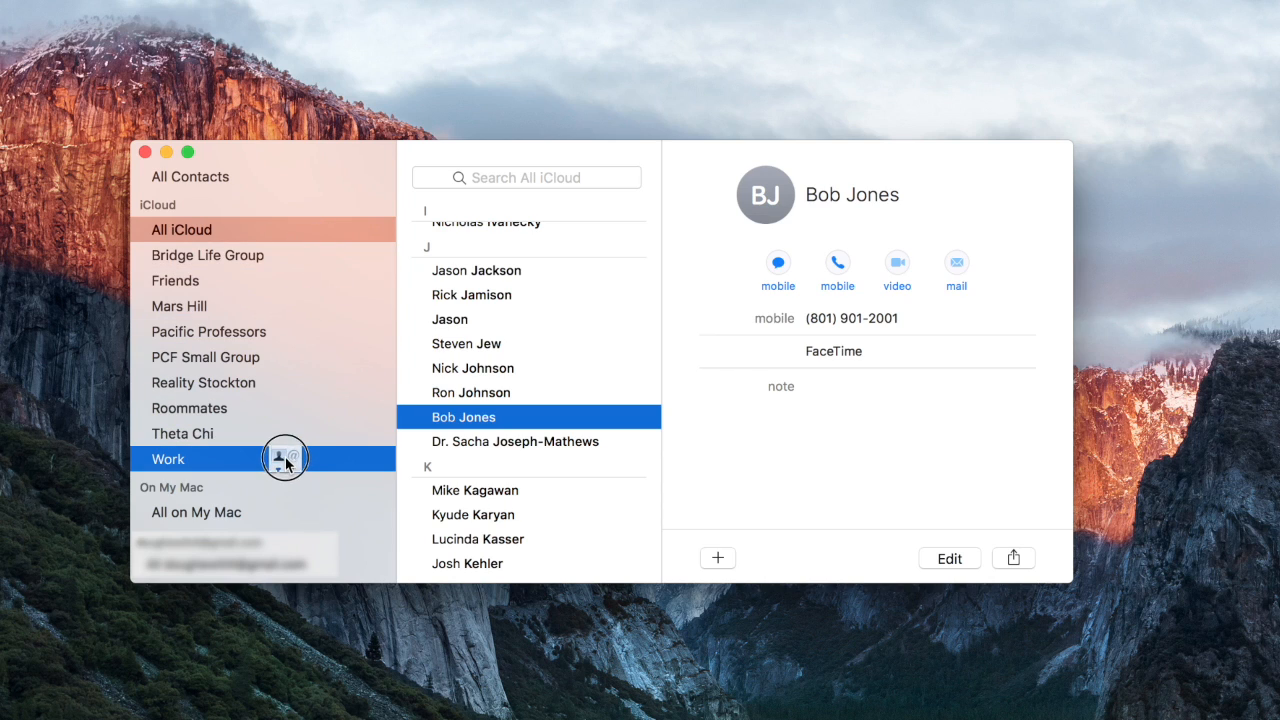
mouse_move(304, 466)
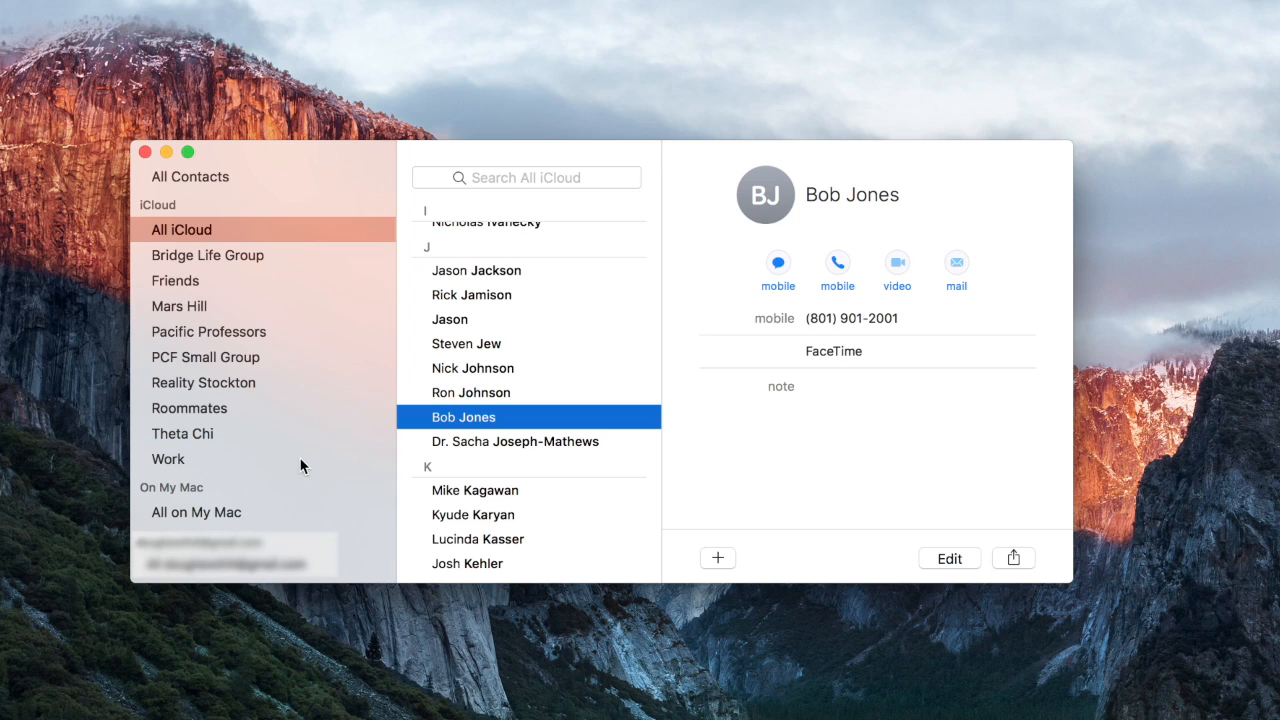
mouse_move(210, 466)
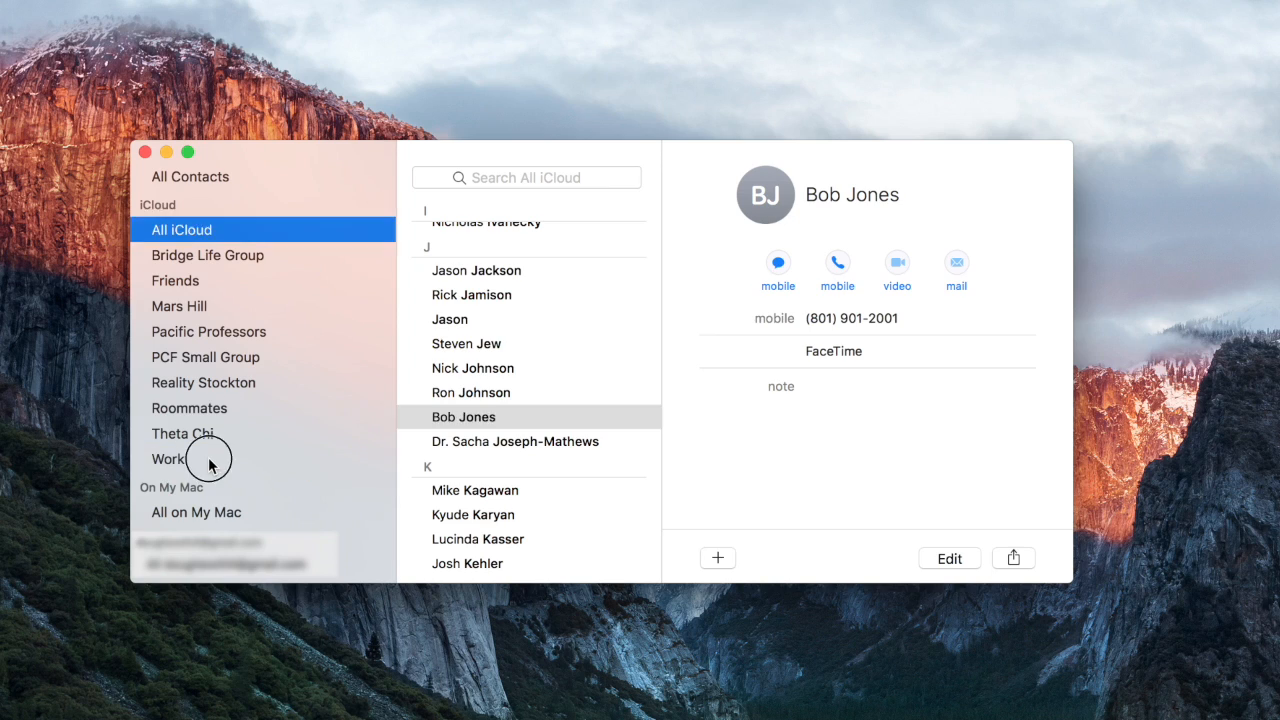
click(168, 459)
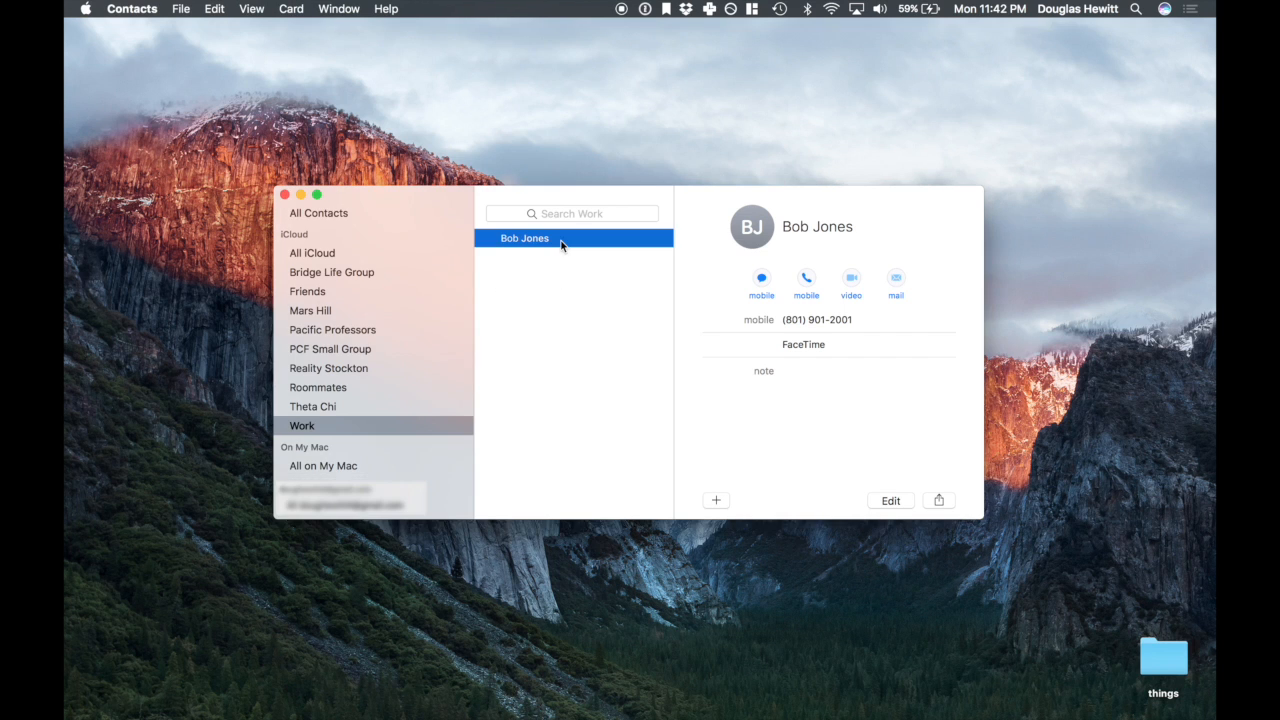
mouse_move(576, 256)
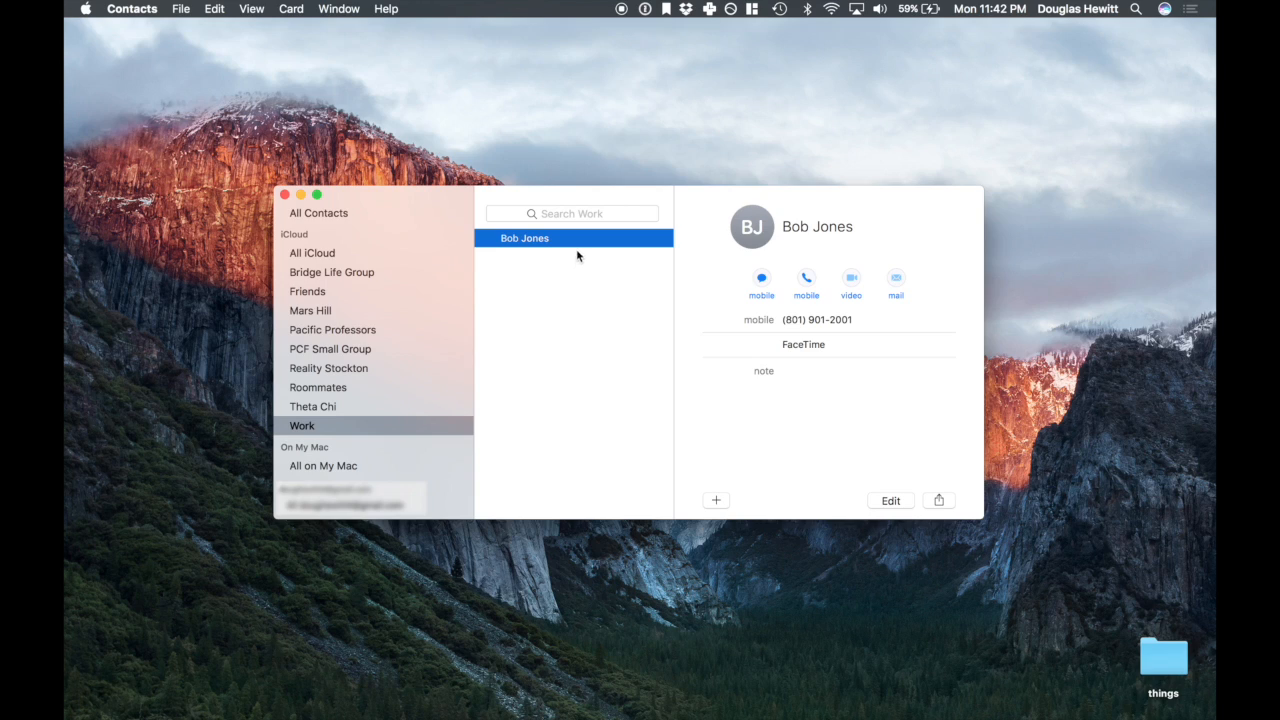
mouse_move(586, 247)
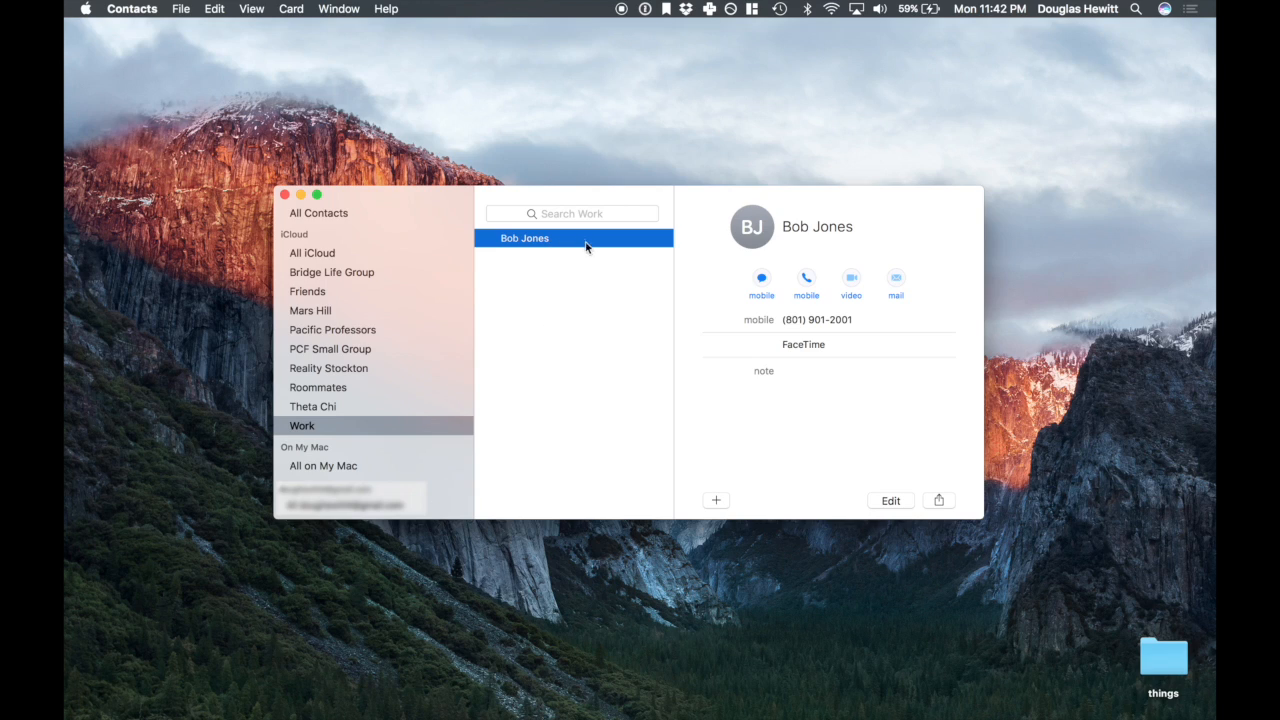
mouse_move(580, 266)
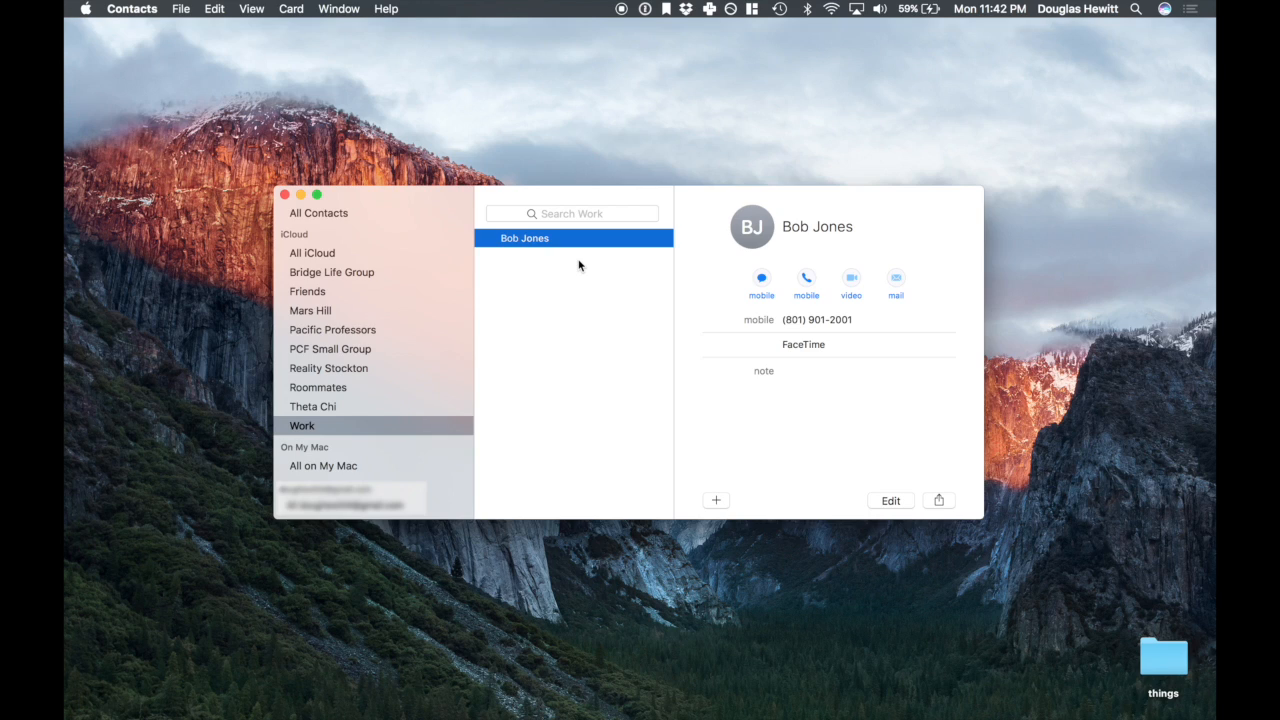
mouse_move(575, 243)
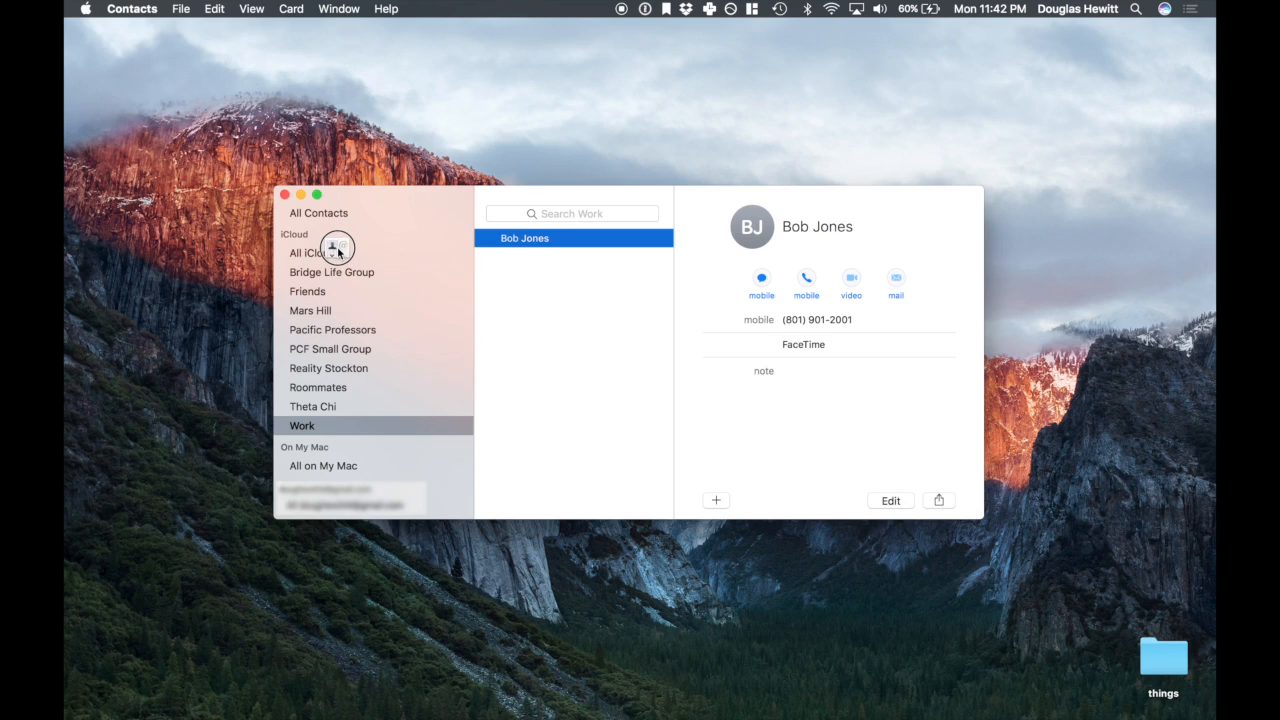
mouse_move(605, 253)
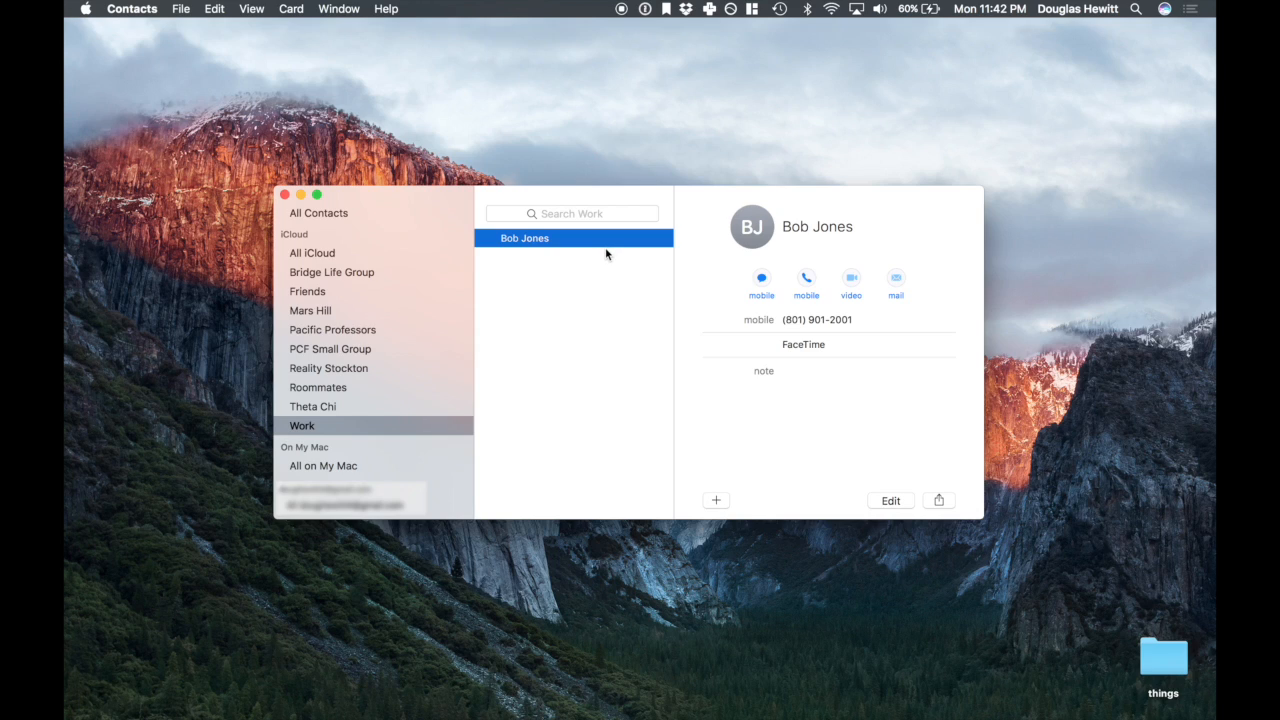
mouse_move(214, 18)
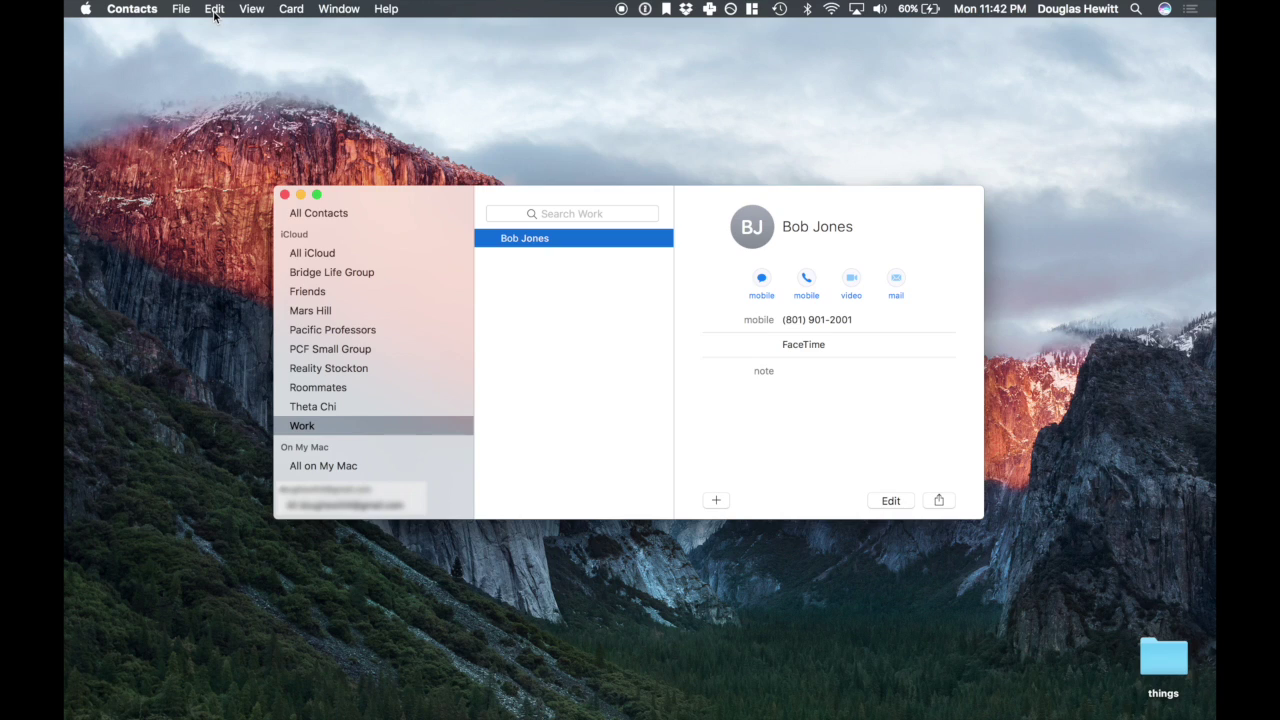
Remove Bob Jones from the Work group via Edit > Remove From Group.
click(214, 8)
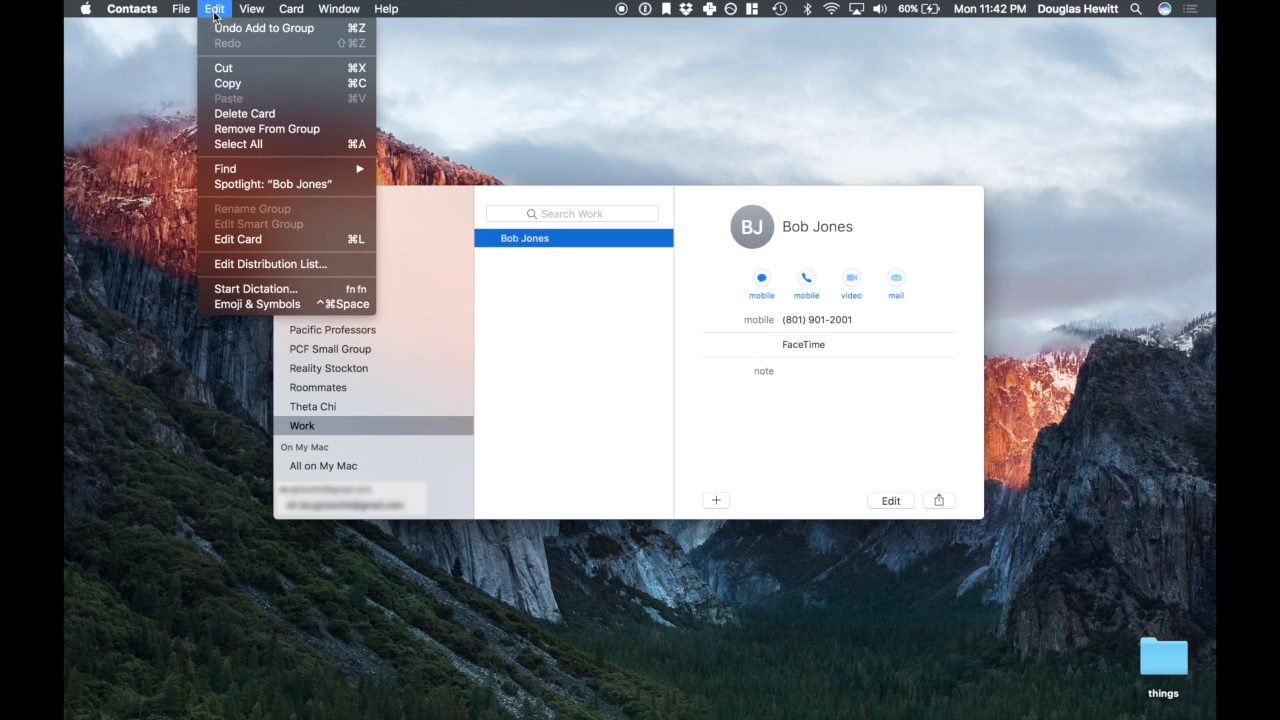
mouse_move(267, 128)
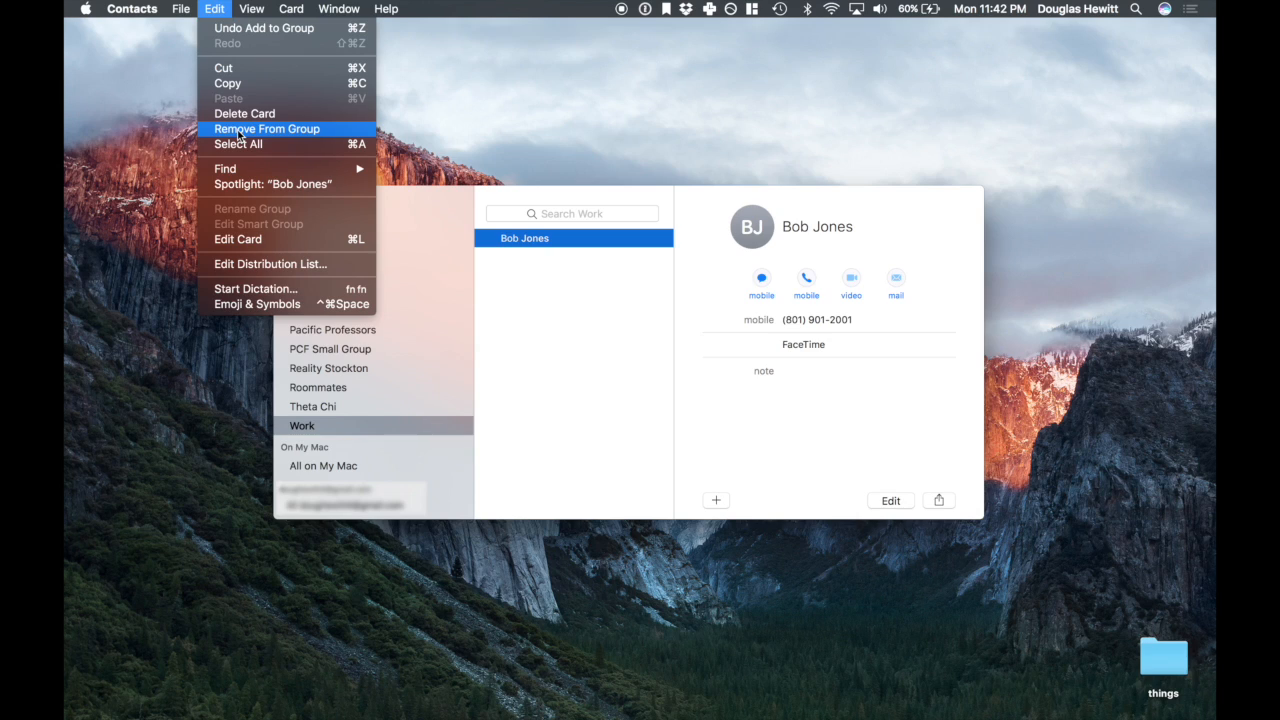
mouse_move(265, 27)
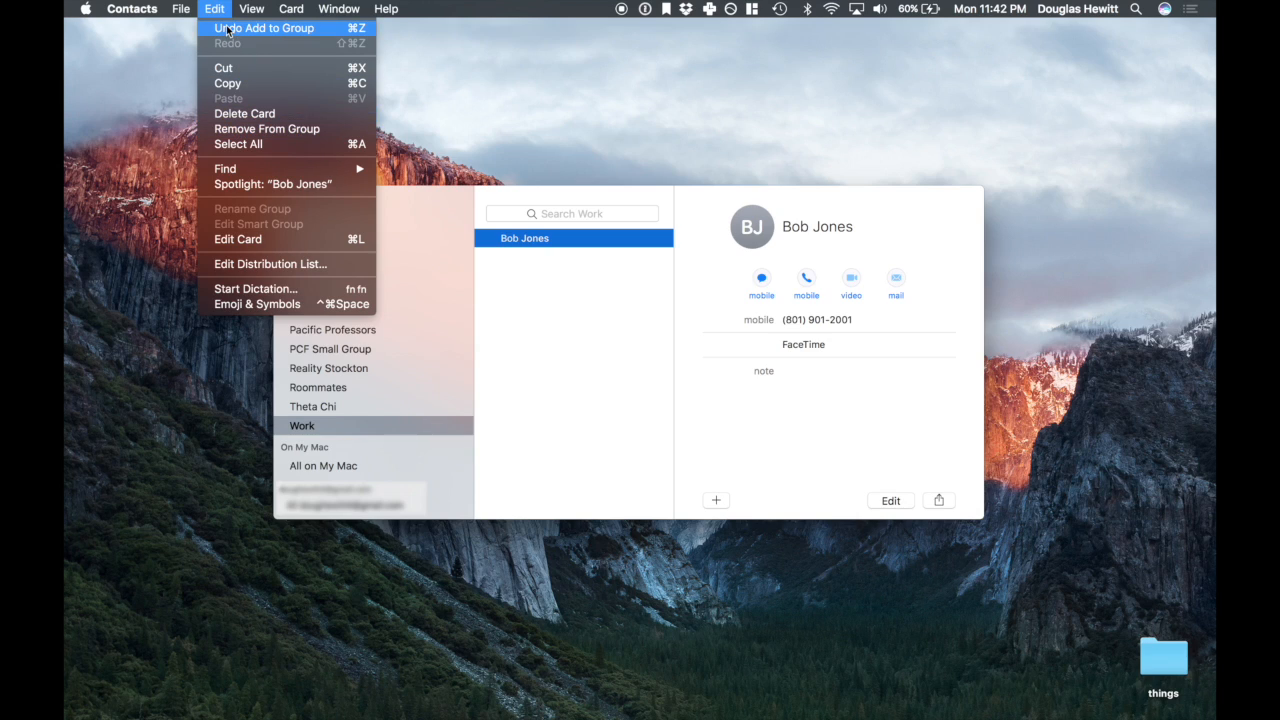
mouse_move(283, 113)
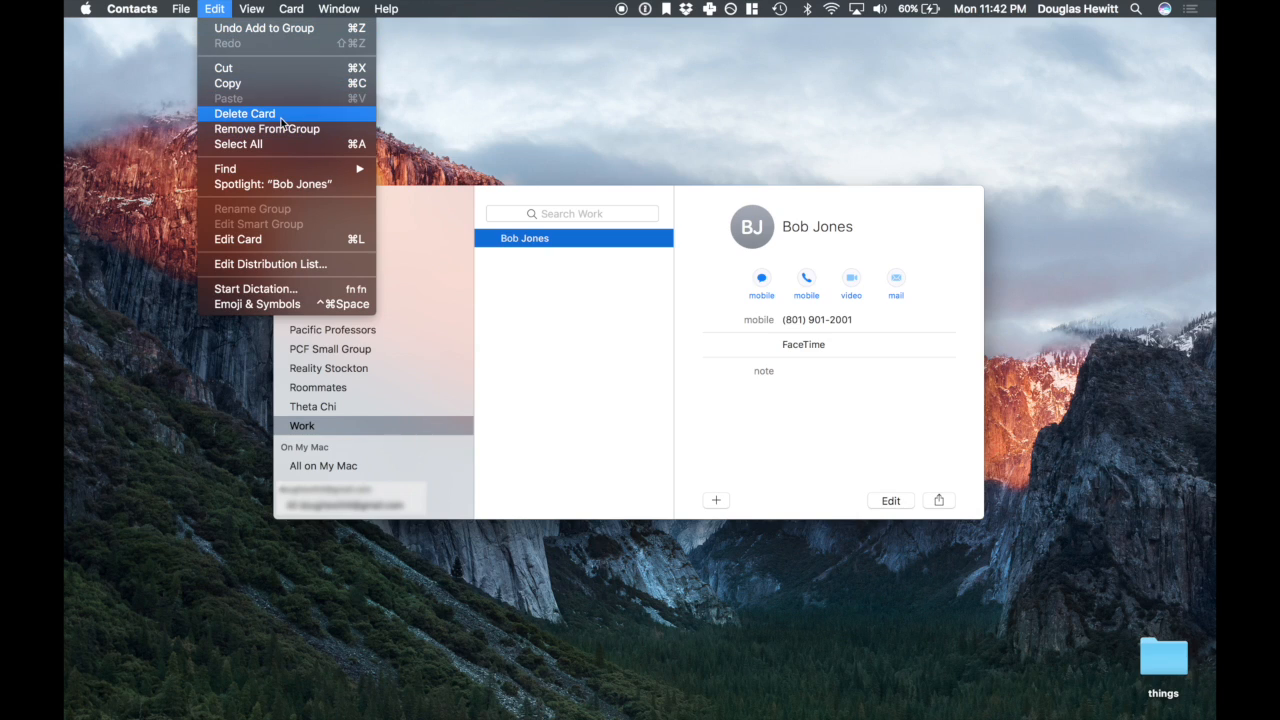
mouse_move(263, 28)
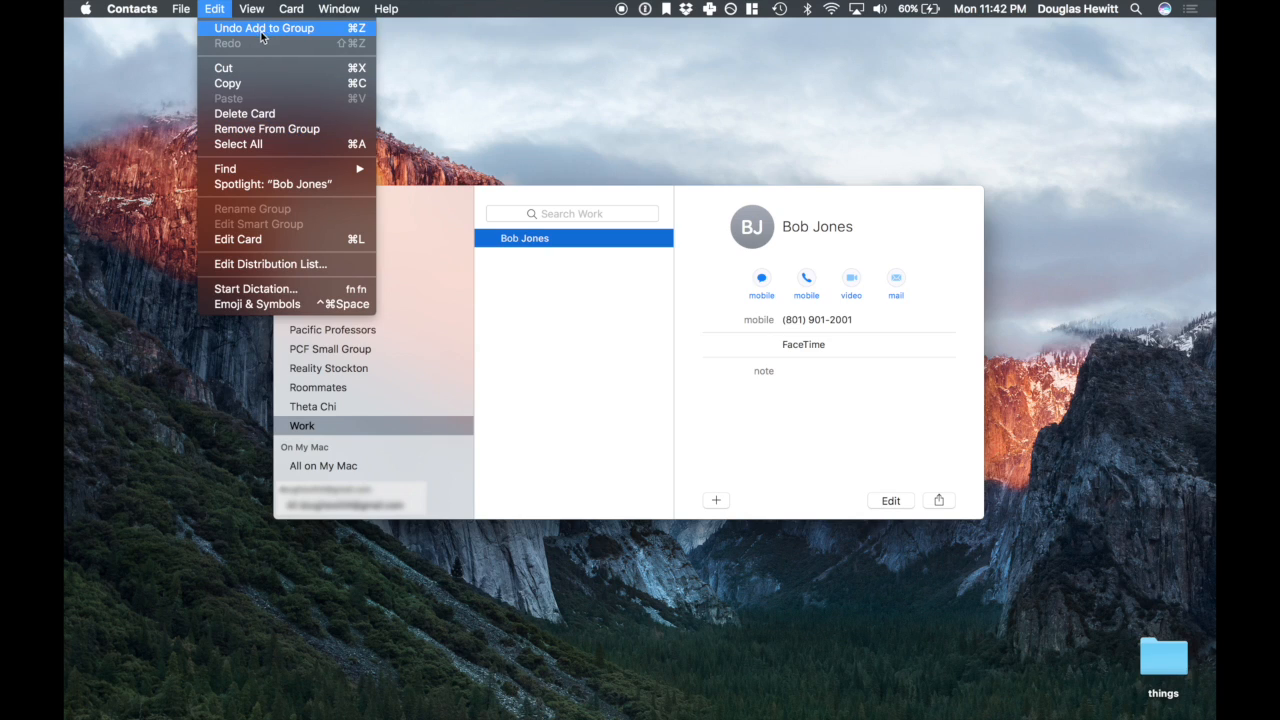
mouse_move(267, 129)
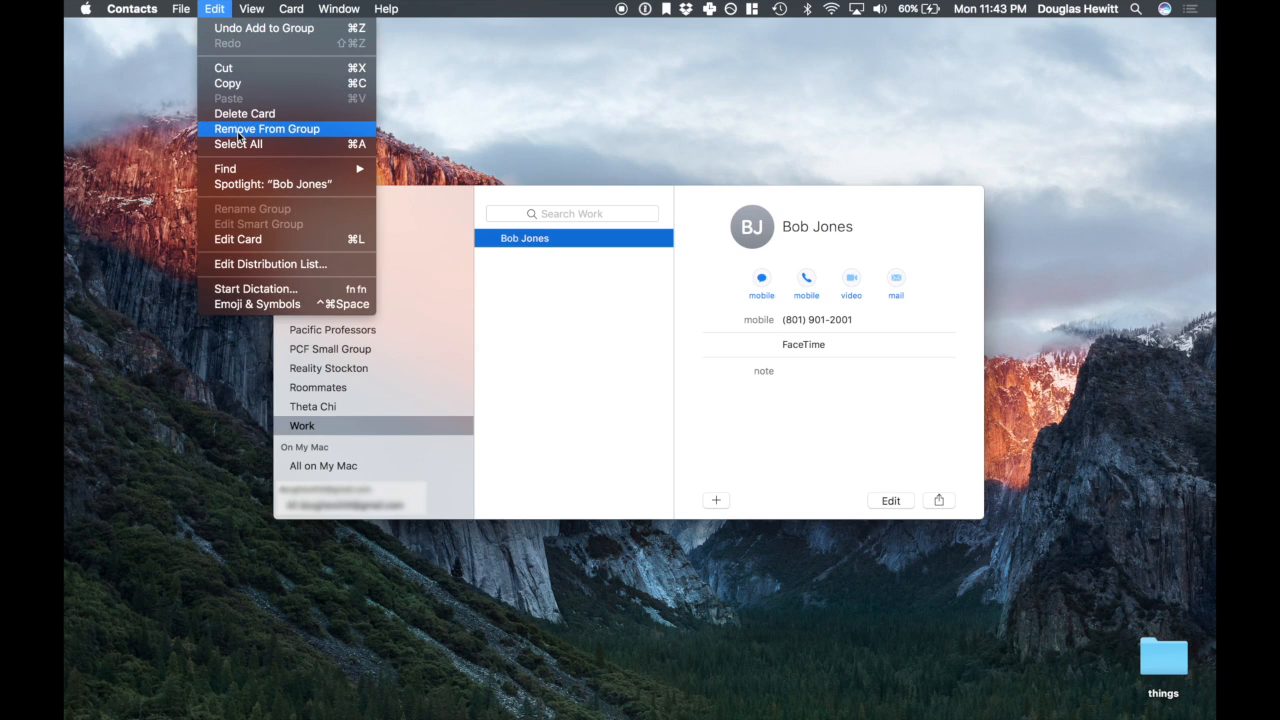
click(267, 128)
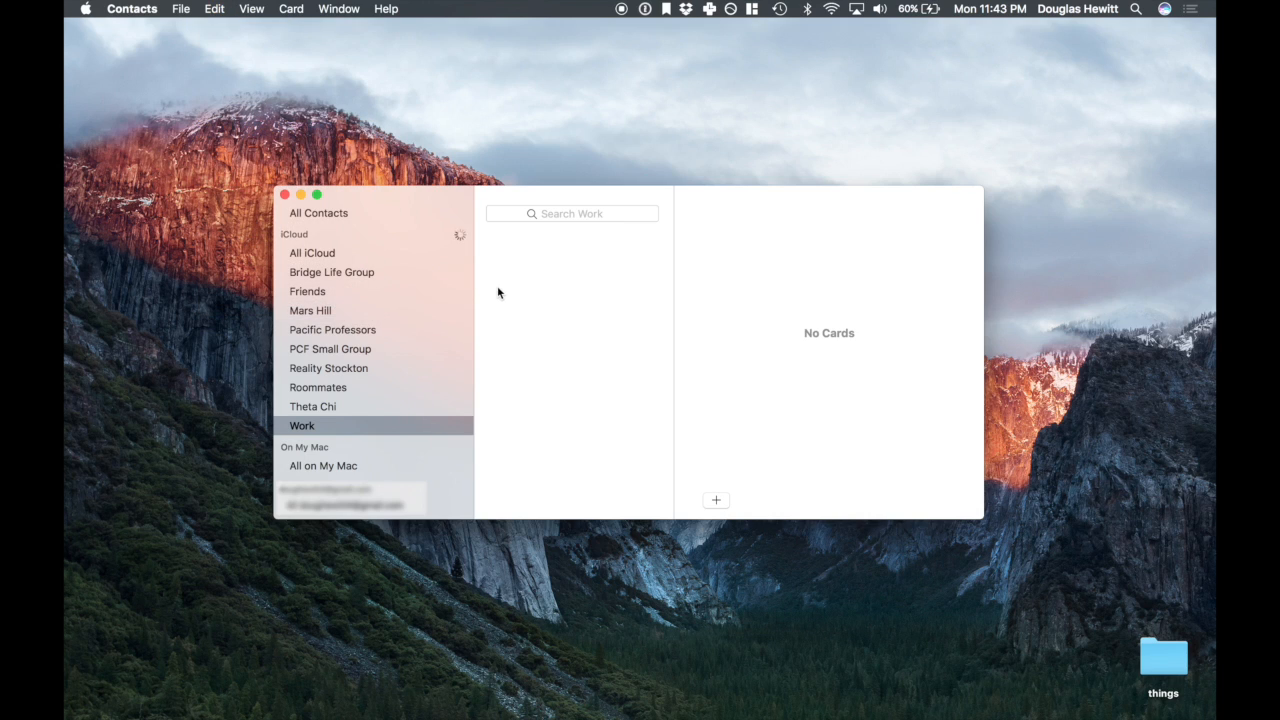
click(312, 252)
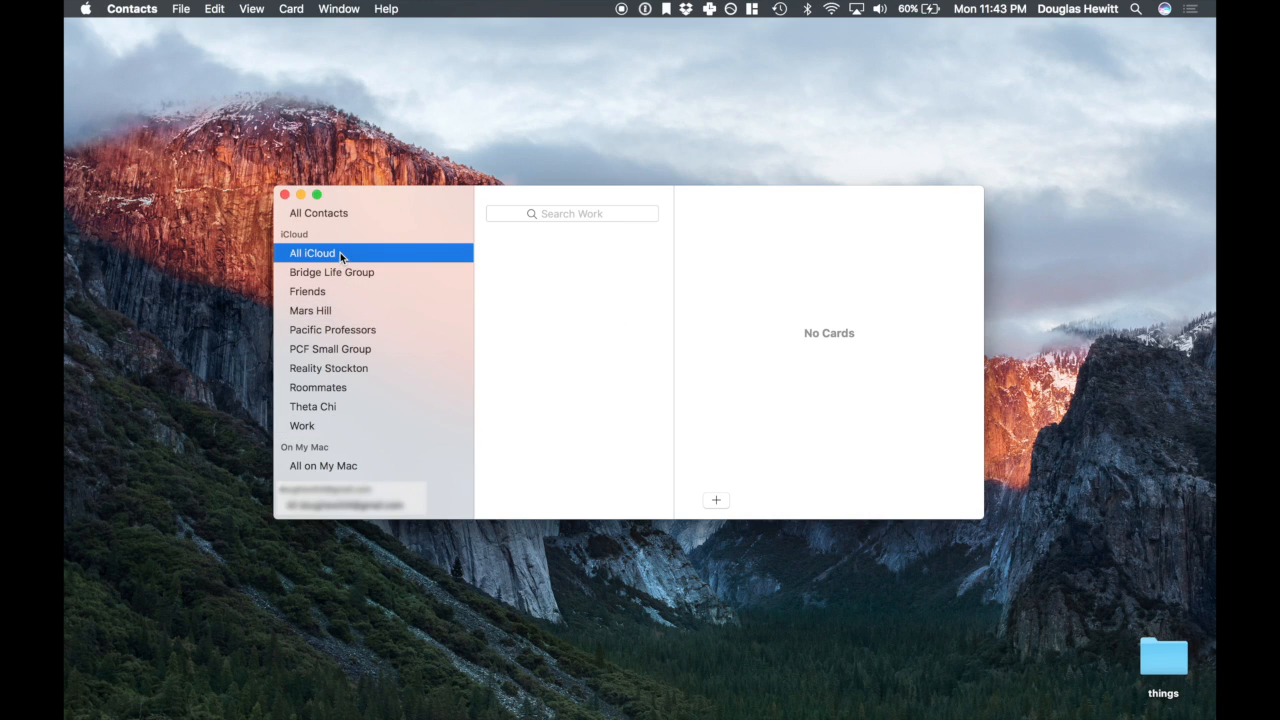
click(312, 252)
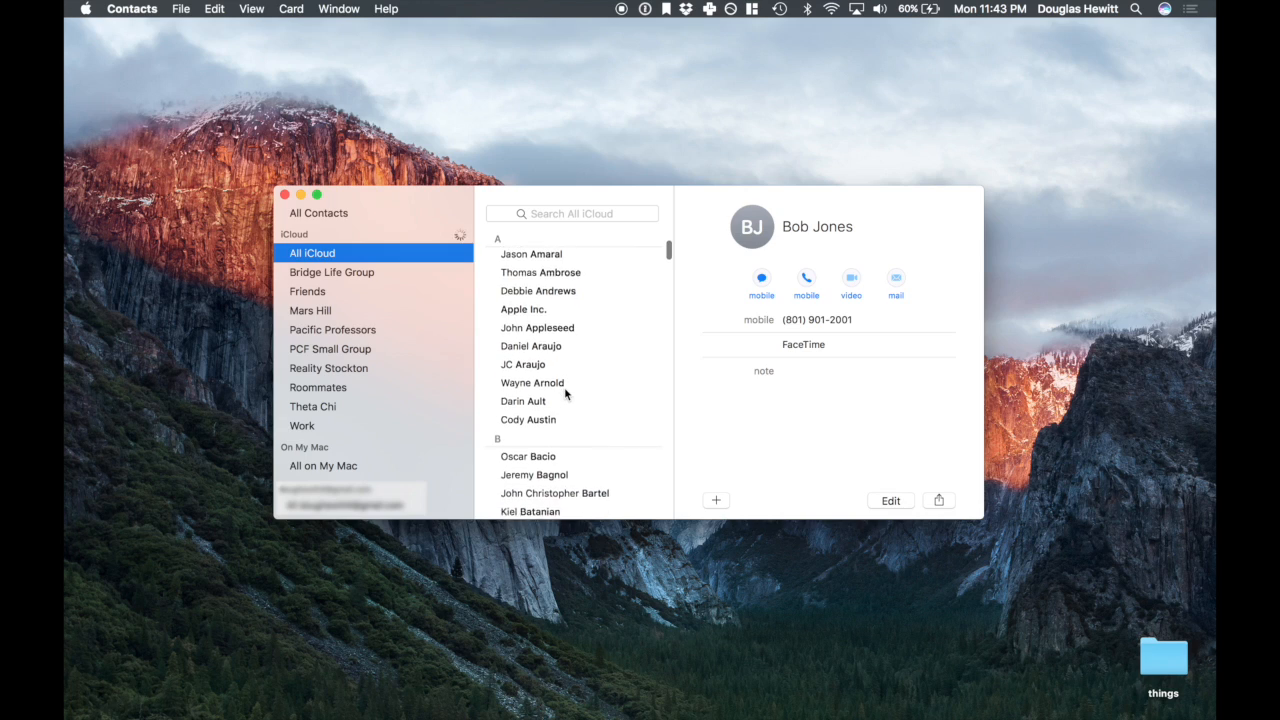
scroll(down, 3)
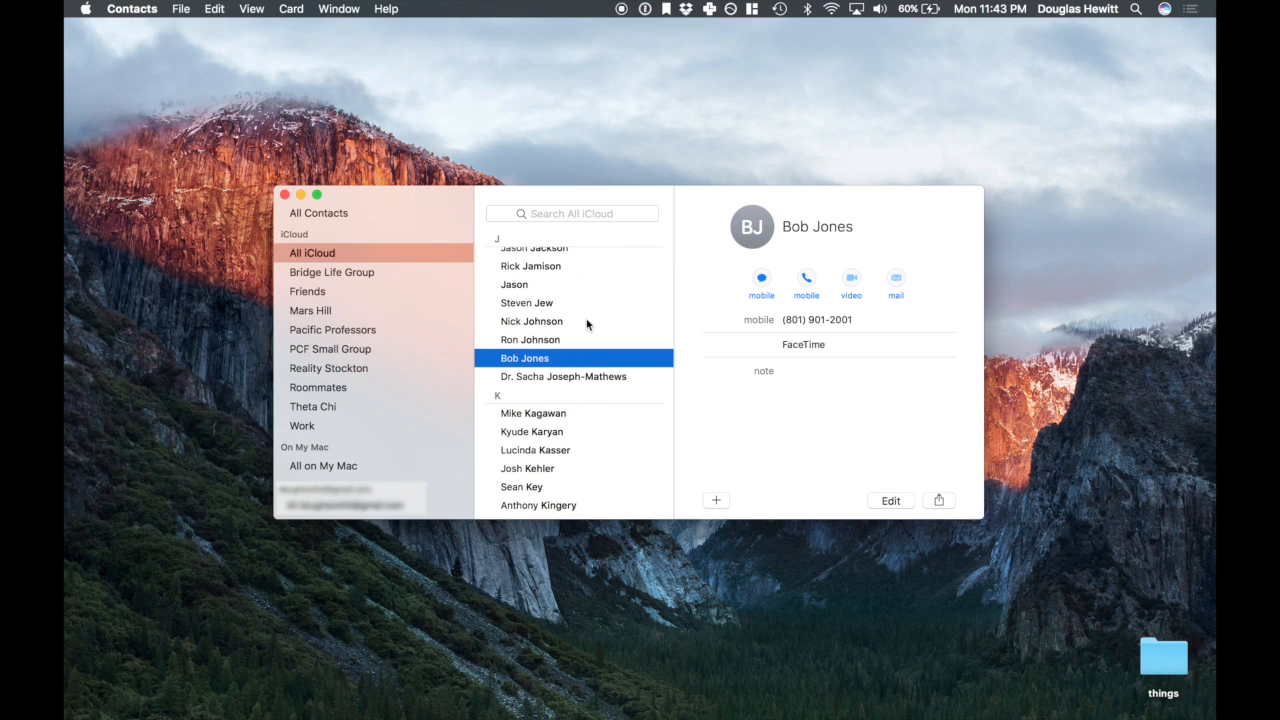
scroll(up, 3)
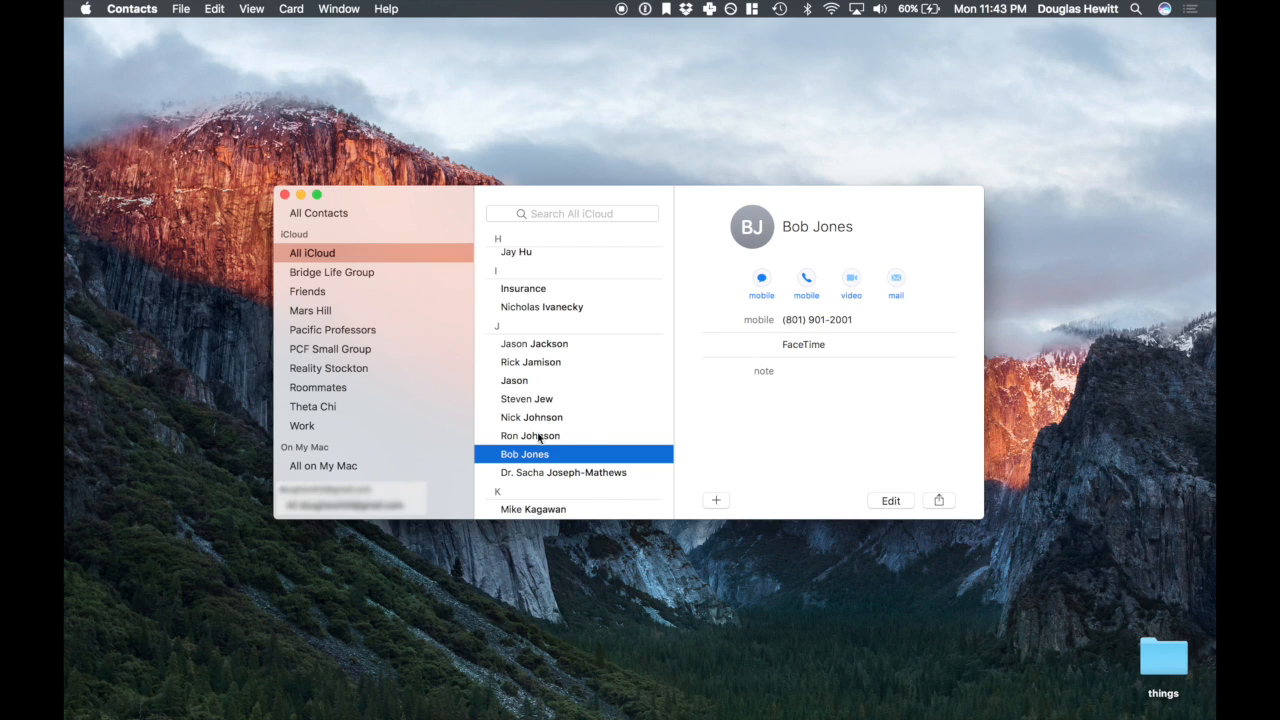
mouse_move(567, 463)
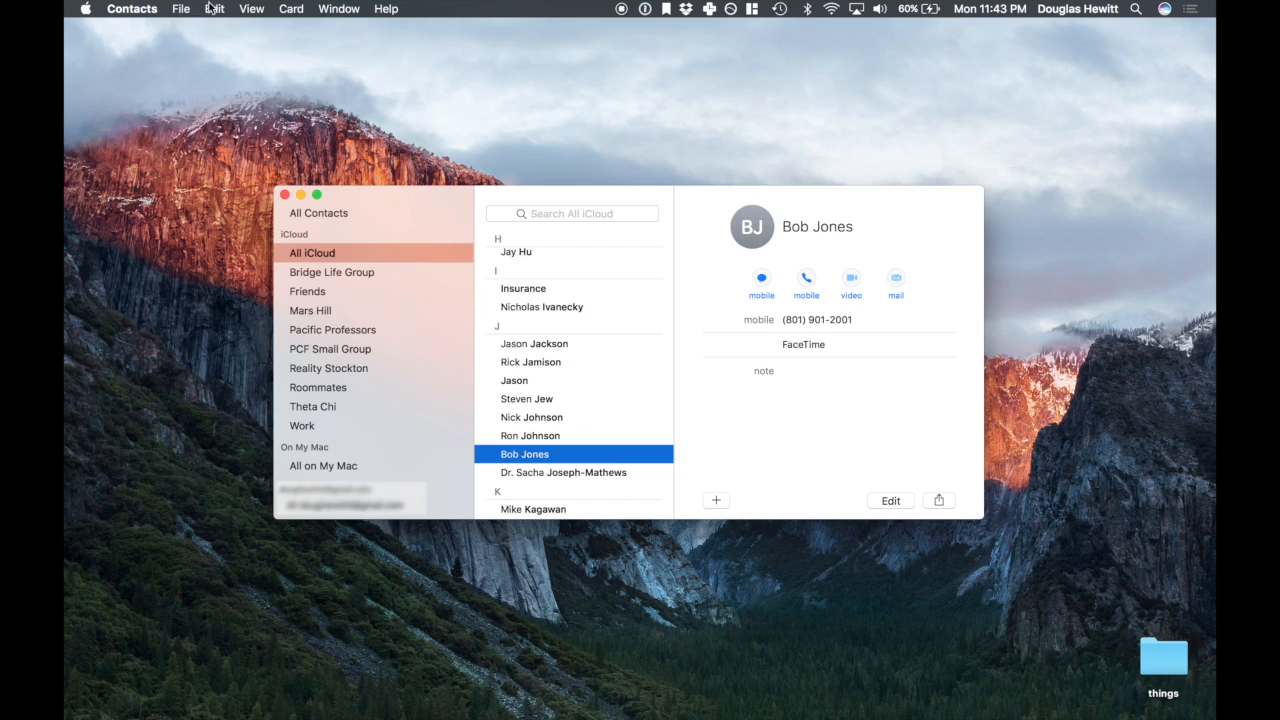
Browse the Edit, Card and File menus looking for New Group From Selection.
click(214, 8)
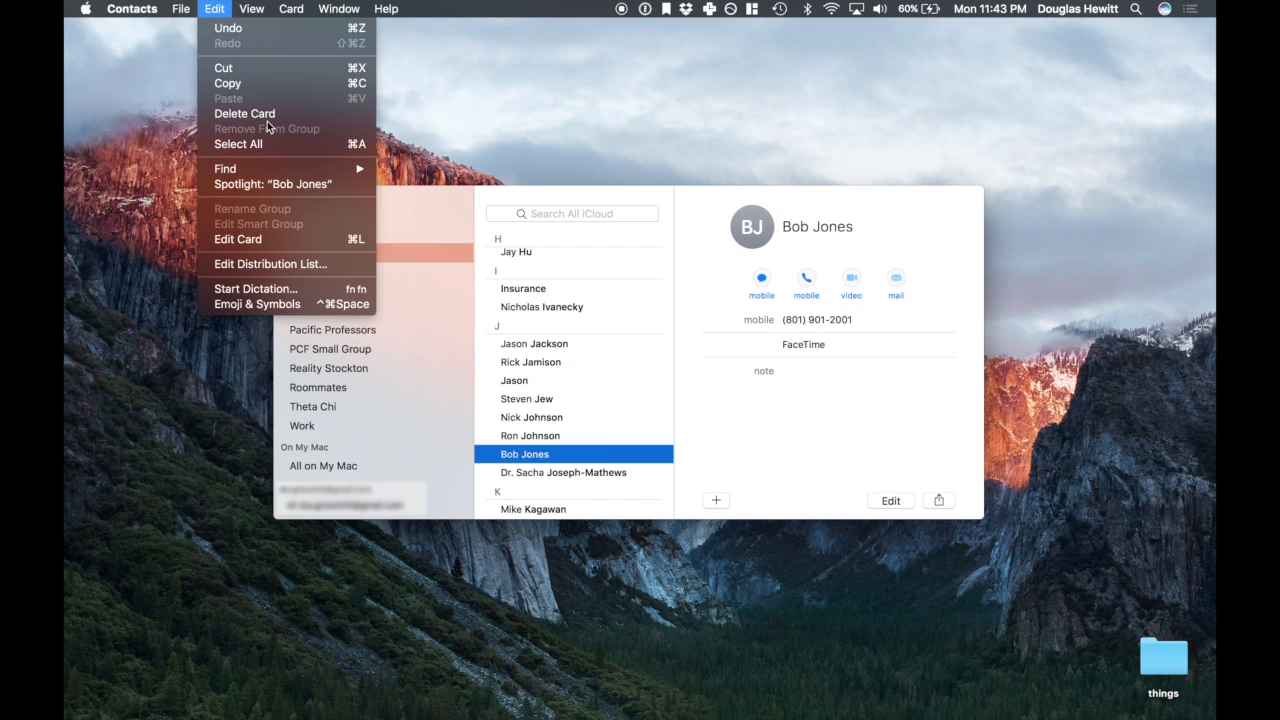
mouse_move(240, 68)
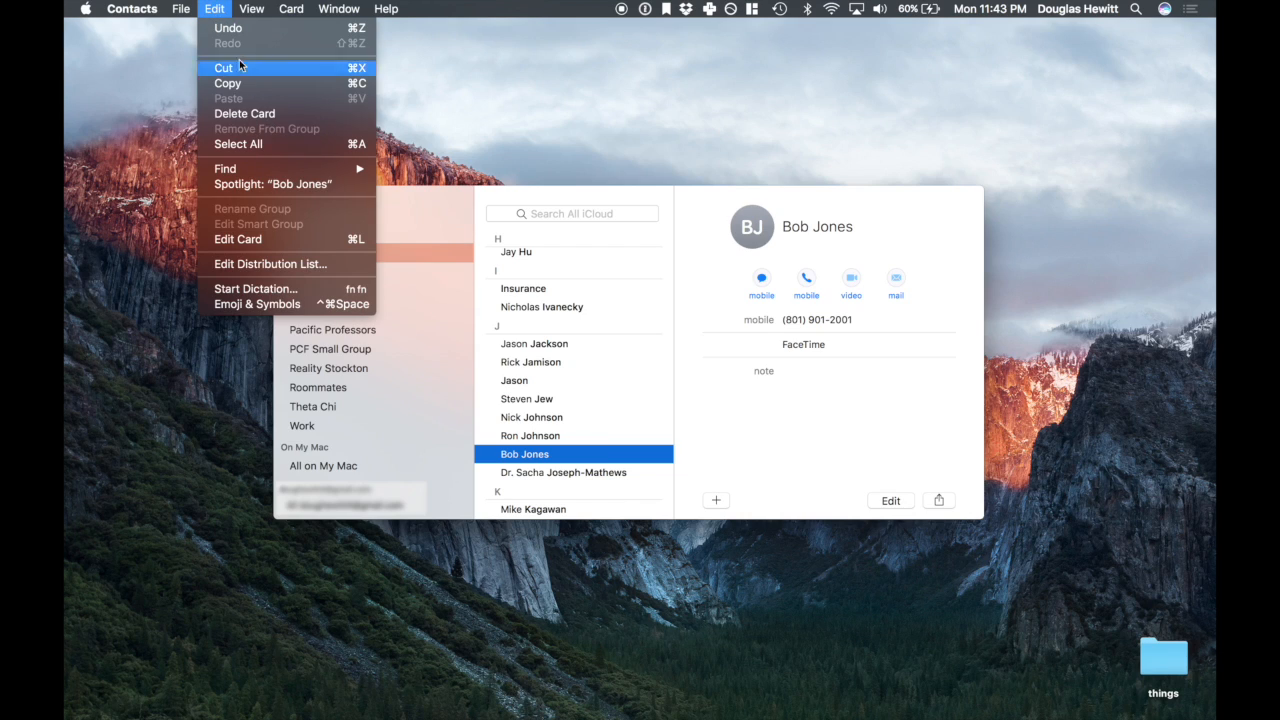
click(291, 8)
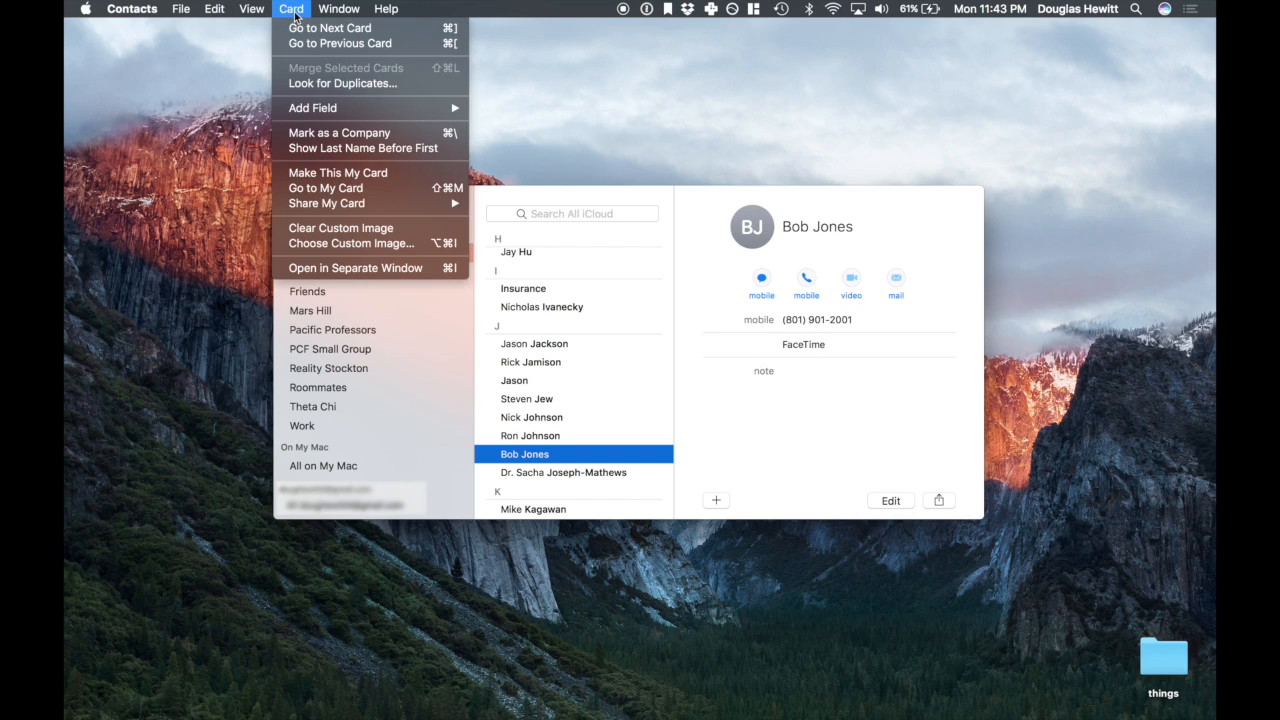
mouse_move(340, 43)
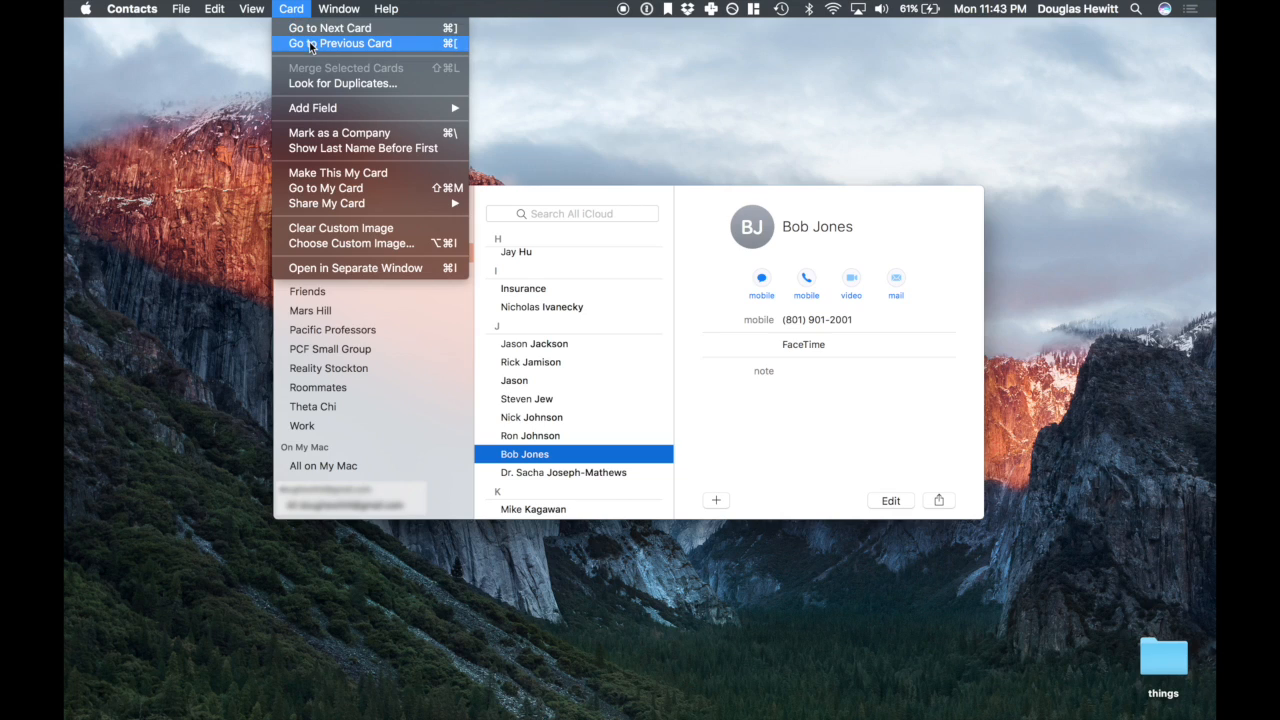
mouse_move(336, 148)
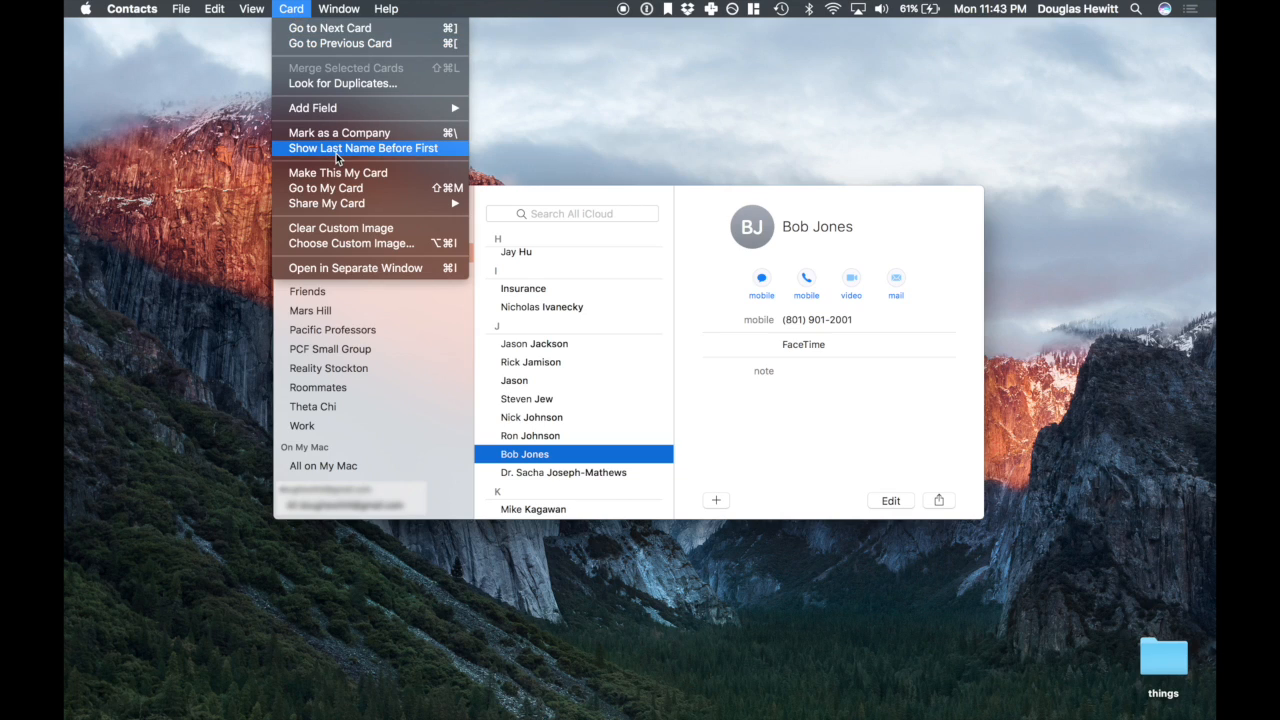
mouse_move(356, 122)
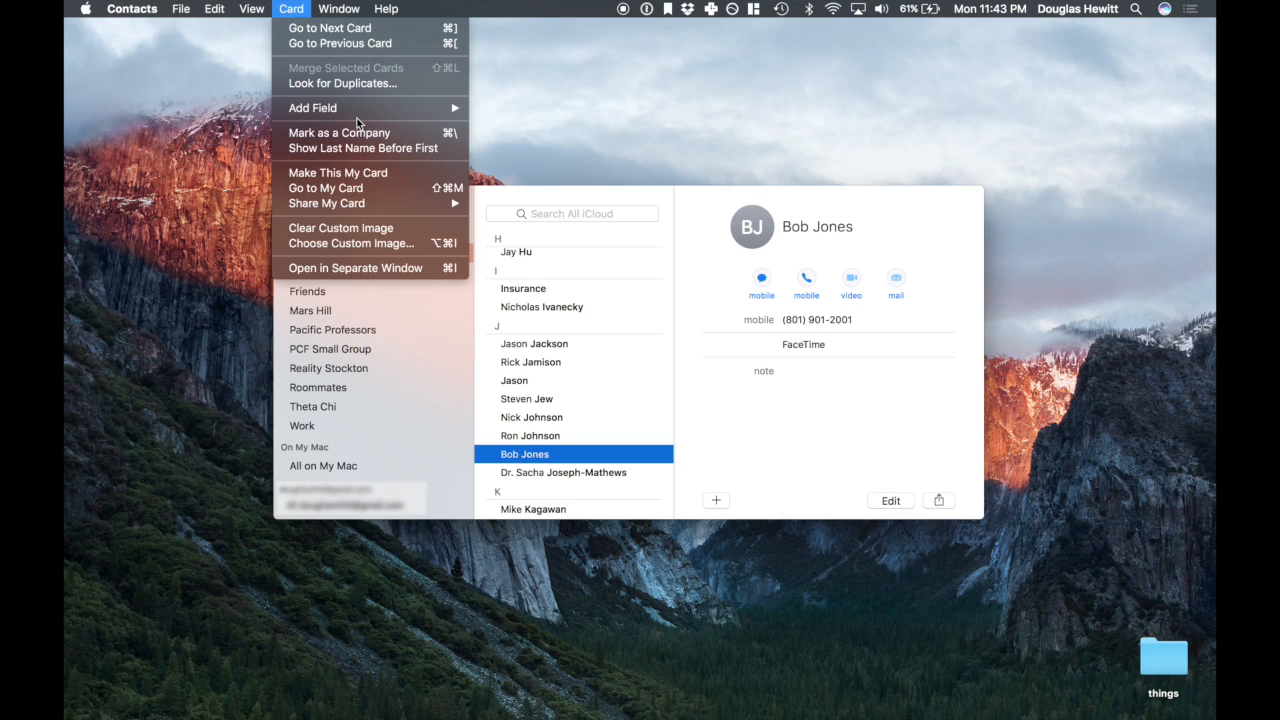
click(214, 8)
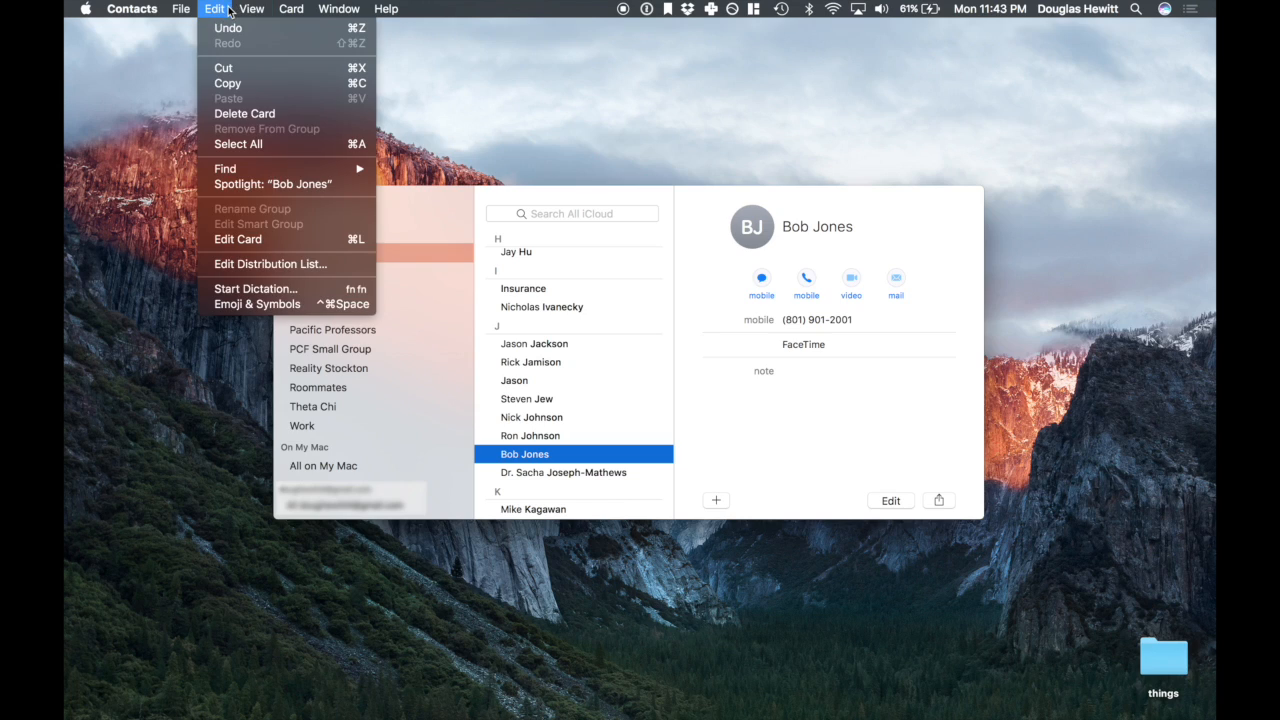
click(181, 8)
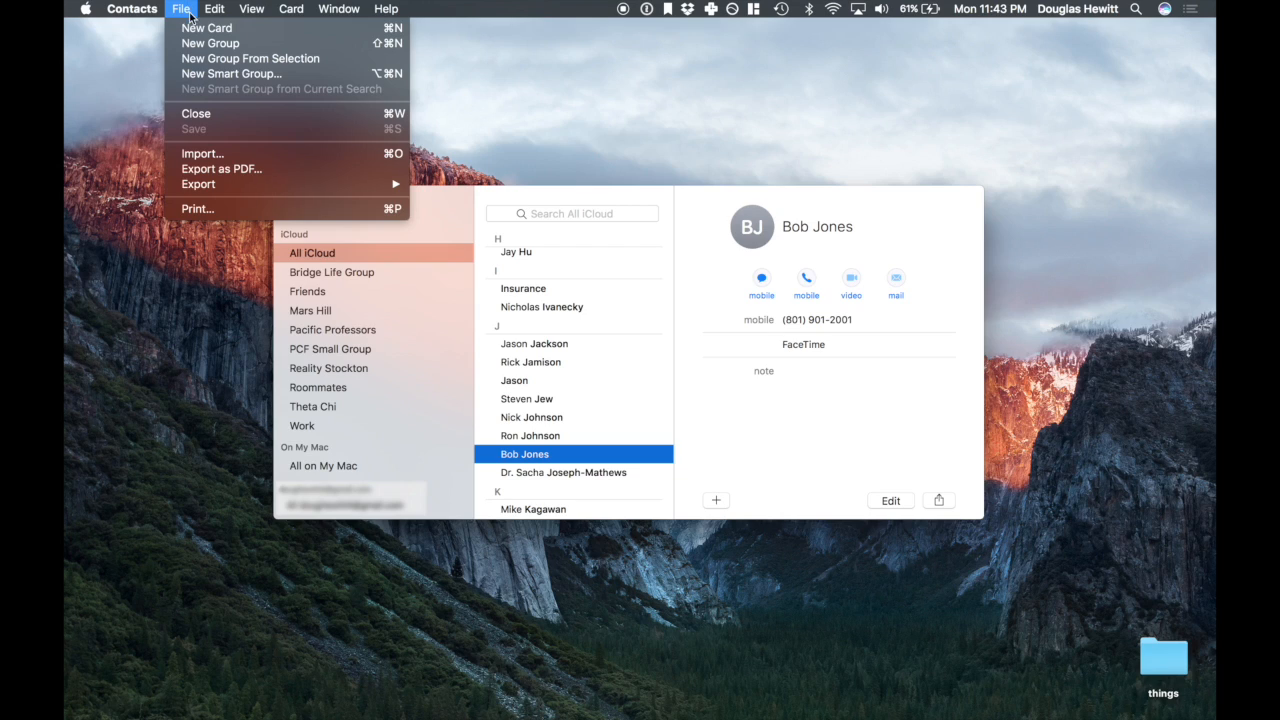
mouse_move(250, 58)
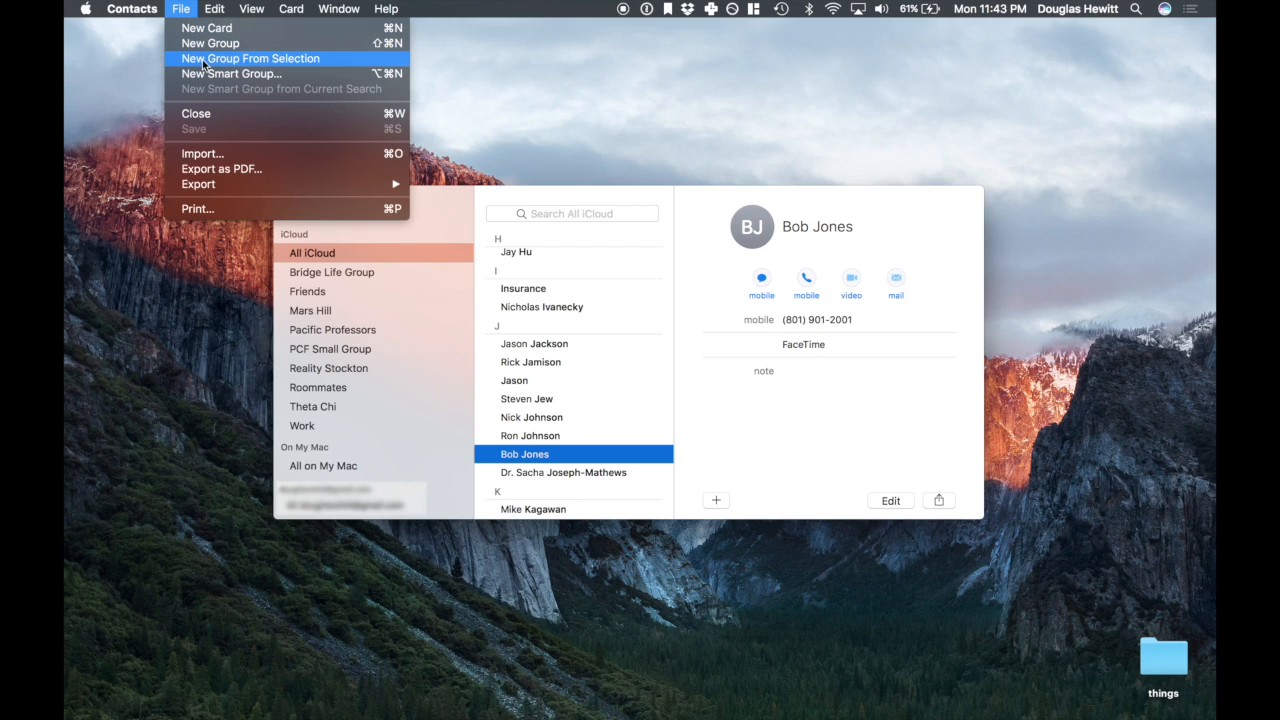
mouse_move(210, 43)
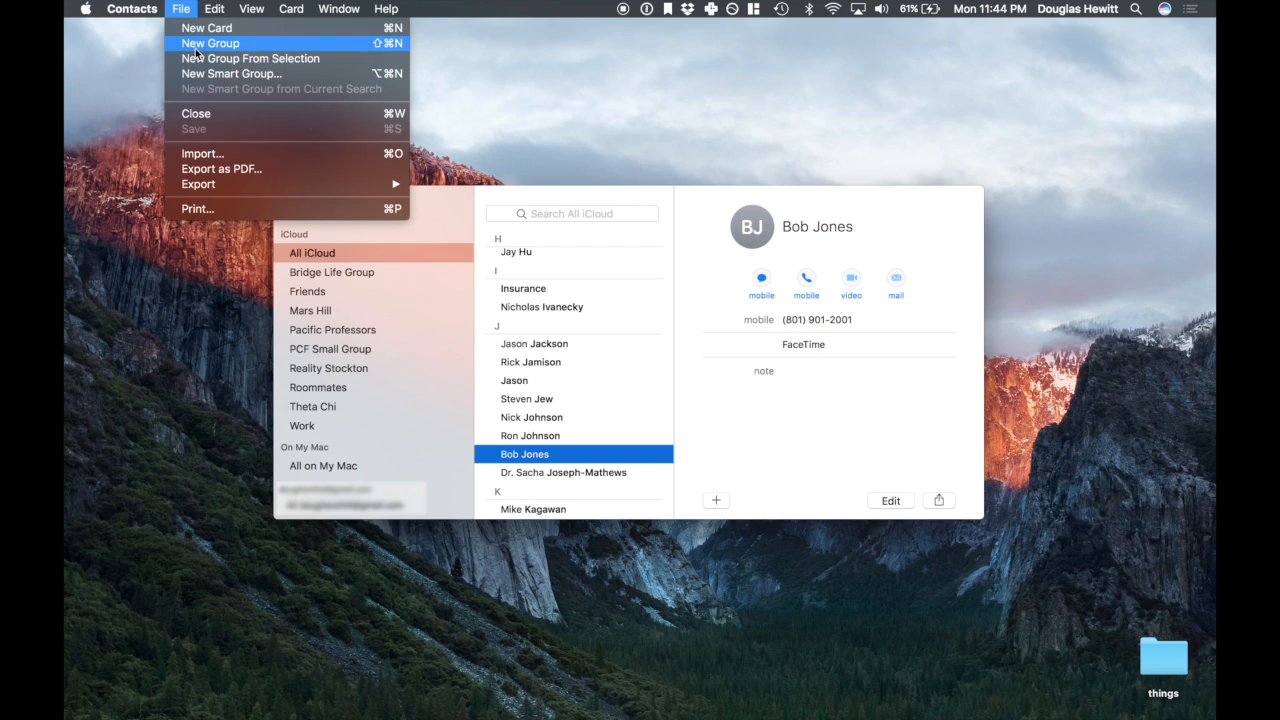
mouse_move(250, 58)
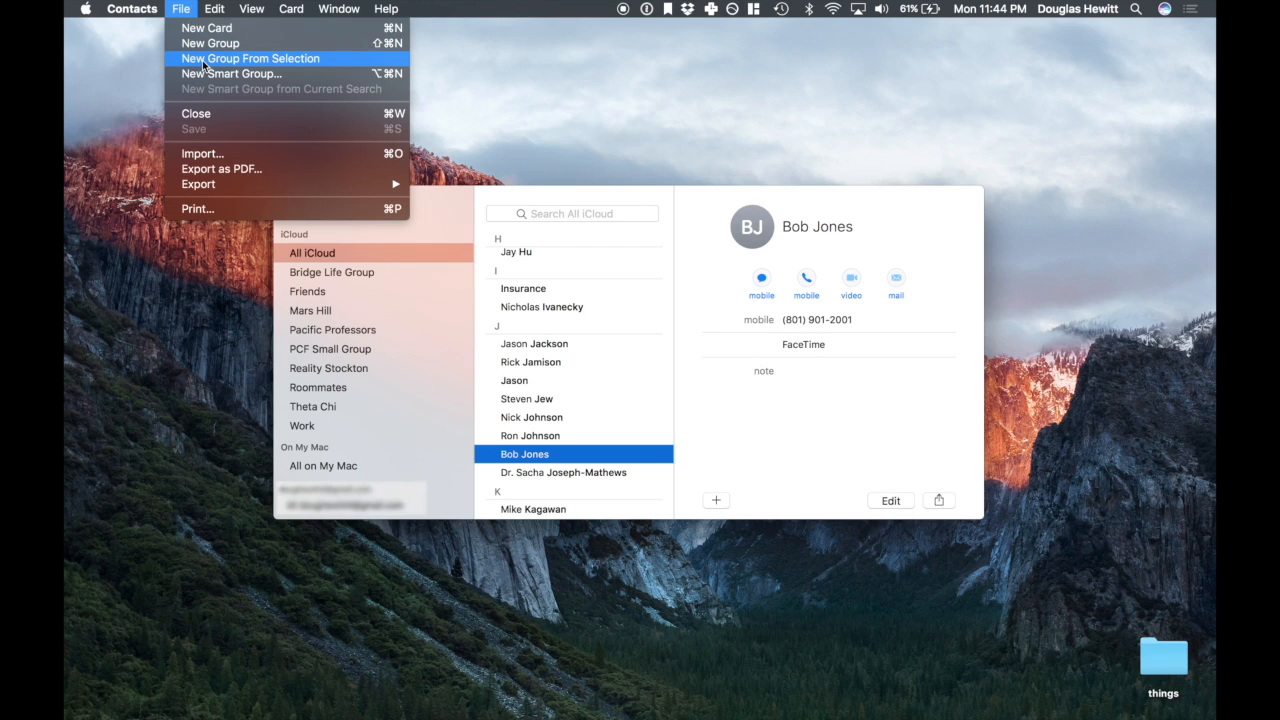
click(252, 58)
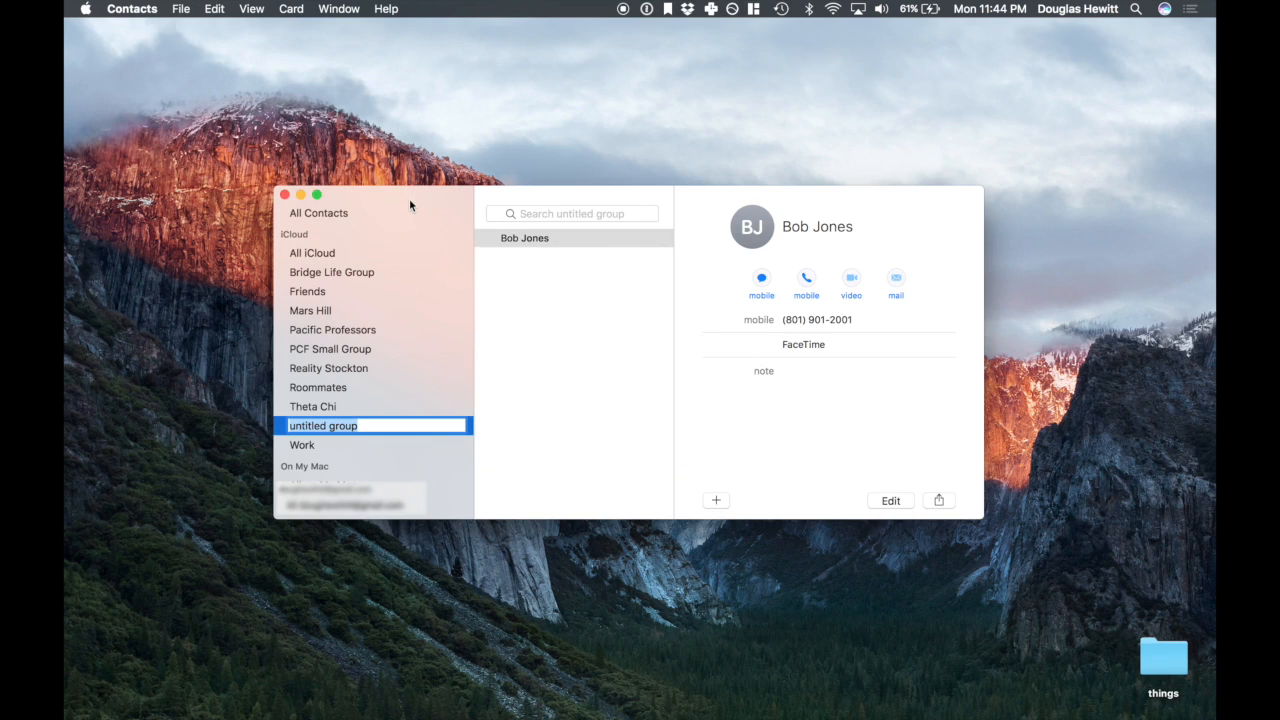
text(new gr)
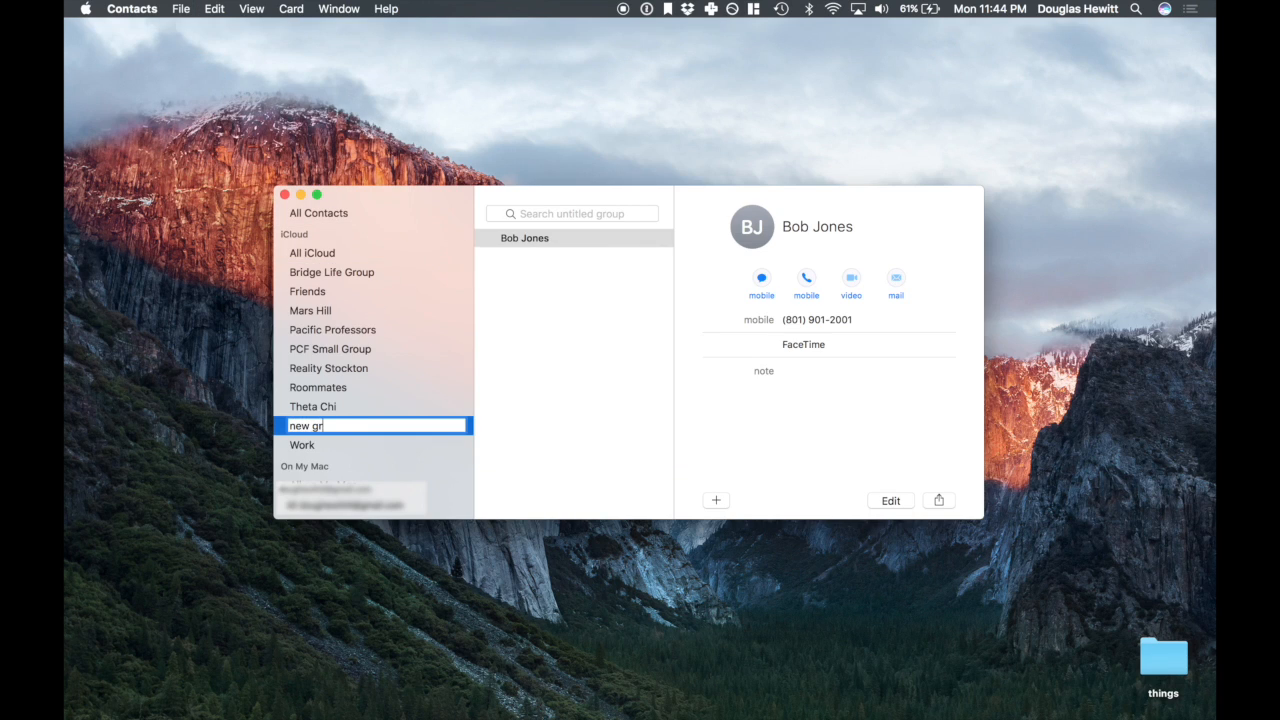
key(Return)
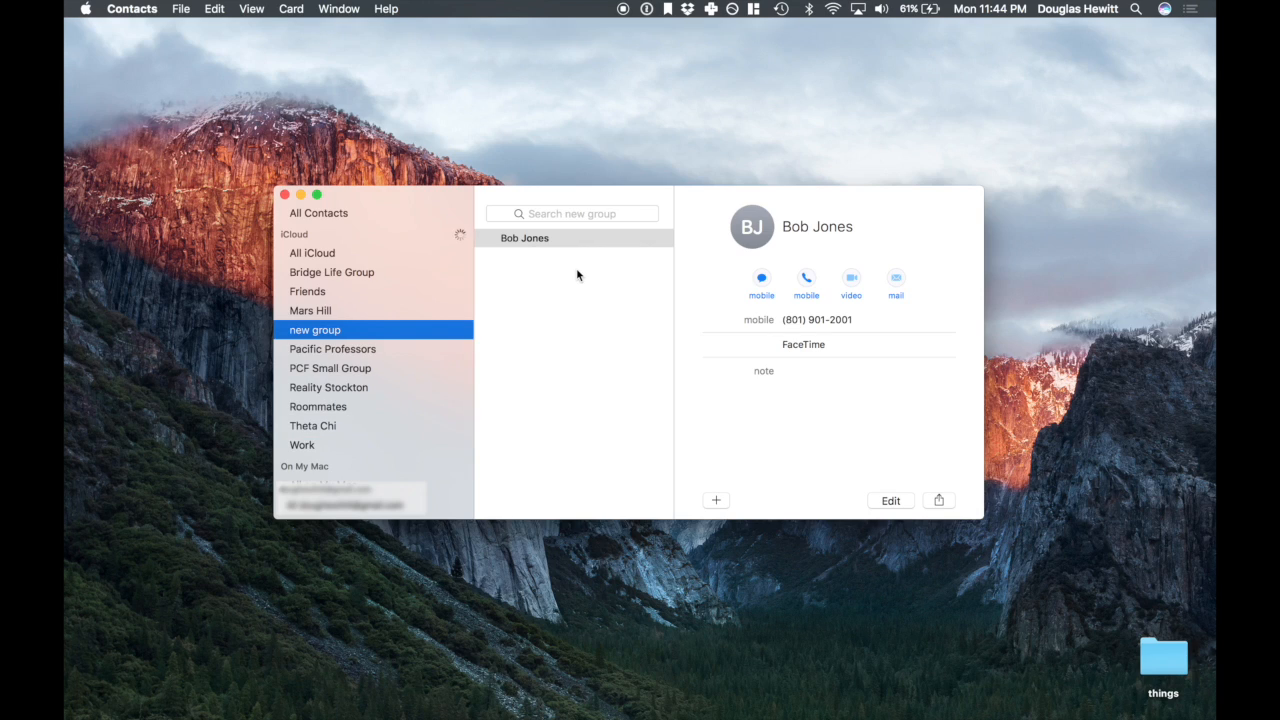
mouse_move(503, 358)
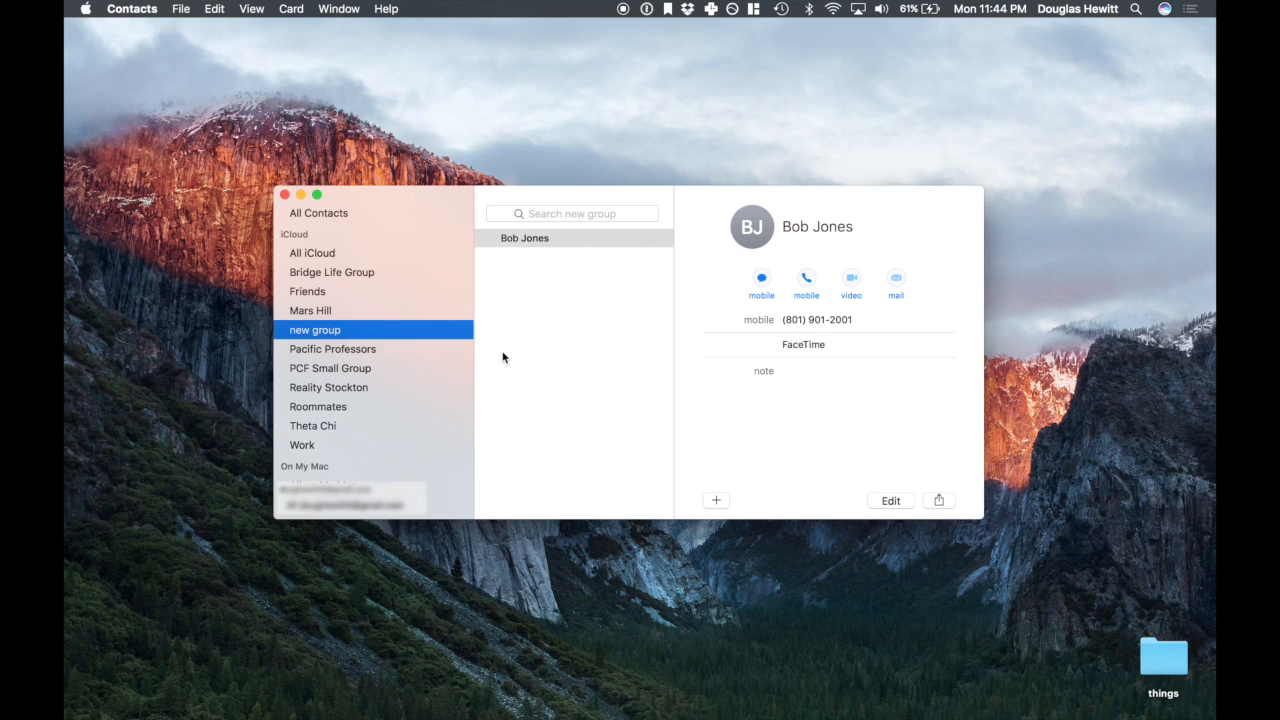
mouse_move(156, 82)
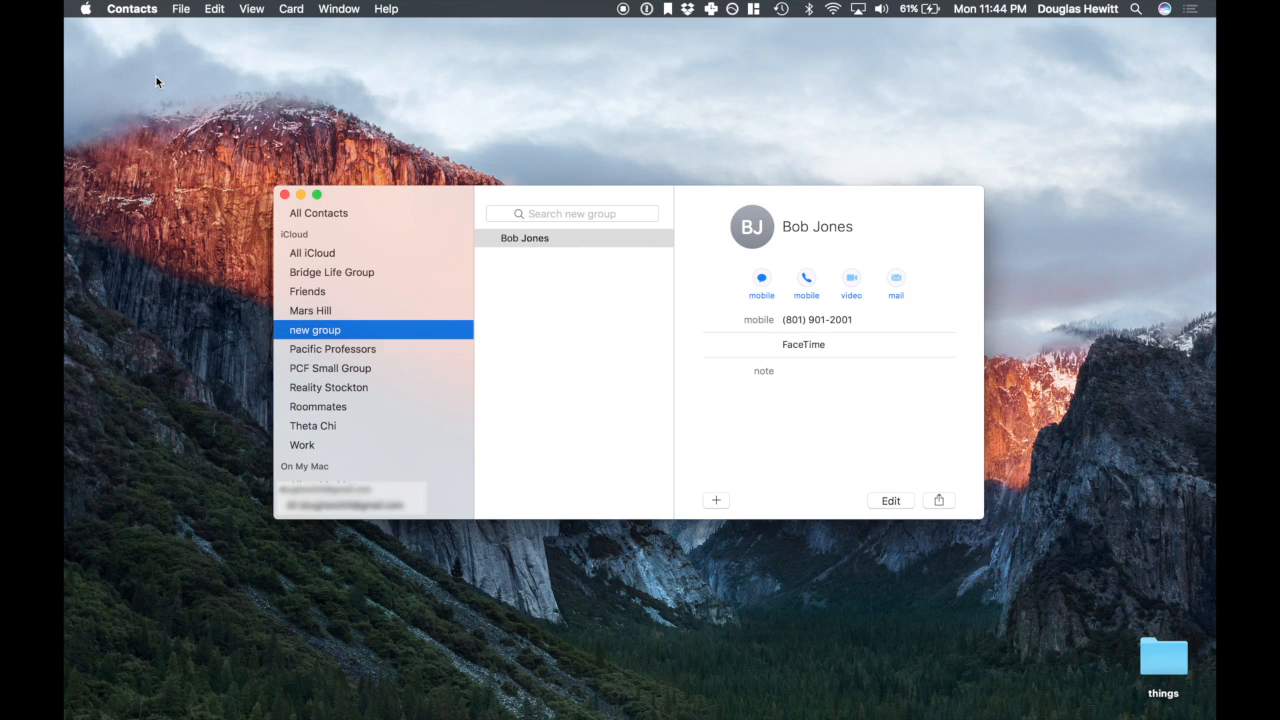
click(181, 8)
text(new empty)
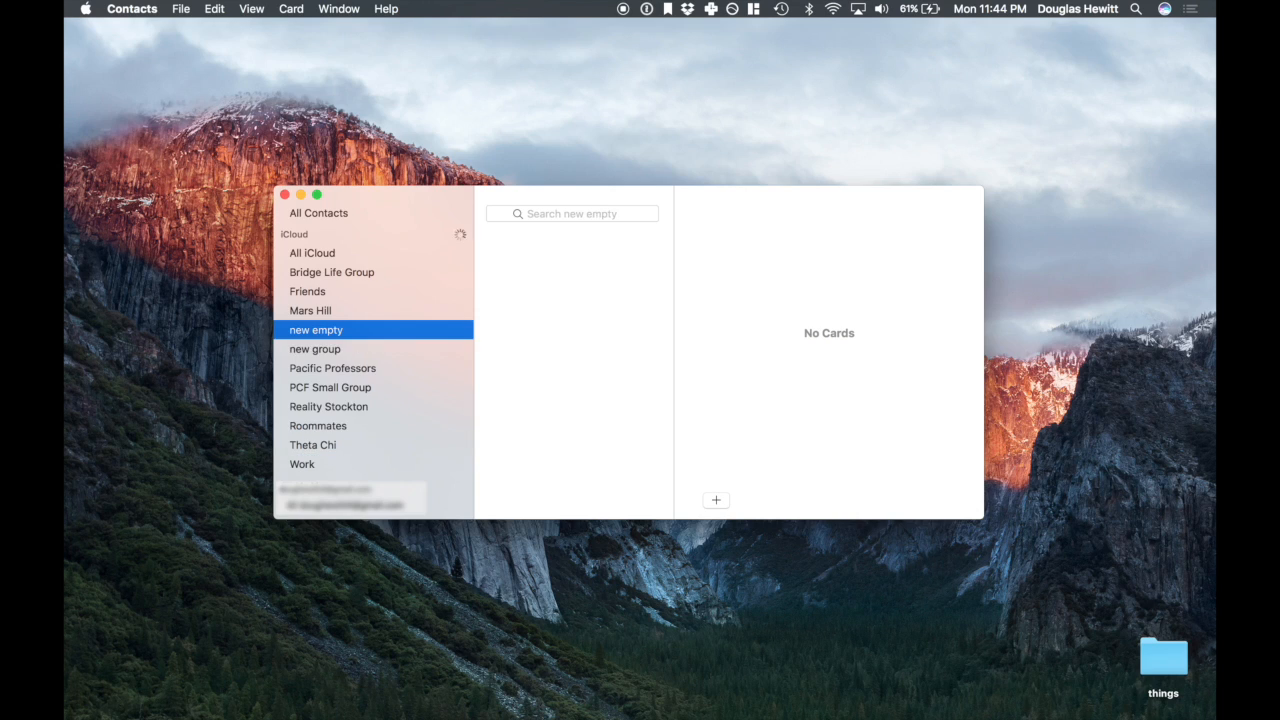
click(315, 348)
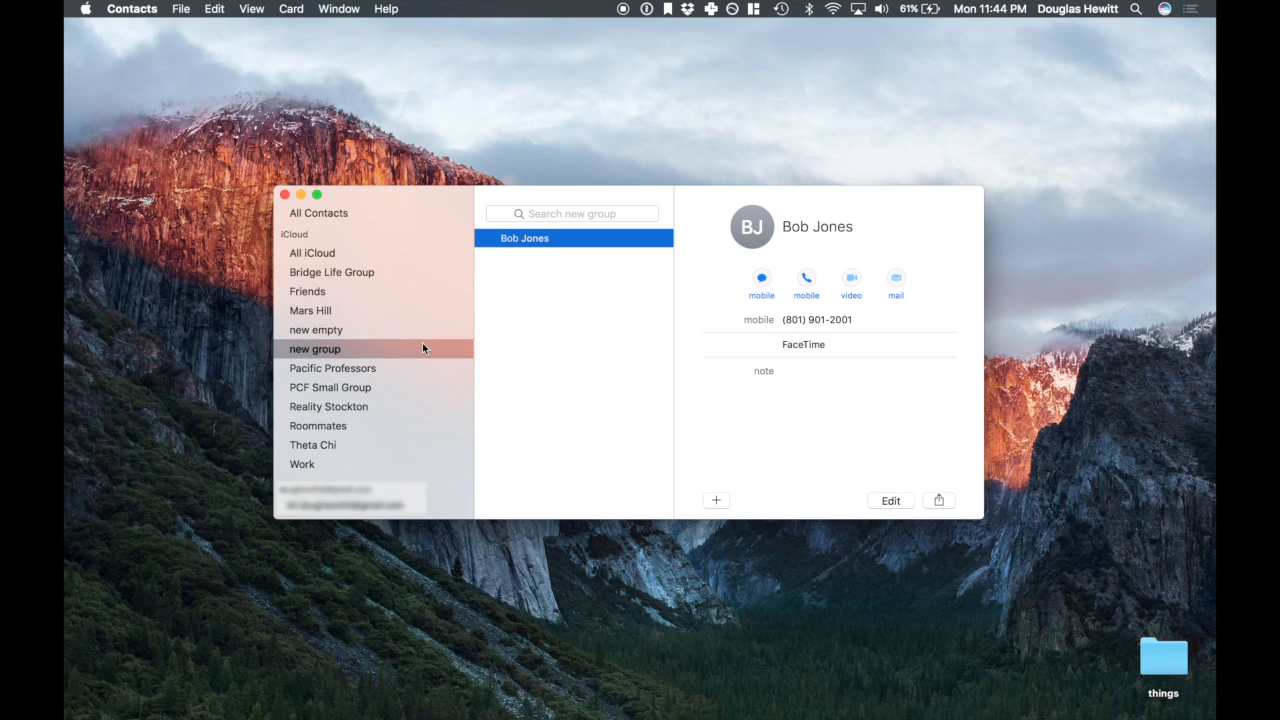
click(315, 329)
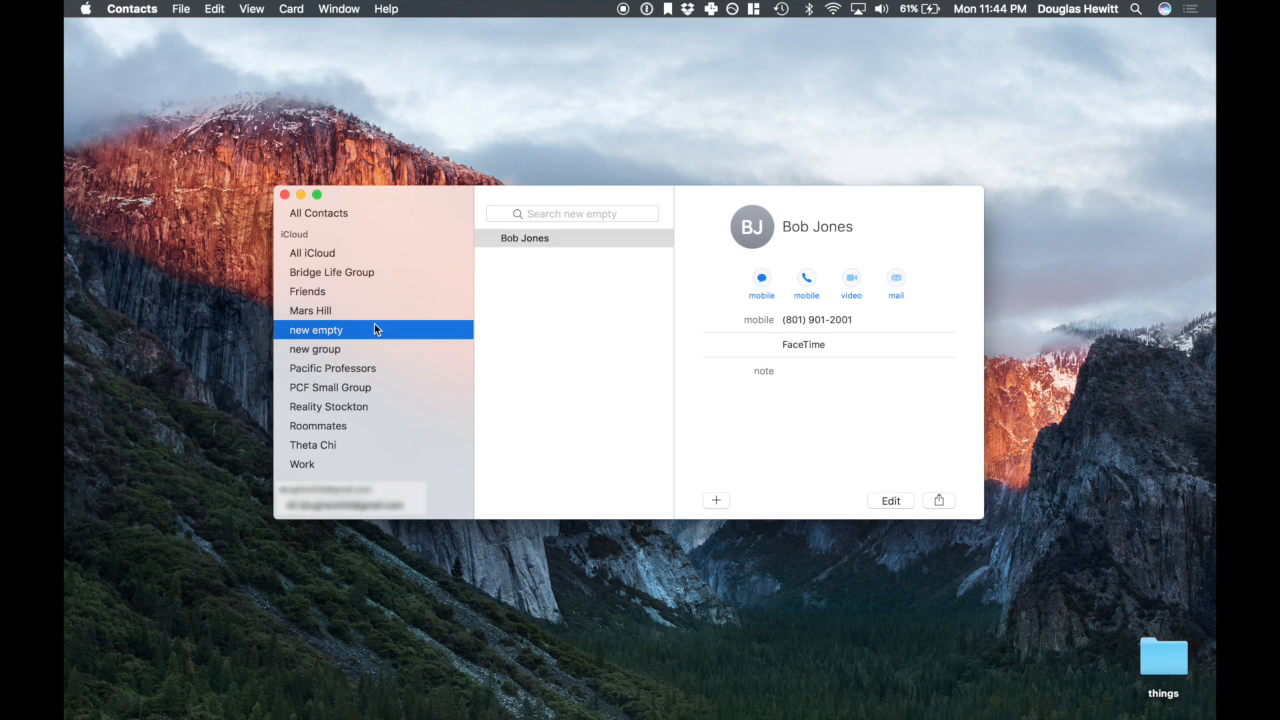
mouse_move(369, 355)
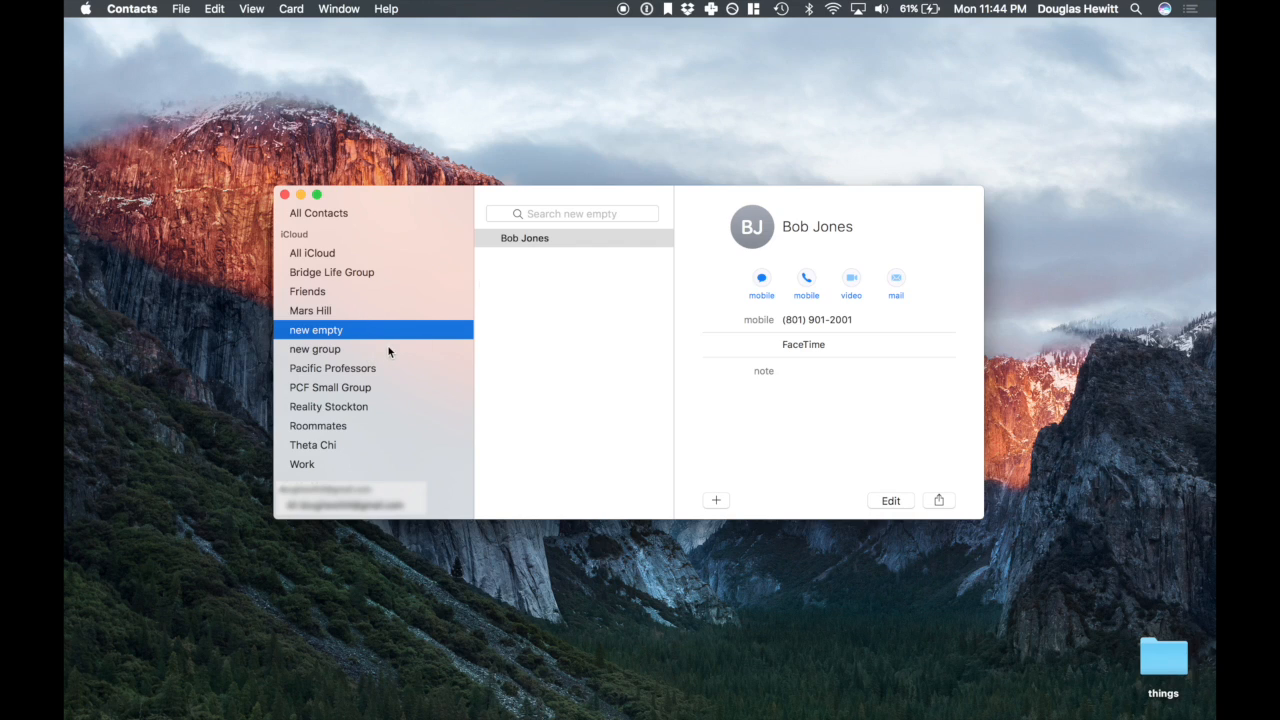
click(315, 349)
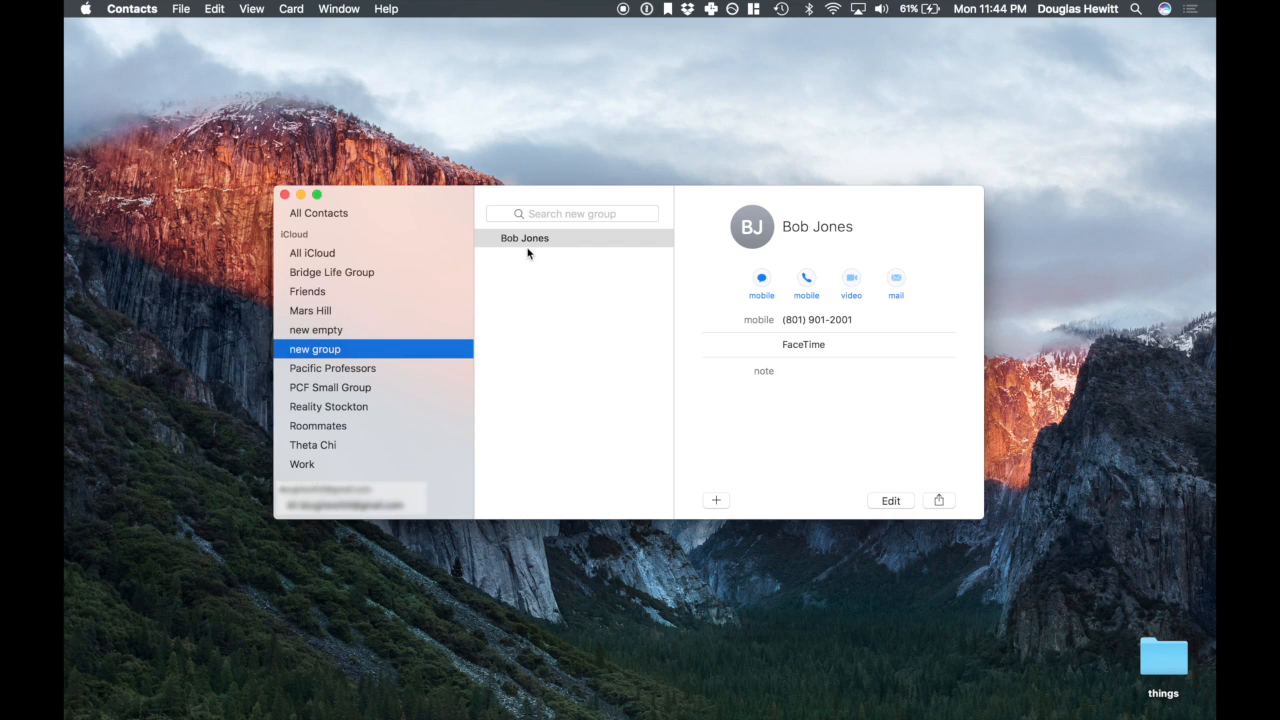
mouse_move(415, 338)
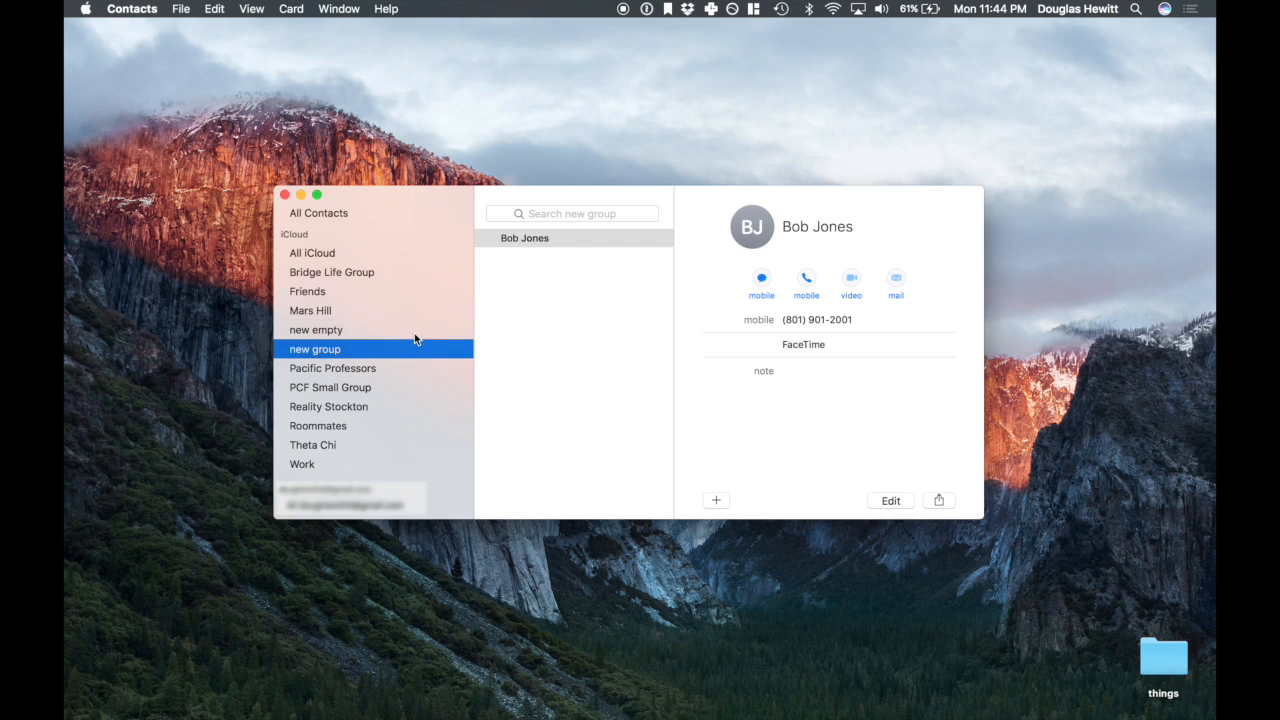
click(315, 330)
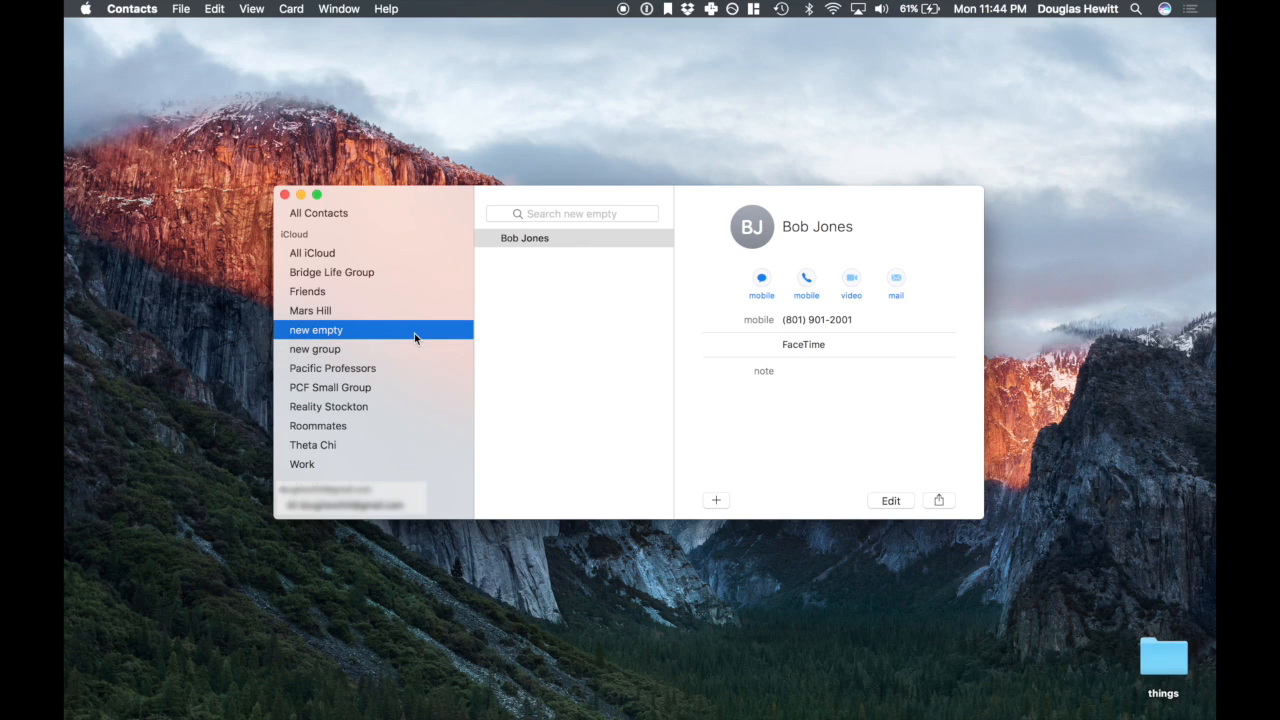
mouse_move(407, 350)
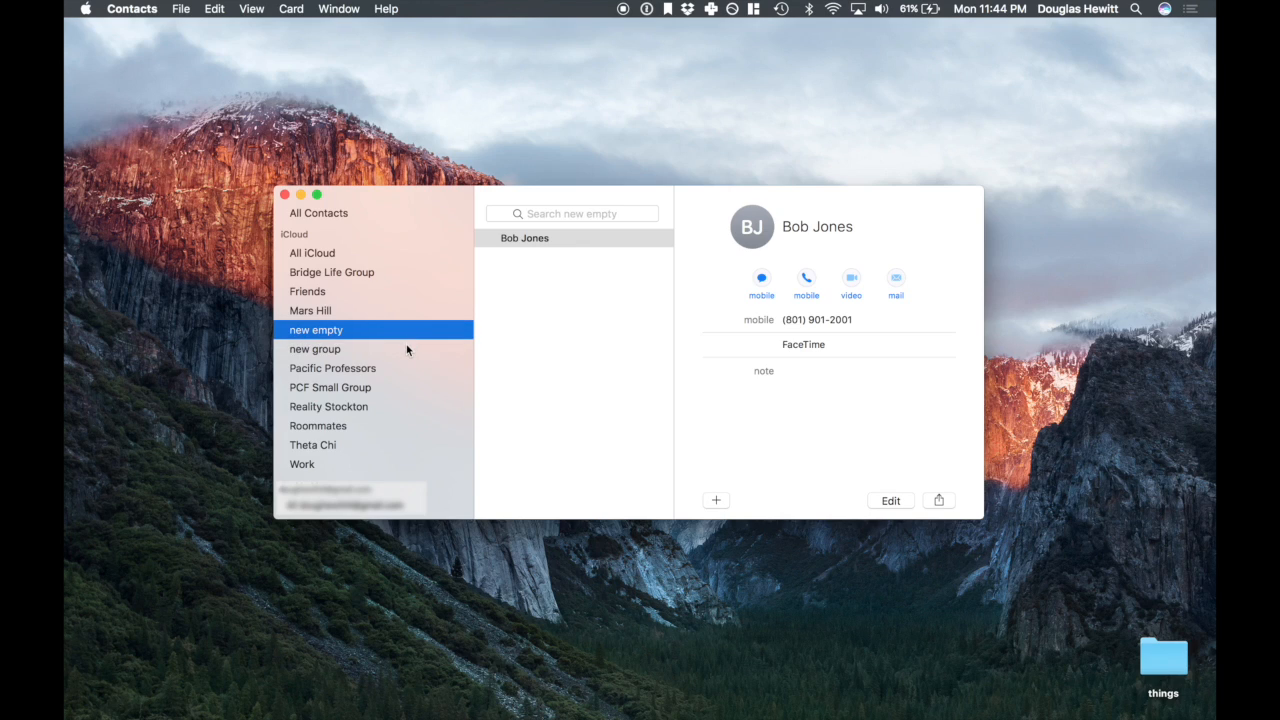
click(315, 349)
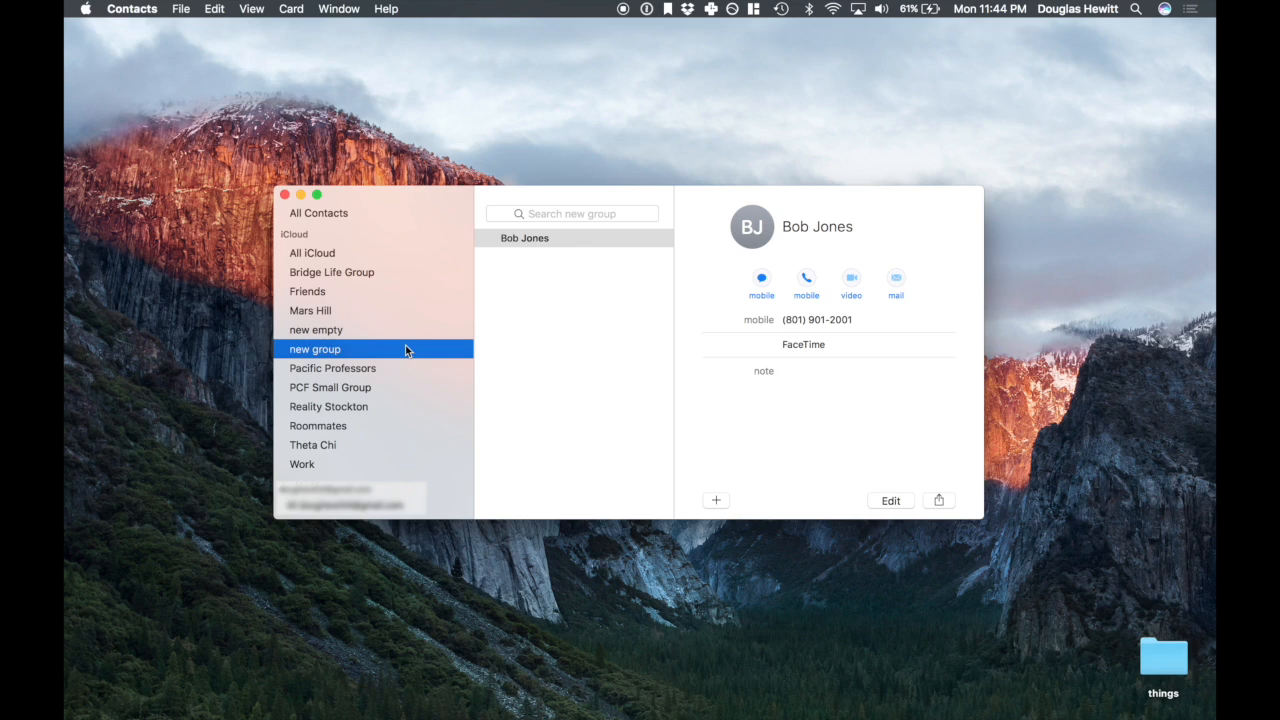
mouse_move(505, 302)
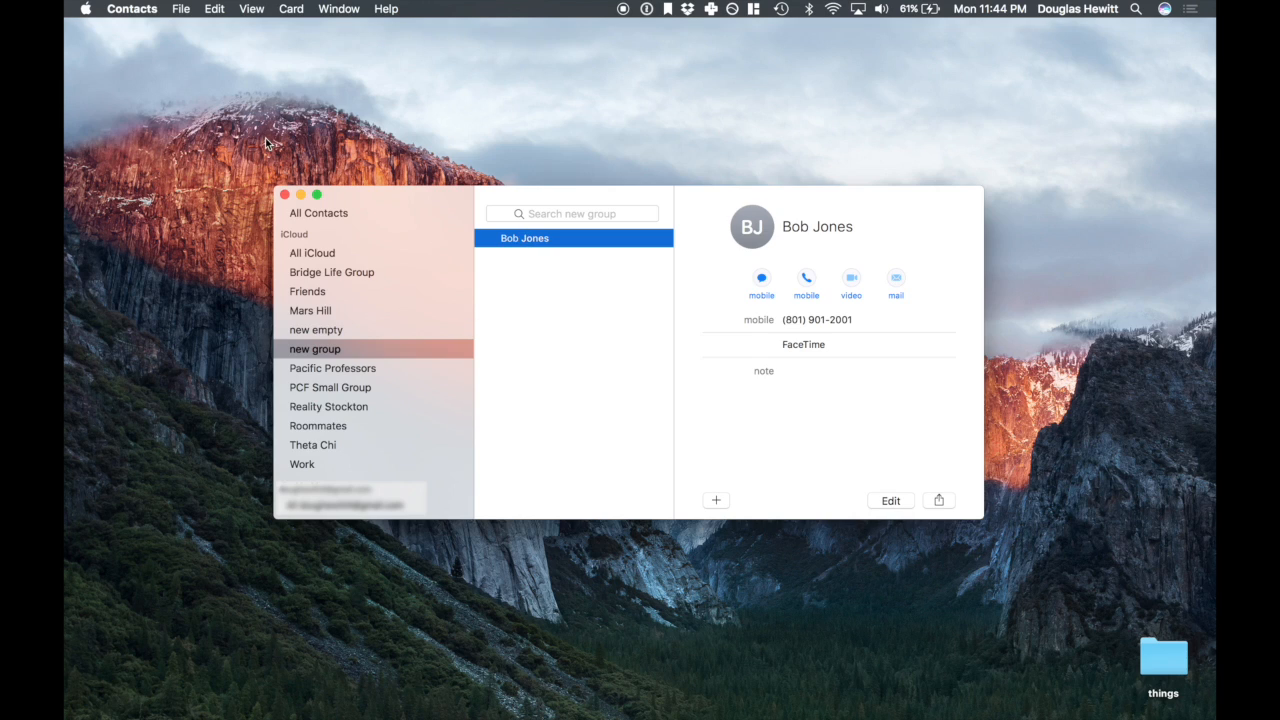
Remove Bob Jones from the group, then get rid of the 'new empty' group via the File menu.
click(214, 8)
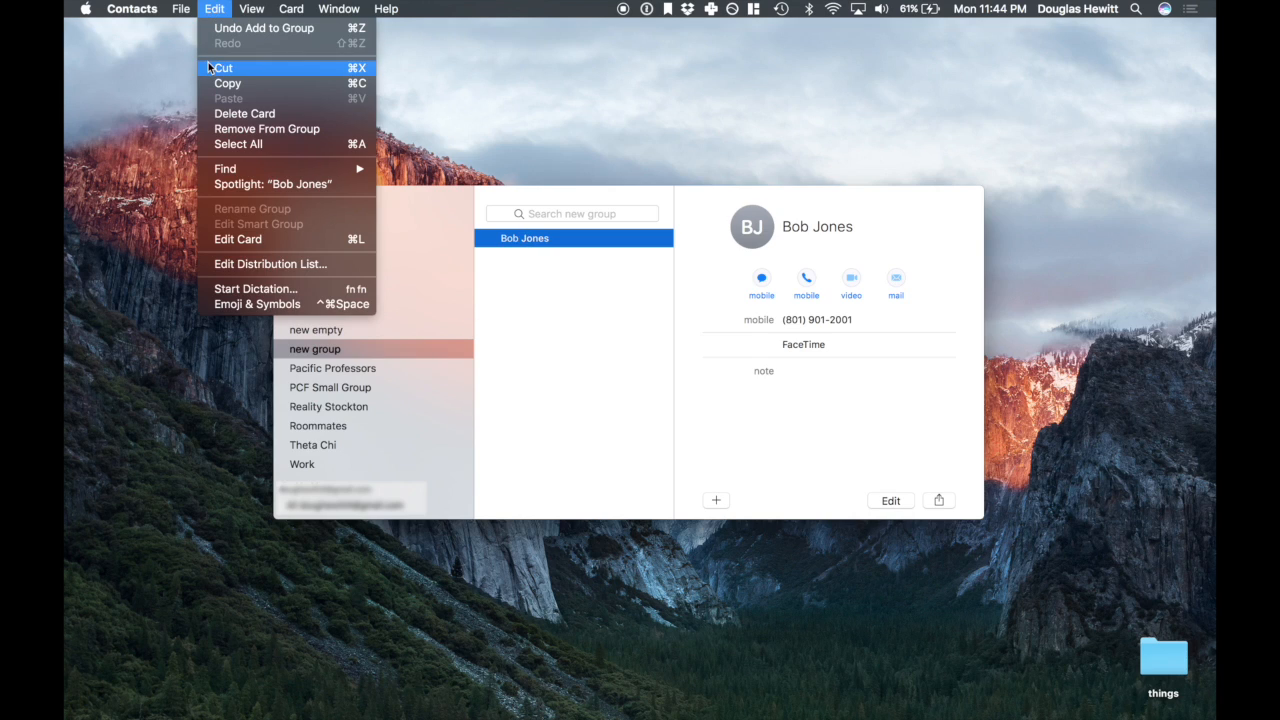
mouse_move(267, 129)
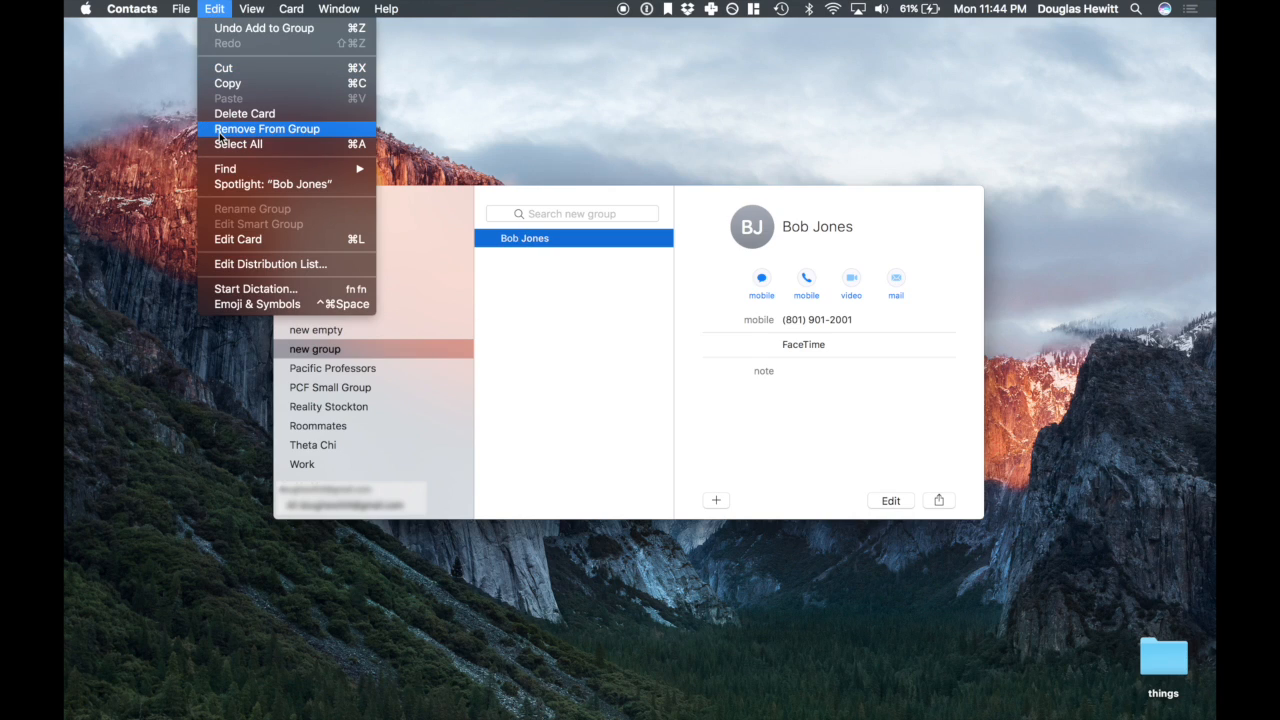
click(266, 128)
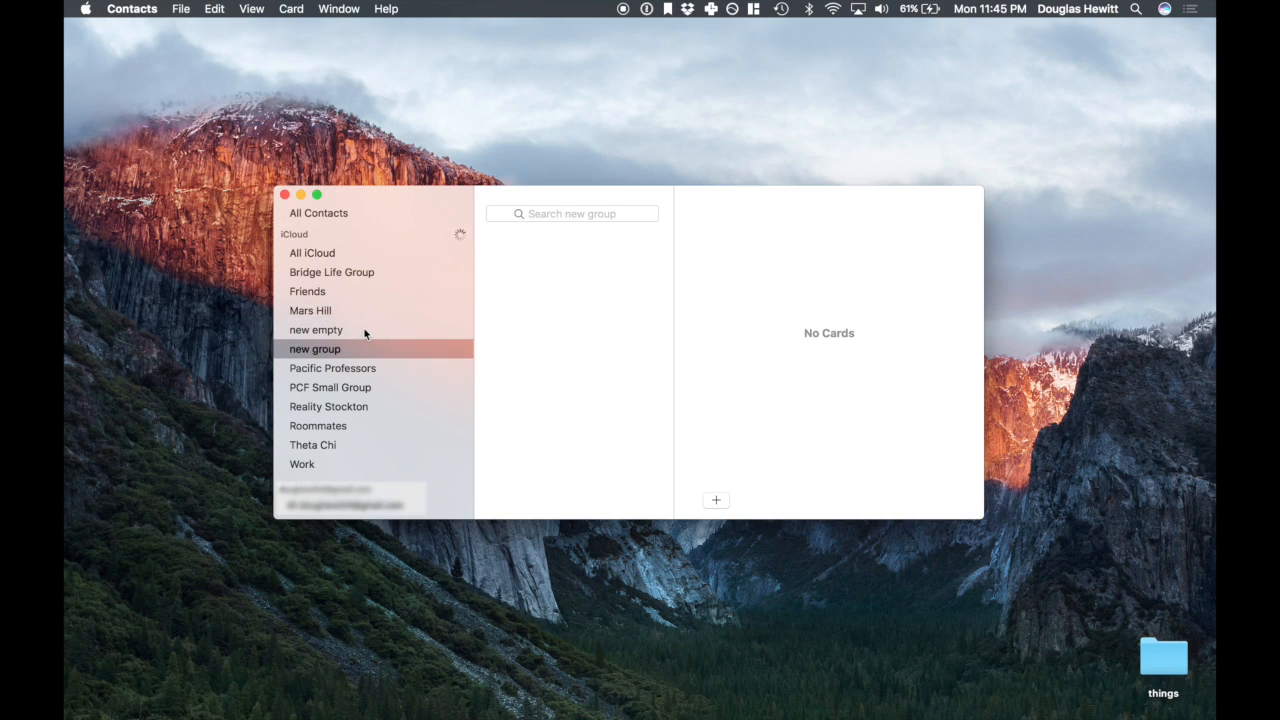
click(315, 329)
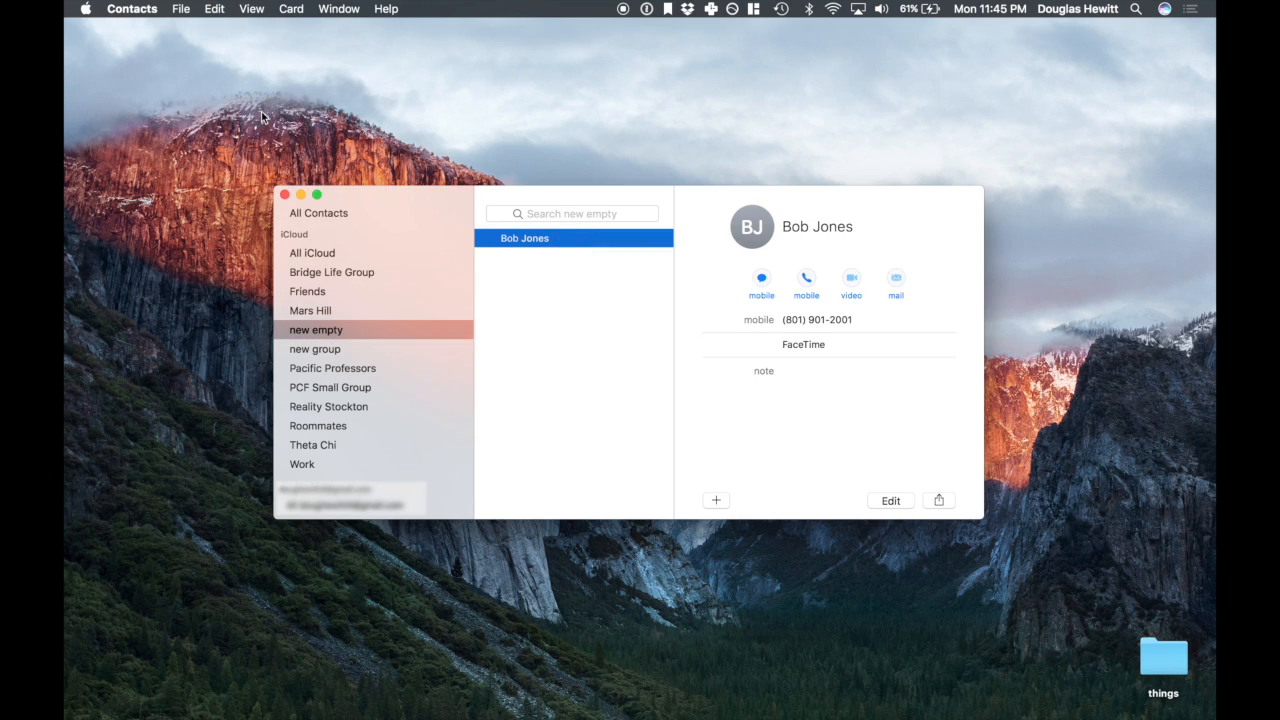
click(180, 8)
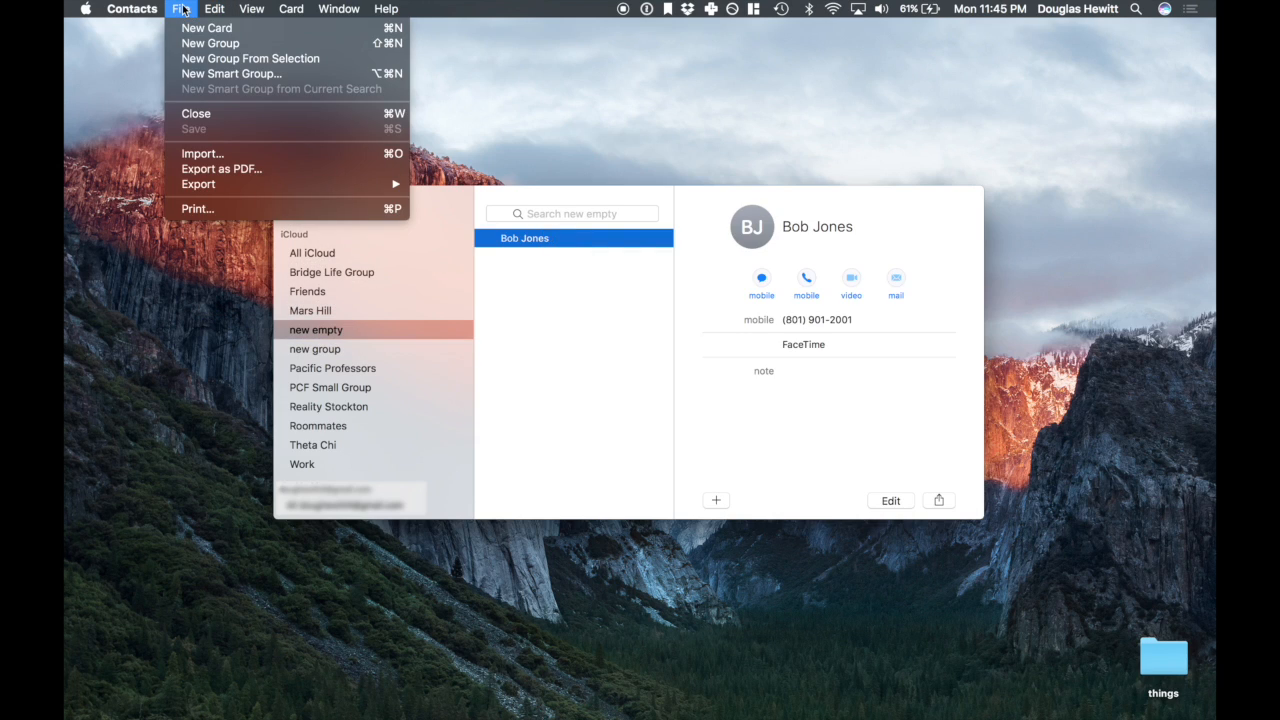
click(210, 43)
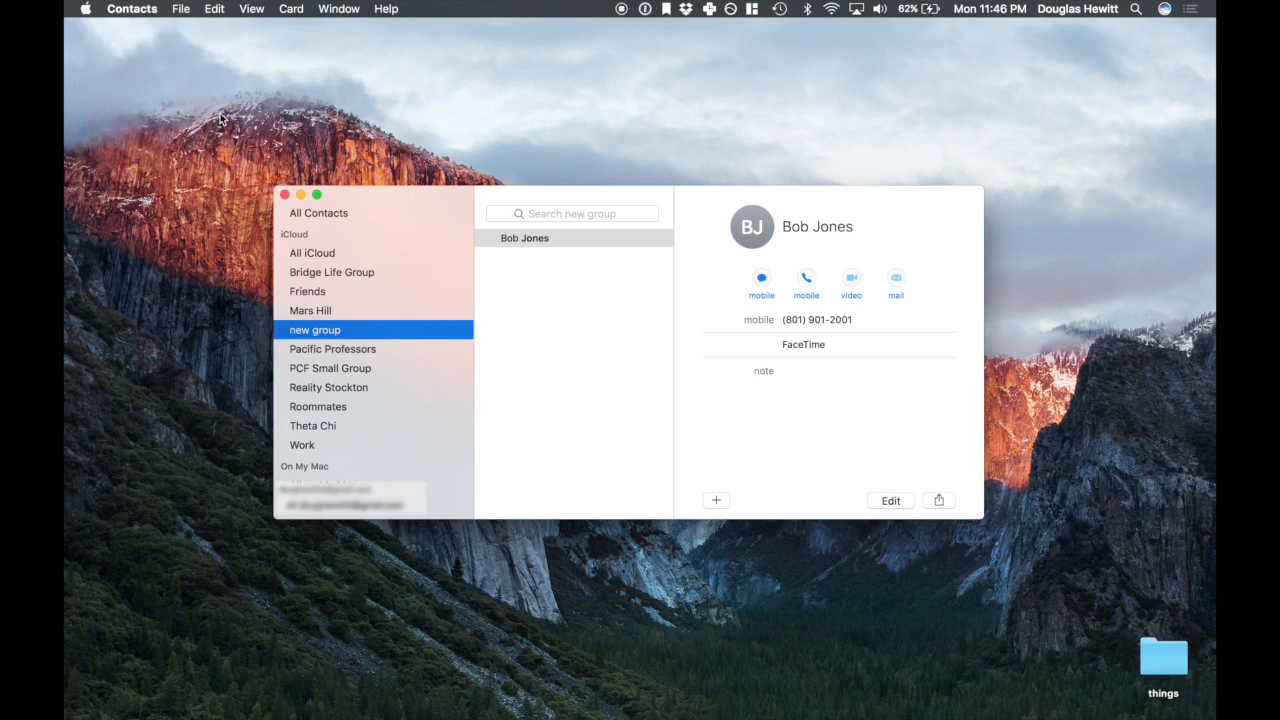
mouse_move(362, 217)
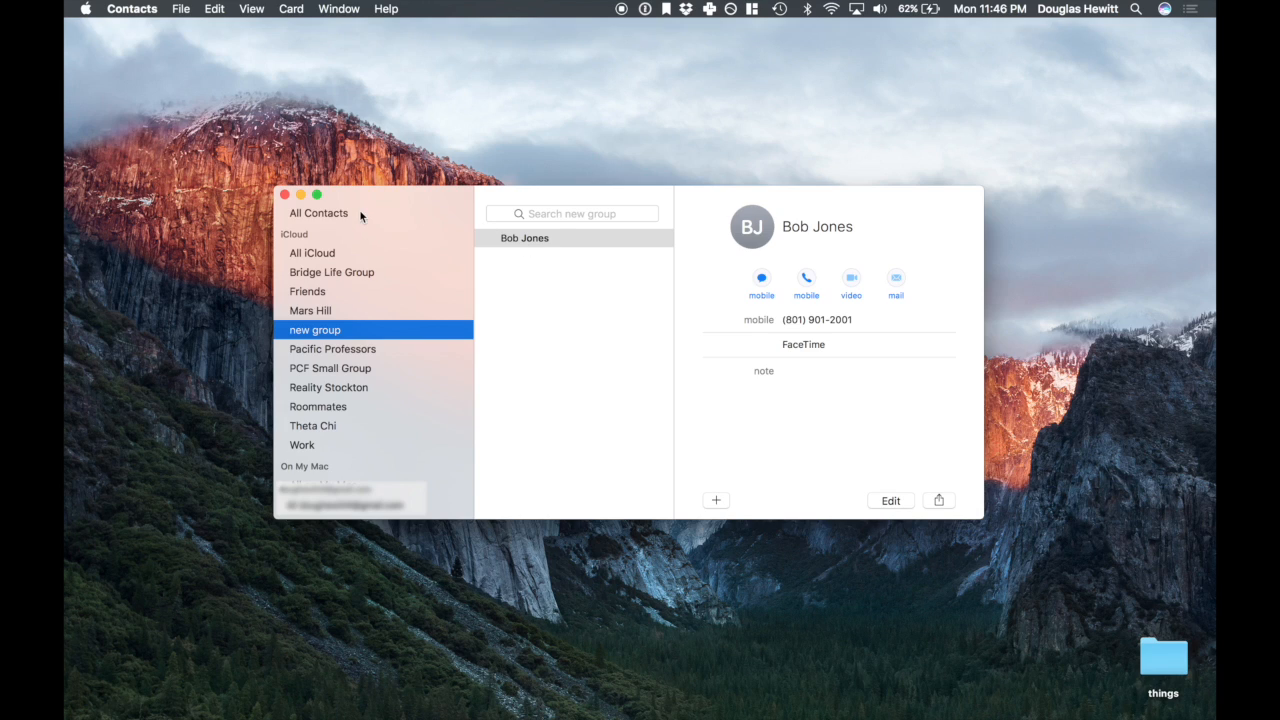
Delete 'new group' via Edit > Delete Group and confirm the deletion.
click(214, 8)
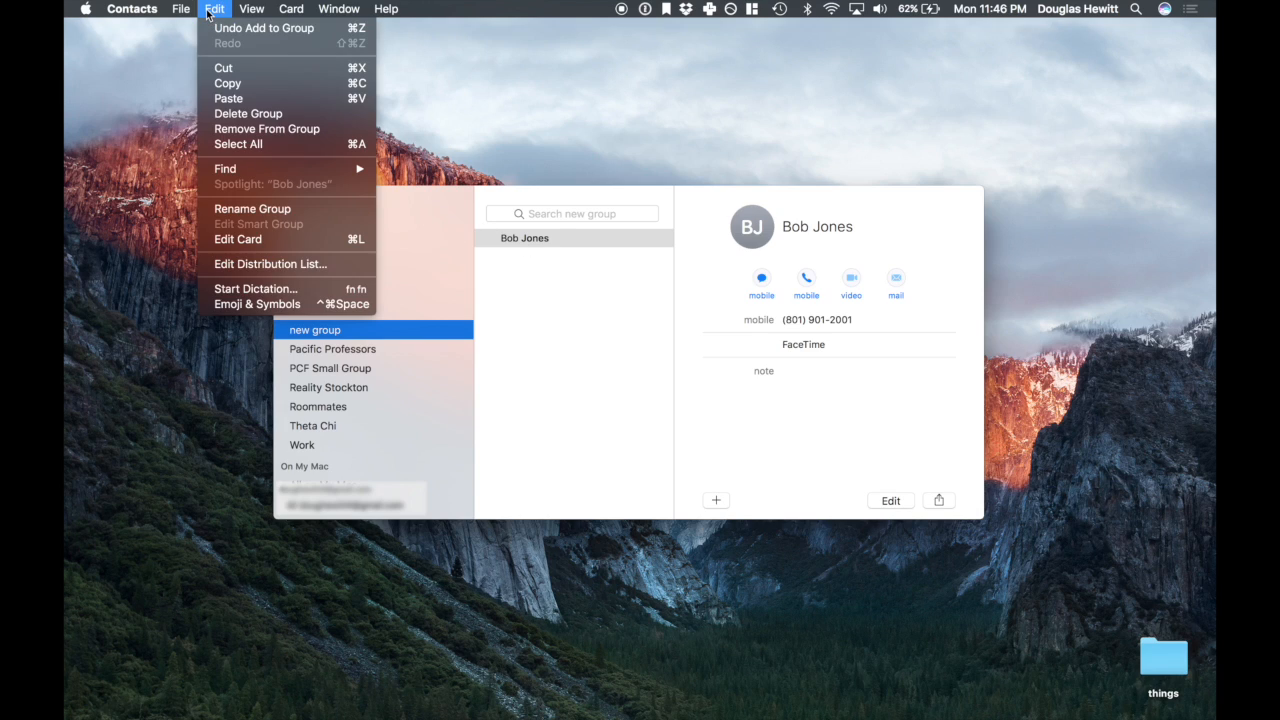
mouse_move(248, 113)
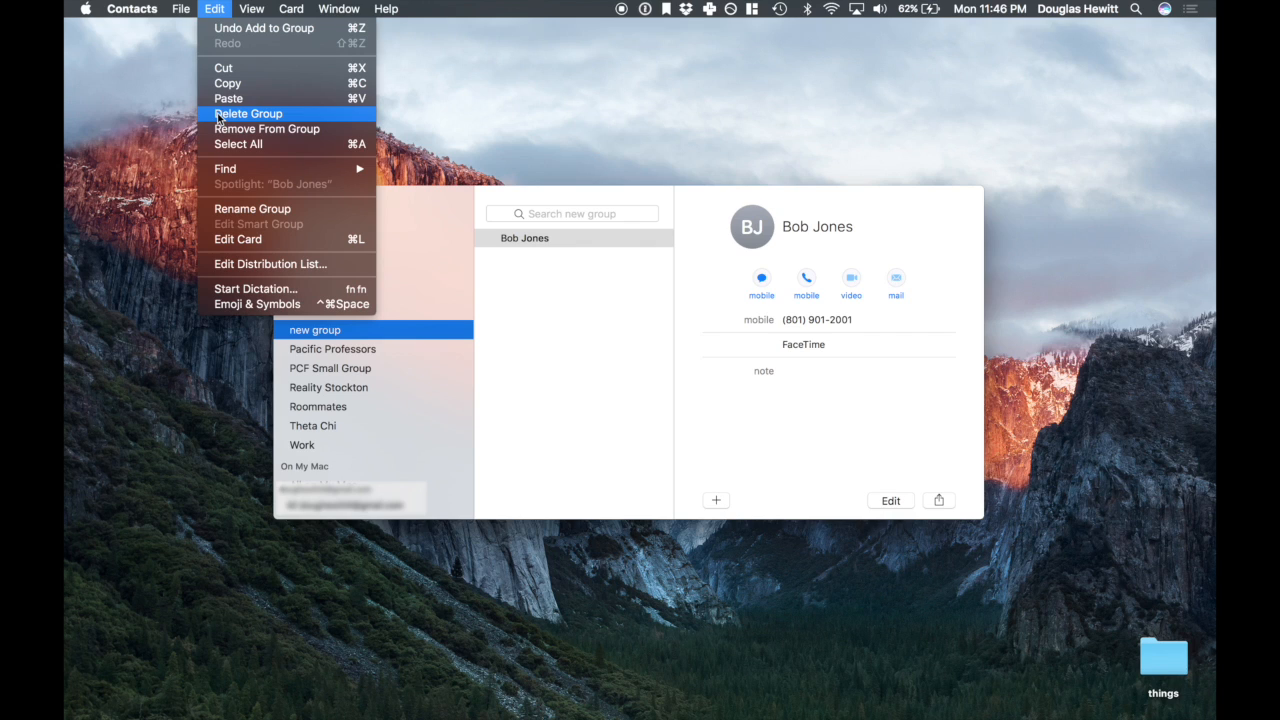
click(249, 113)
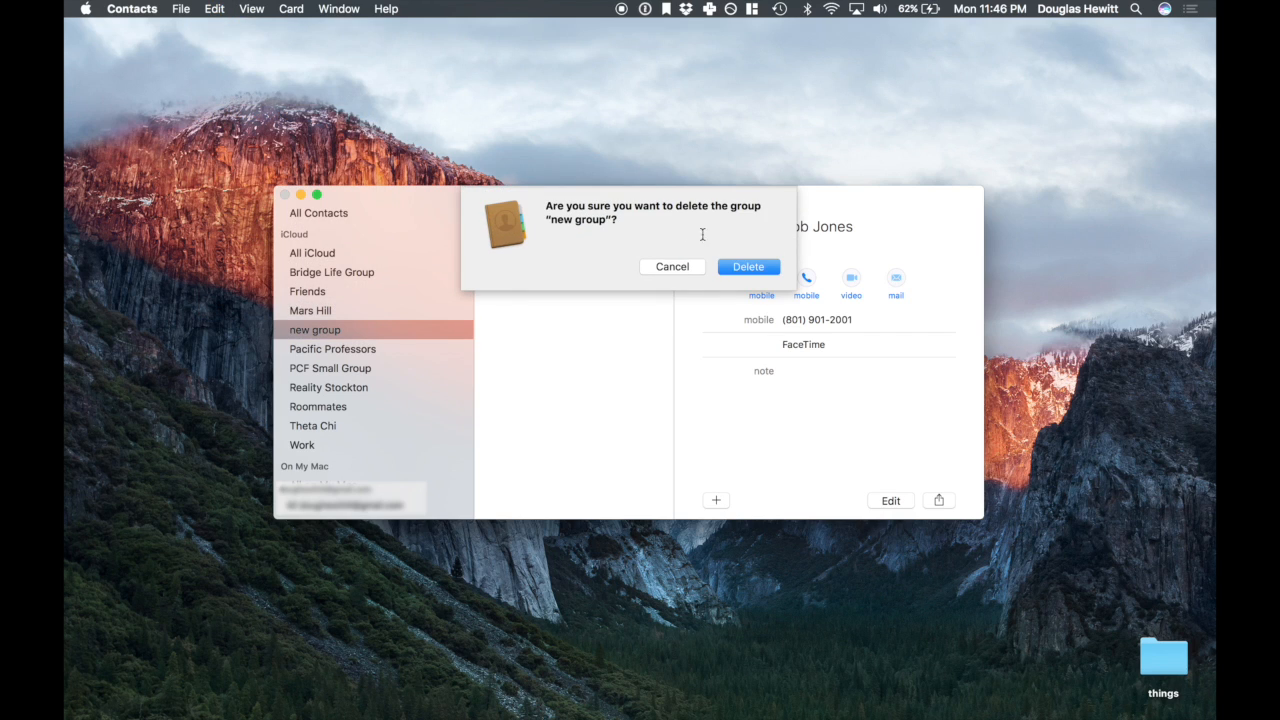
click(748, 266)
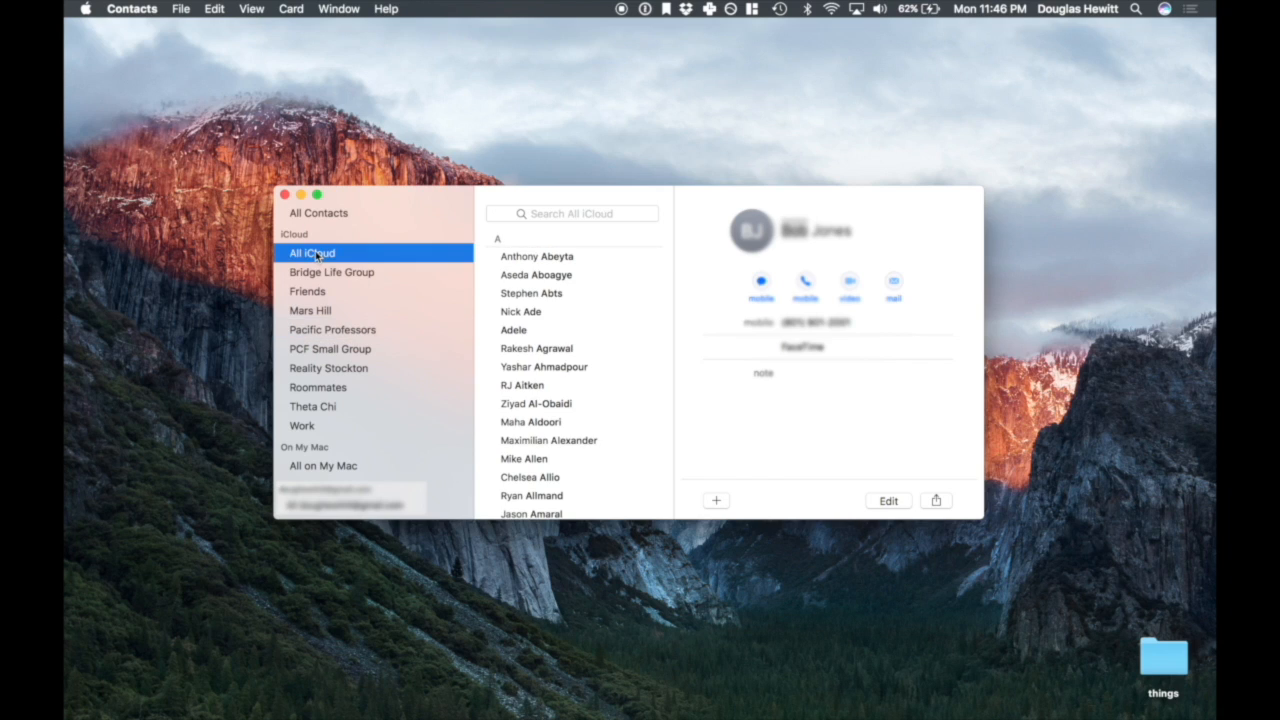
click(572, 213)
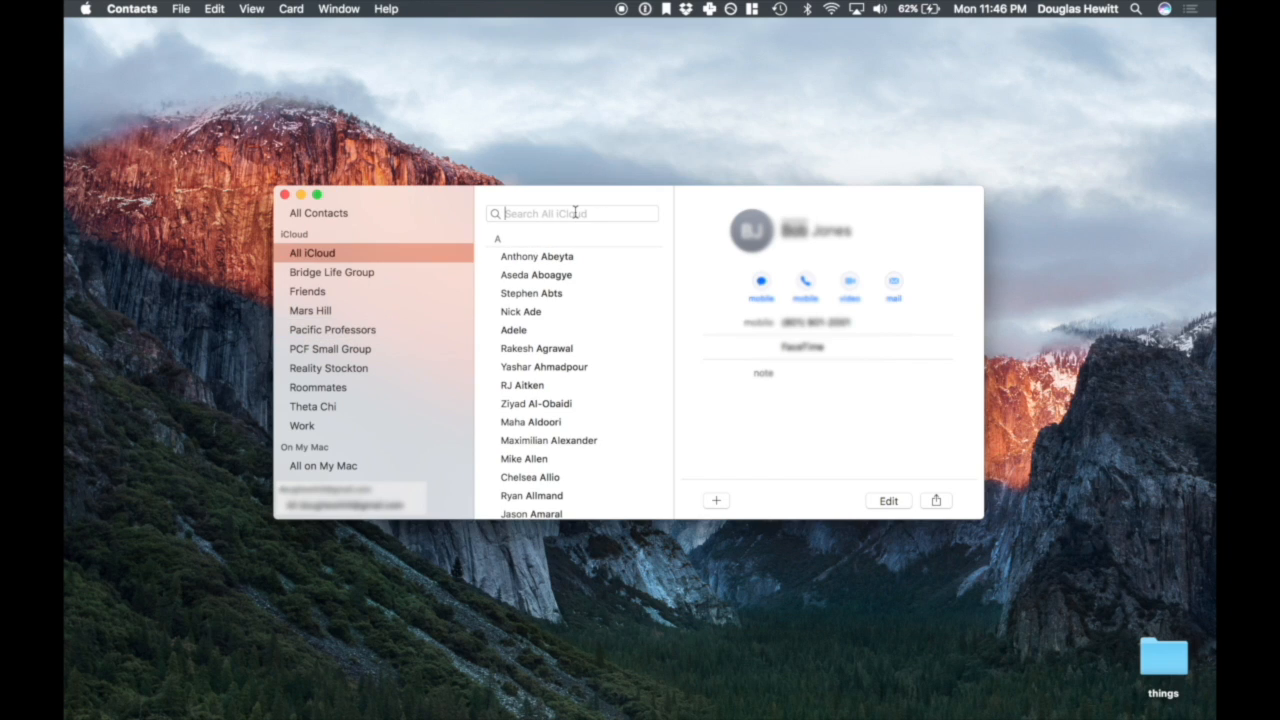
text(bob)
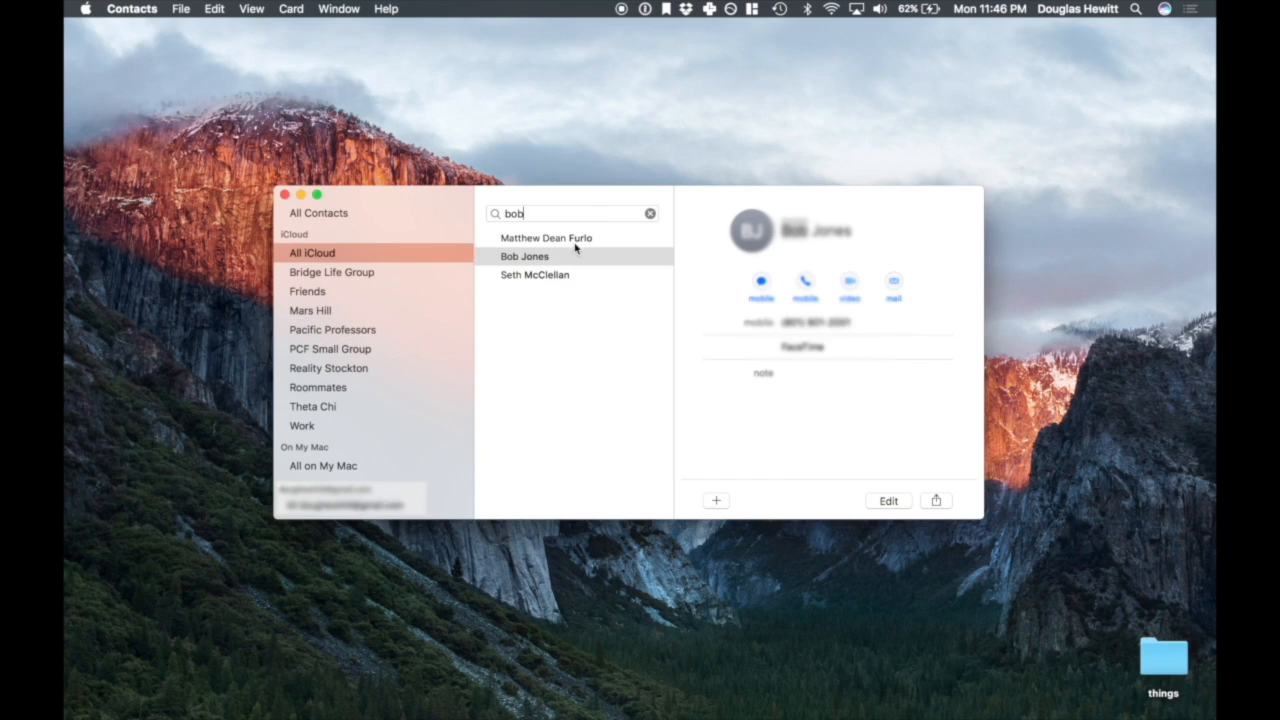
click(524, 256)
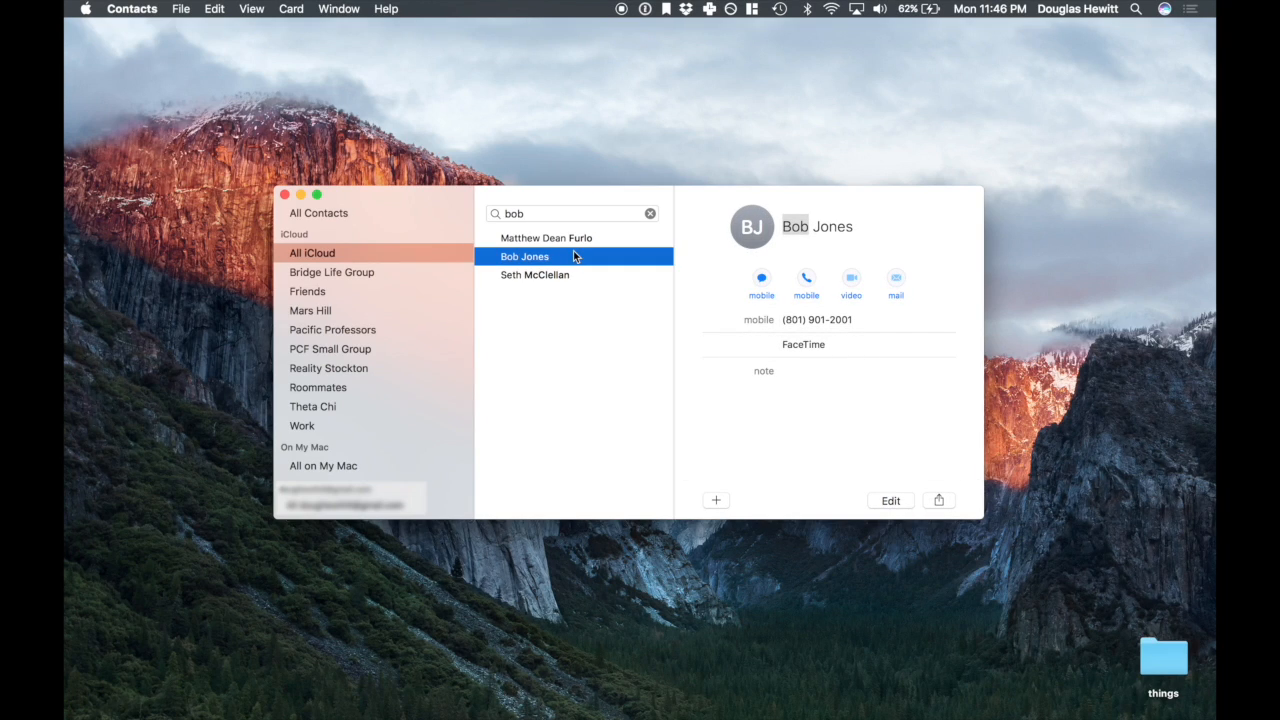
mouse_move(440, 245)
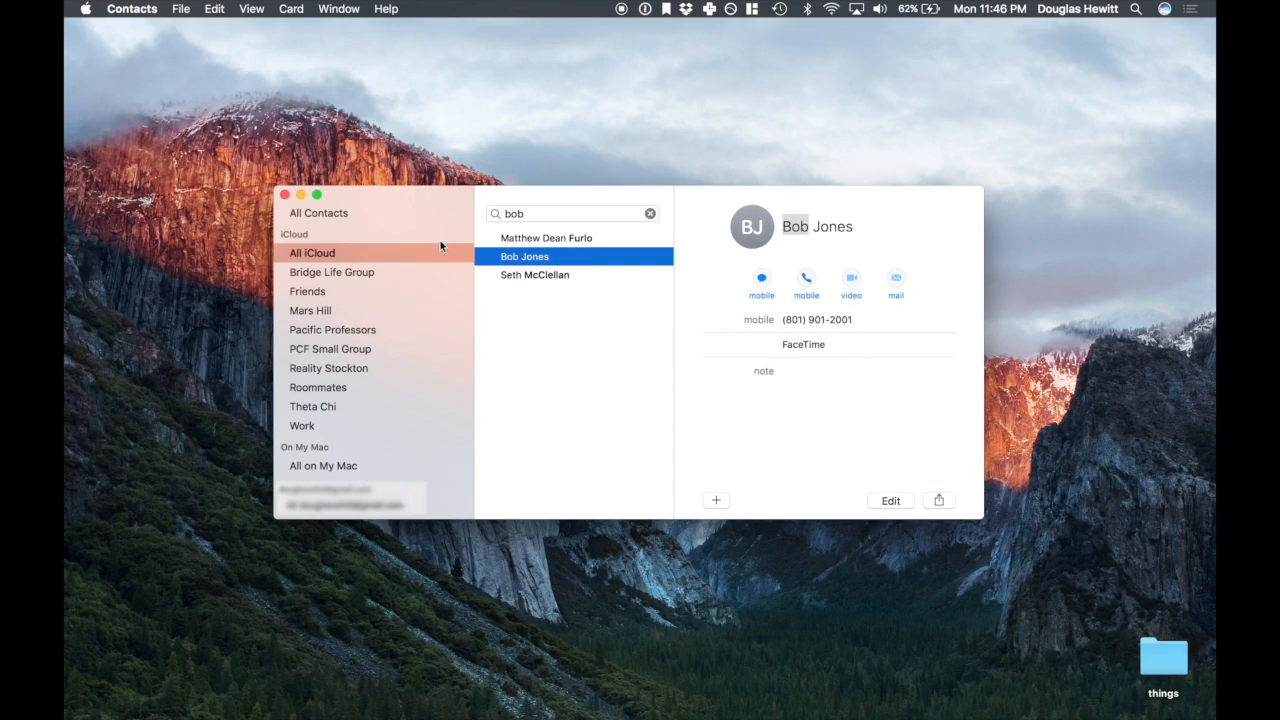
click(214, 8)
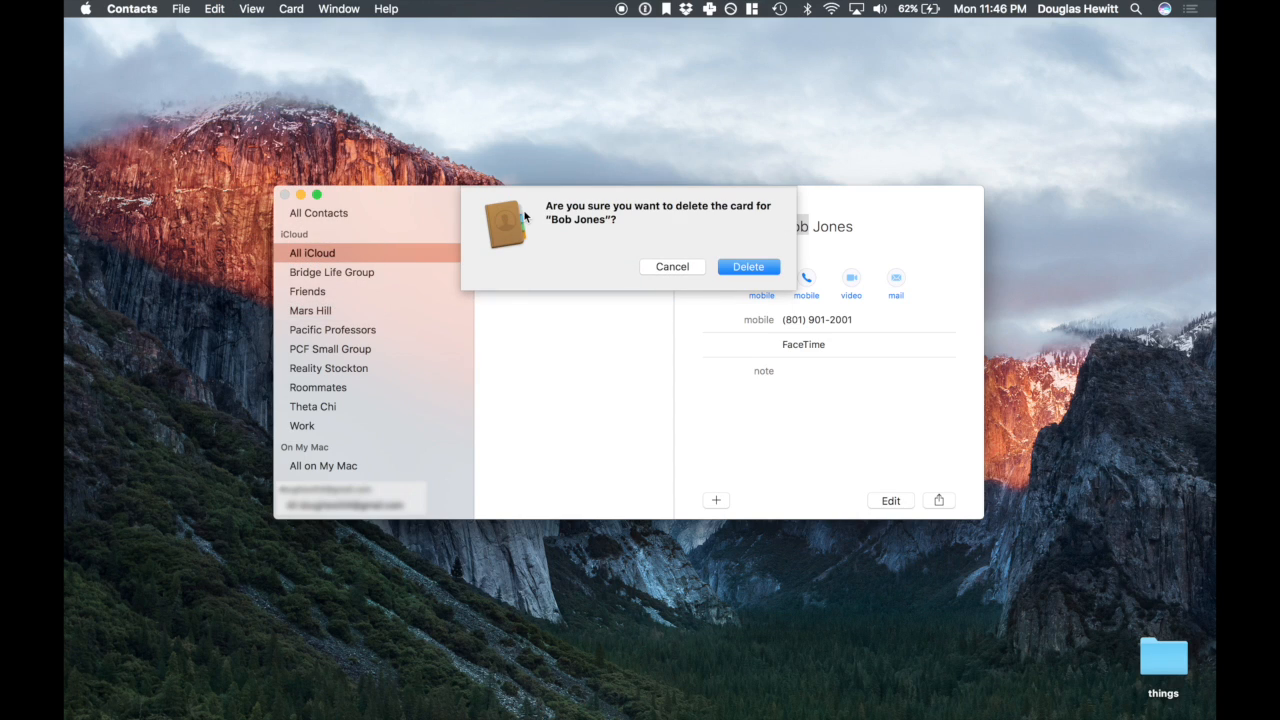
click(672, 266)
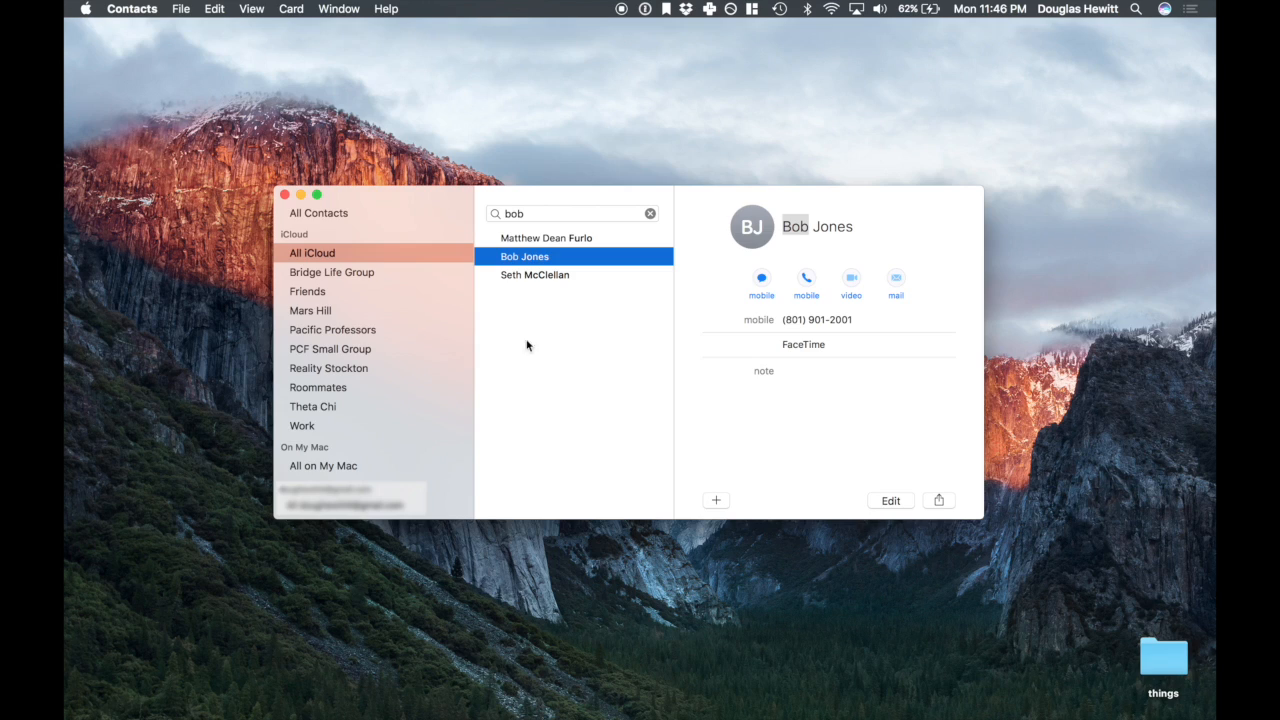
mouse_move(431, 333)
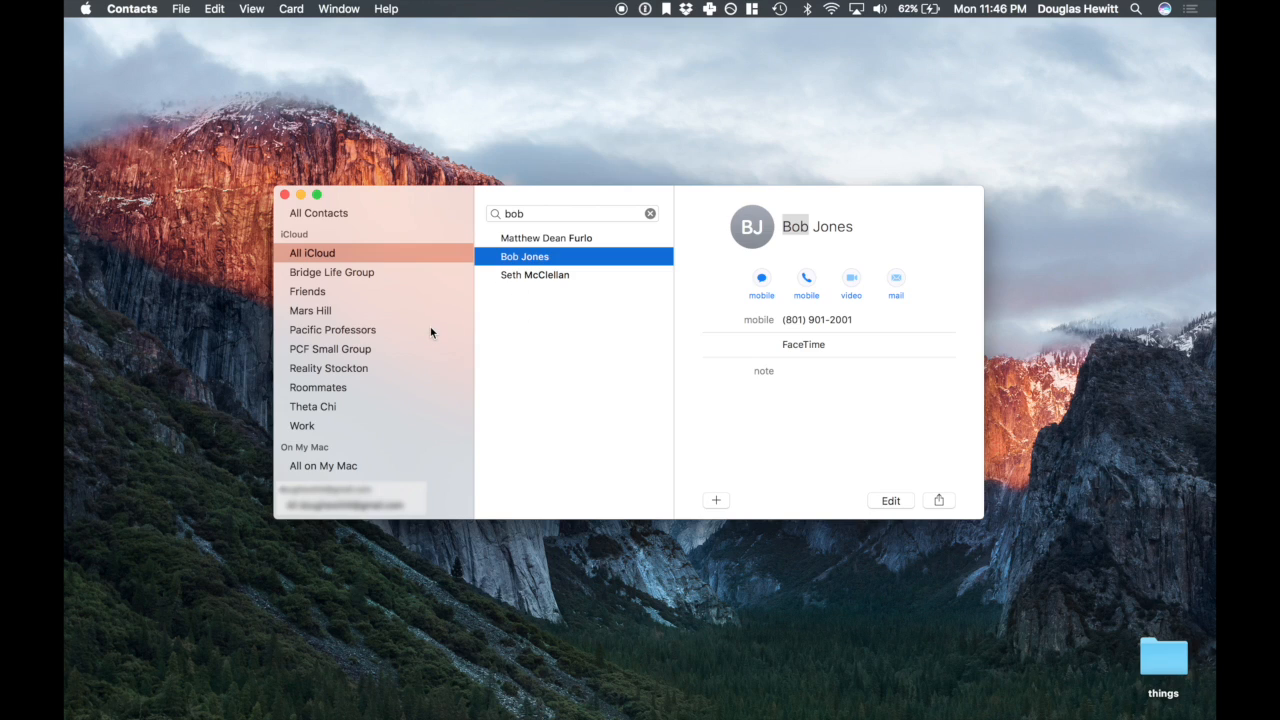
mouse_move(385, 350)
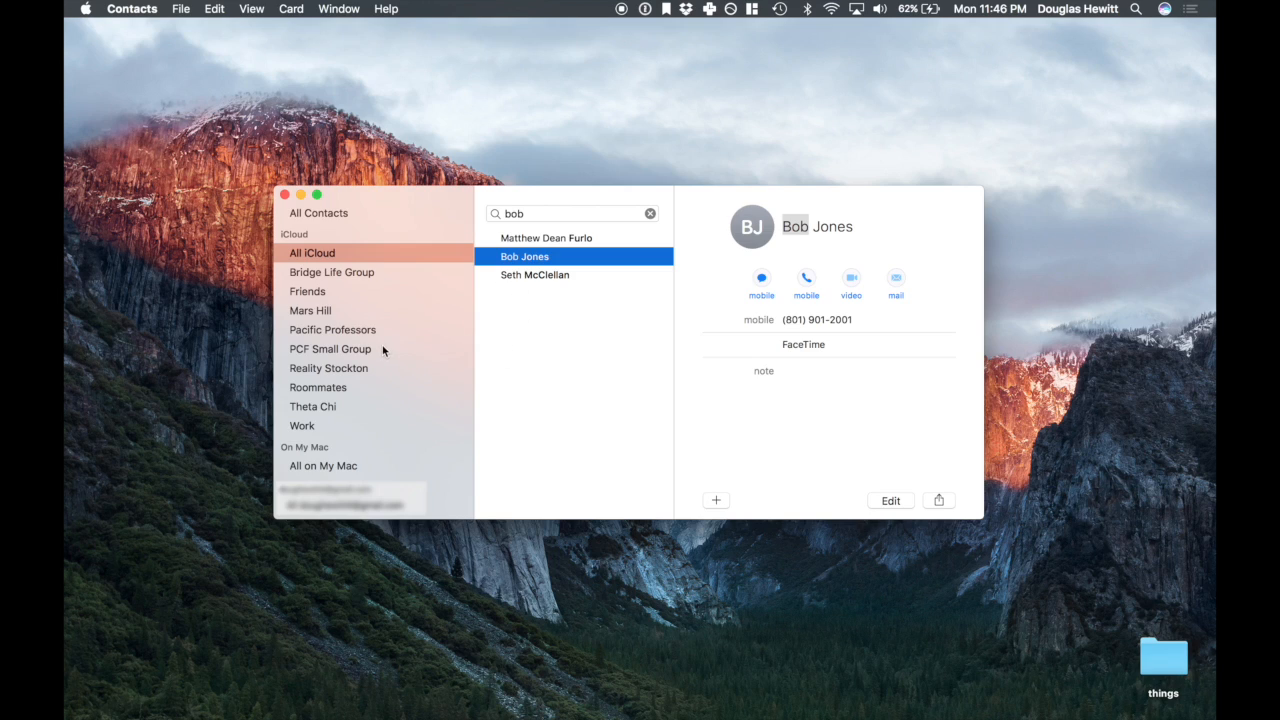
mouse_move(417, 347)
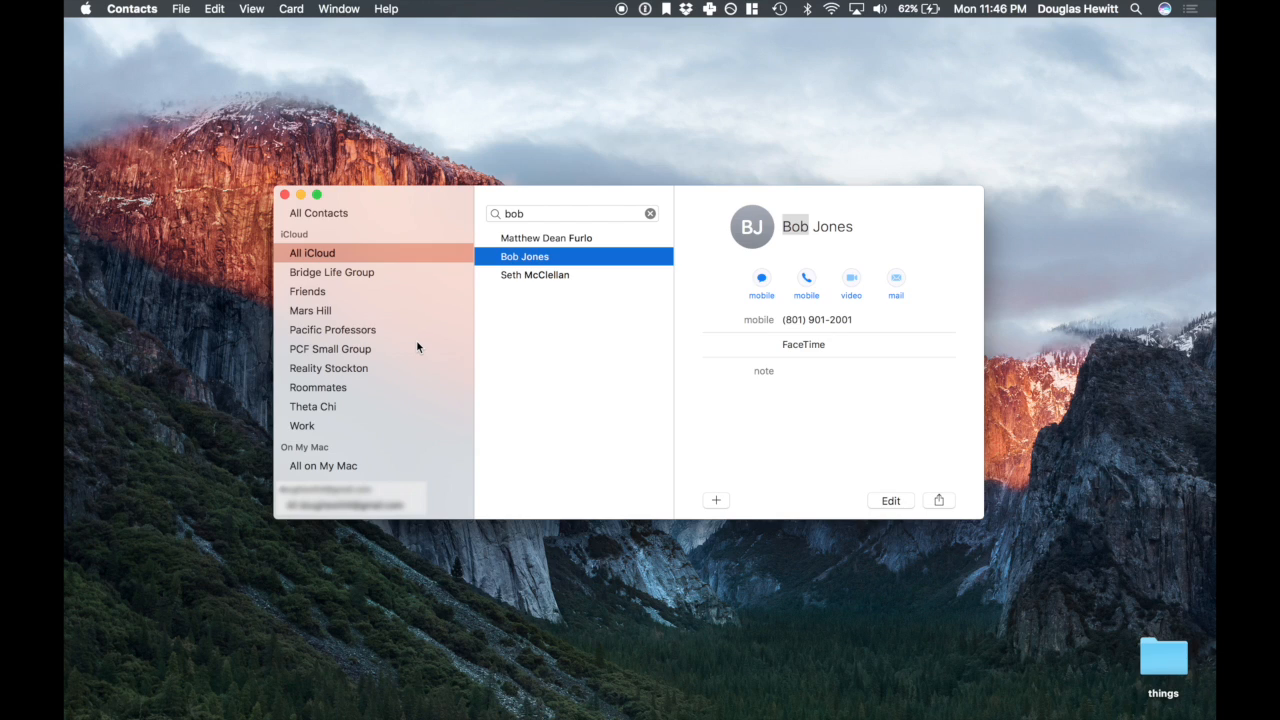